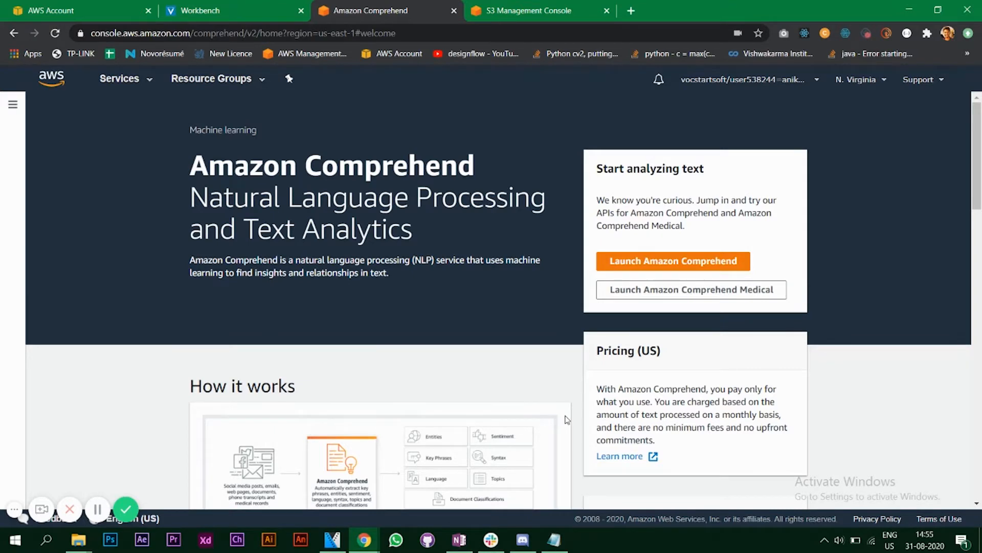
mouse_move(322, 235)
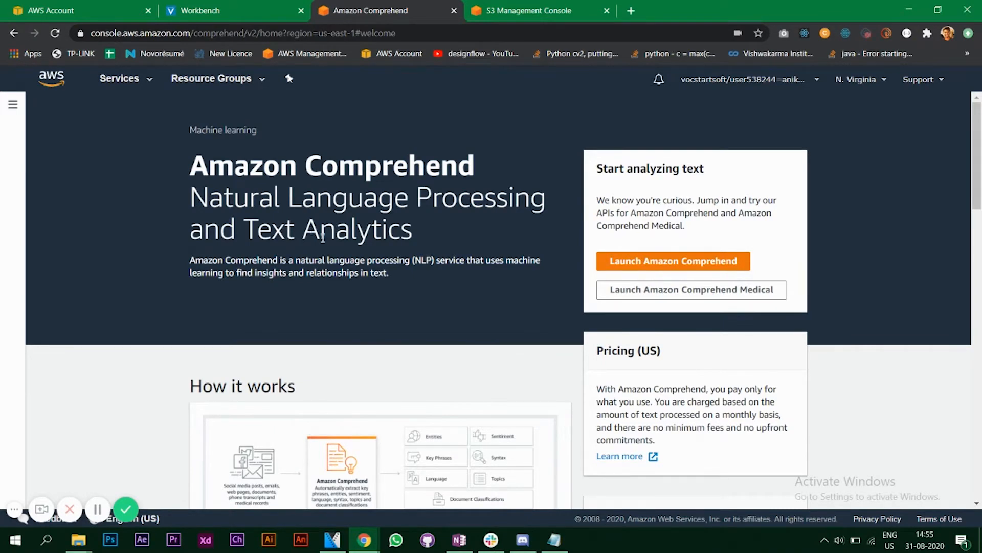
mouse_move(494, 255)
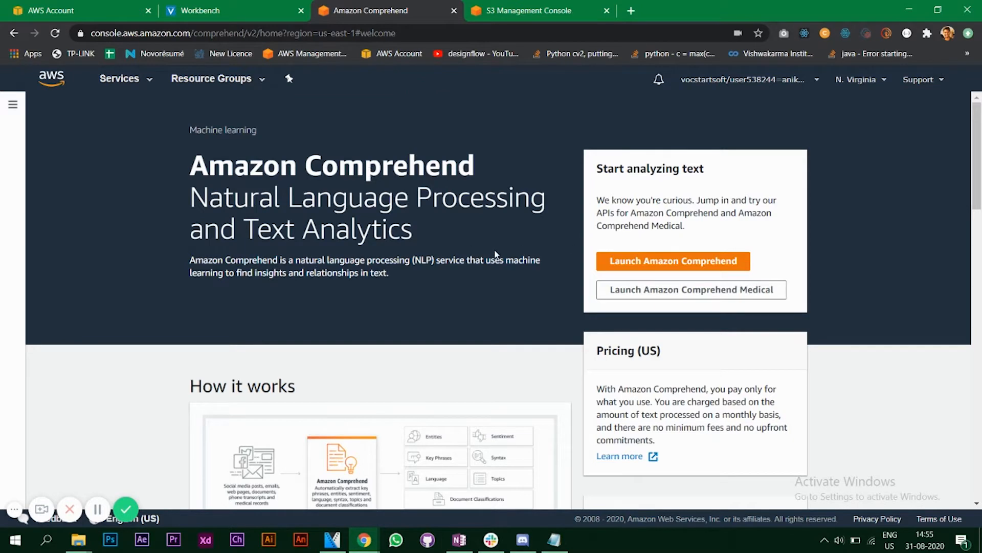
mouse_move(422, 303)
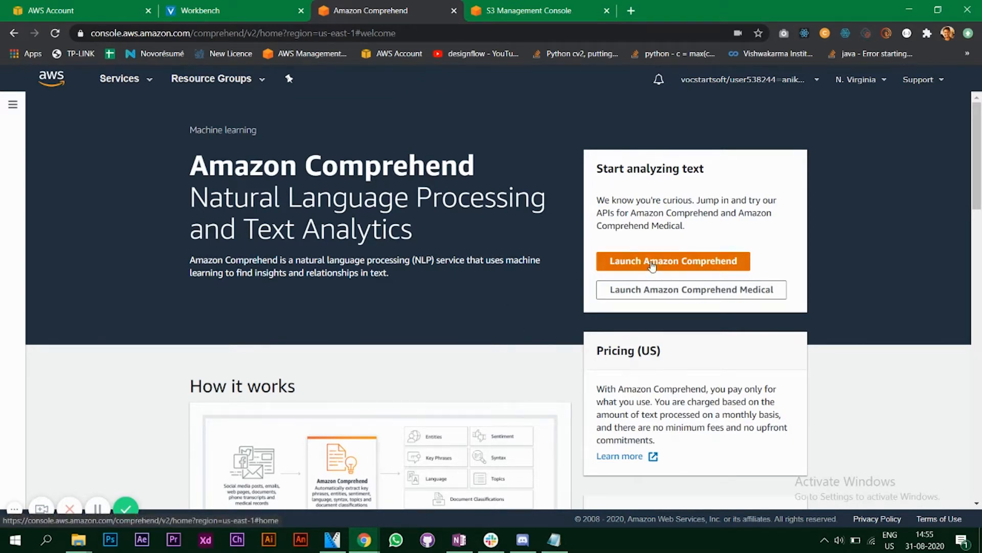
Step: Launch the Comprehend console, dismiss the Elasticsearch banner and reach the 272-character sample input
click(672, 261)
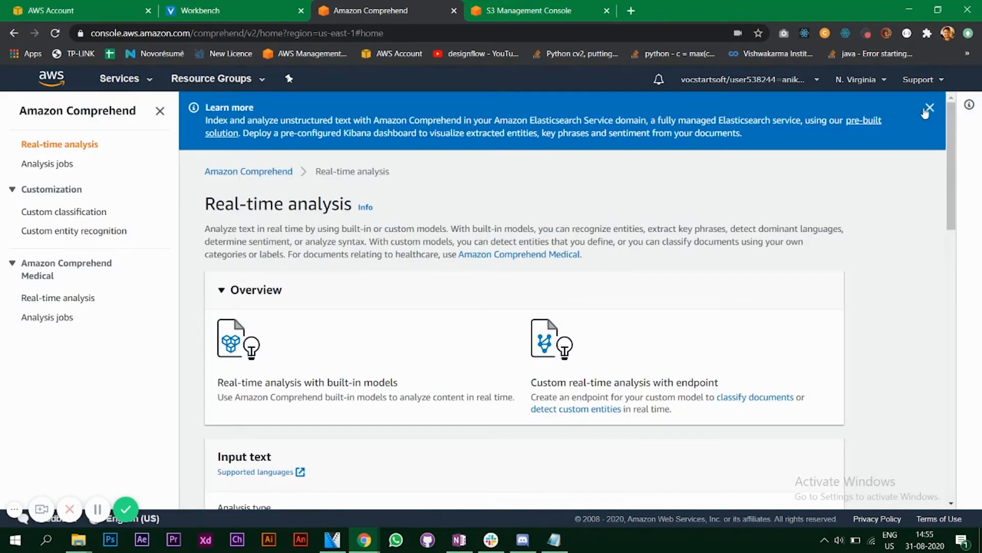
click(930, 107)
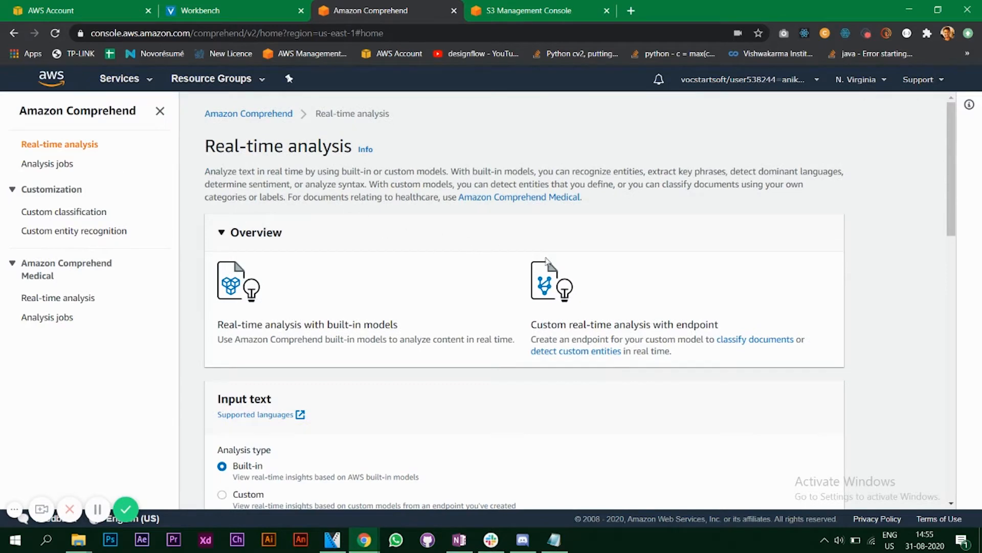
scroll(down, 3)
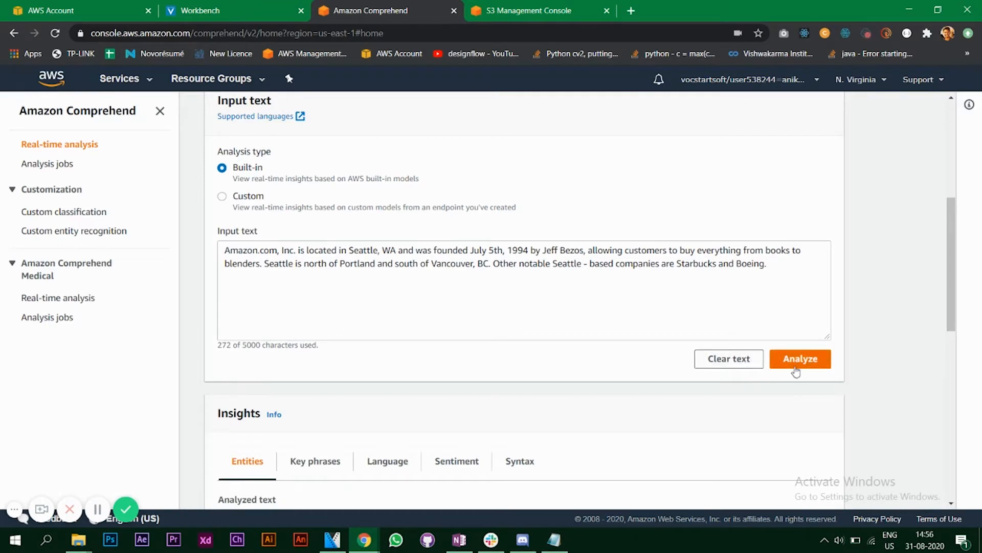
Step: Run built-in analysis on the sample Amazon.com passage to list its entities with confidence scores
click(799, 359)
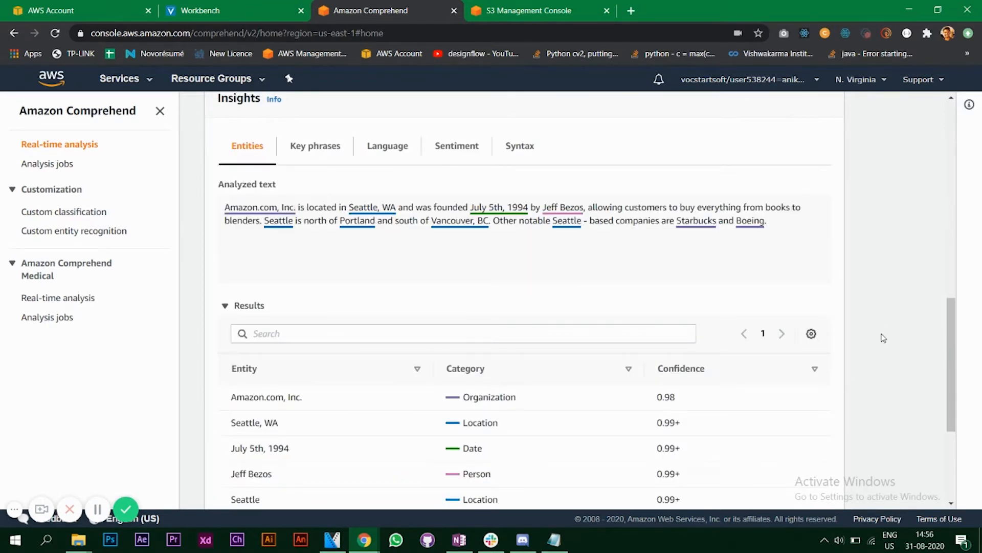
mouse_move(325, 409)
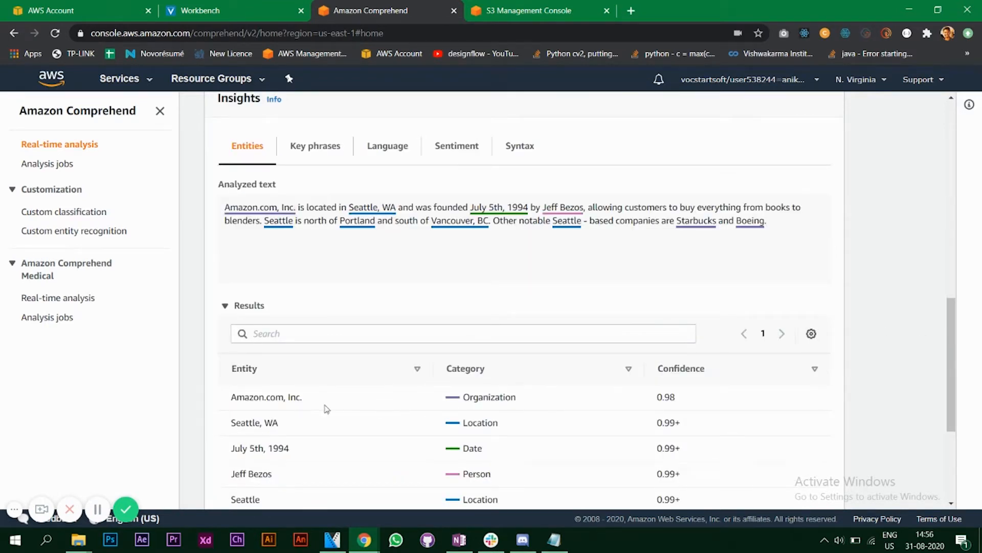
mouse_move(655, 408)
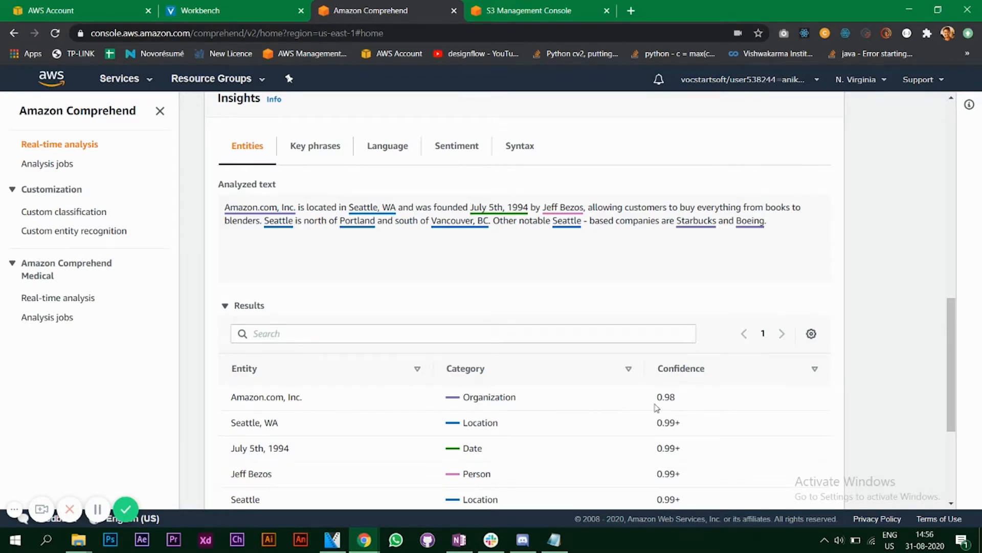
mouse_move(675, 399)
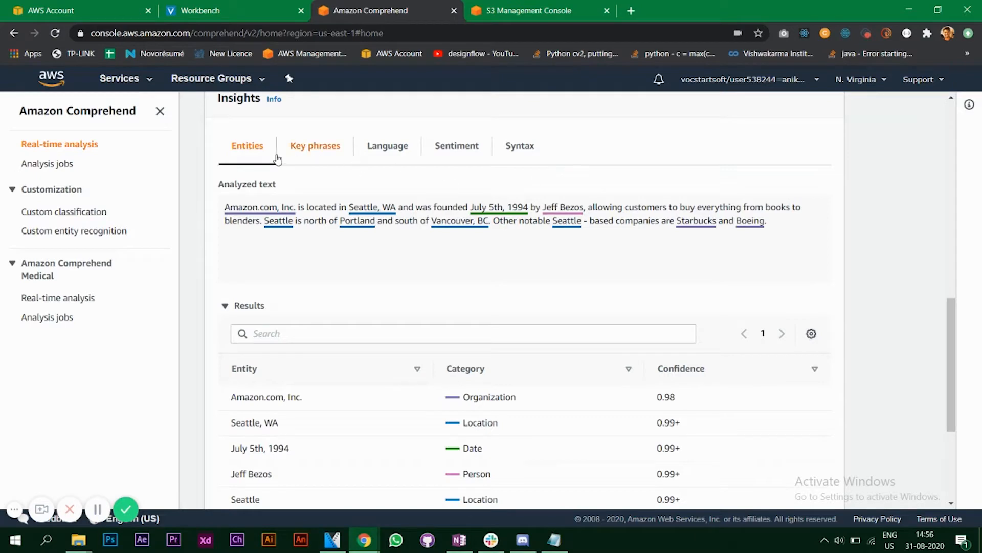
mouse_move(618, 269)
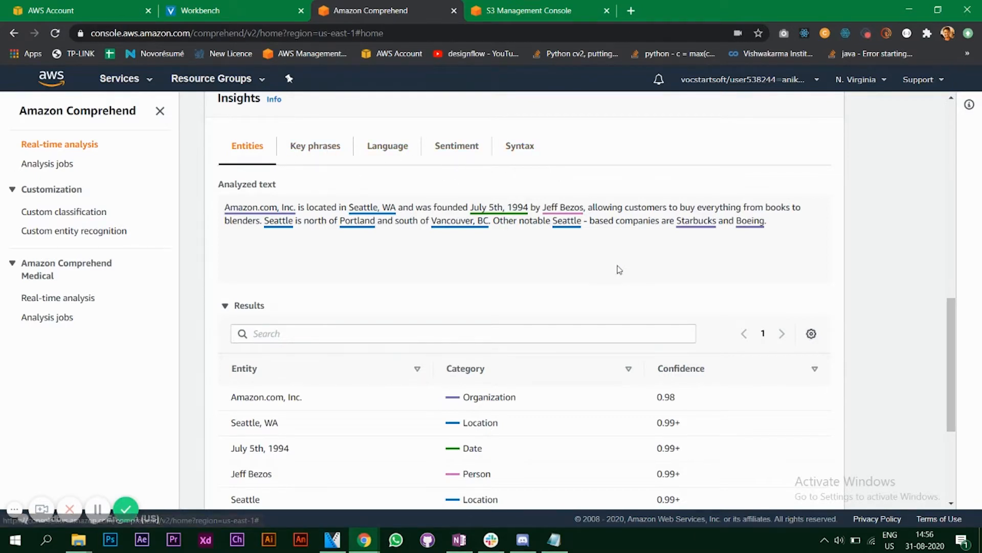
mouse_move(253, 223)
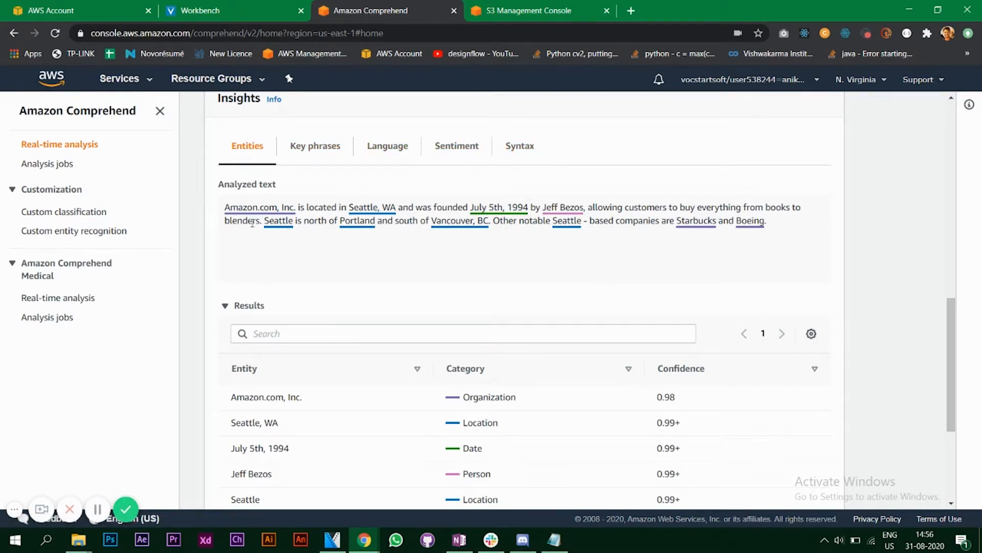
mouse_move(470, 499)
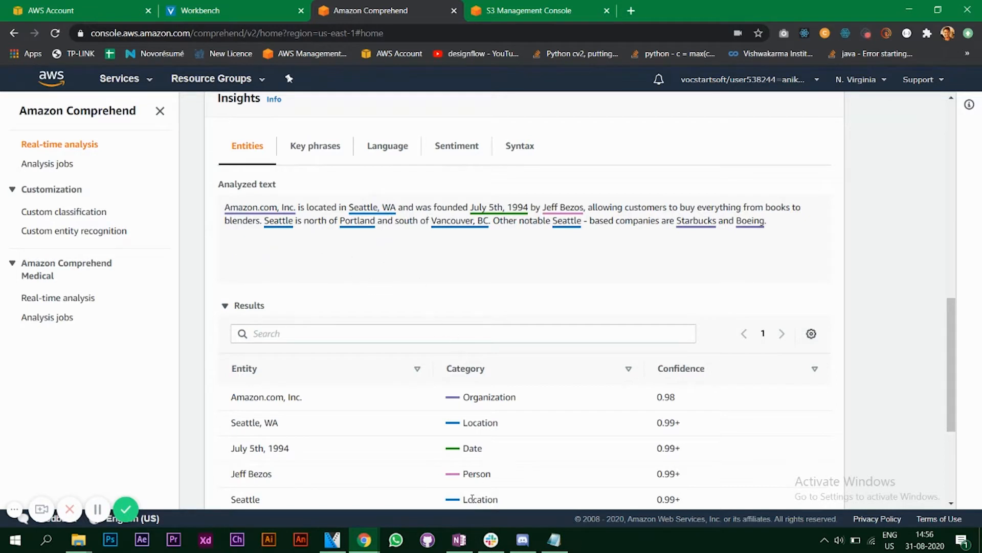
mouse_move(459, 539)
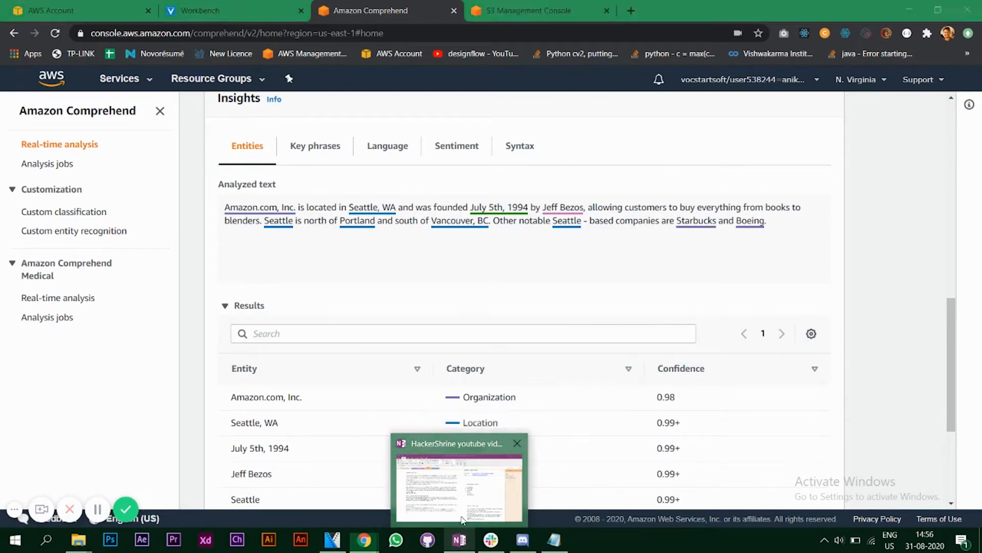
Step: Bring up the OneNote notes holding the Streamlit video script for copying into the input
click(458, 482)
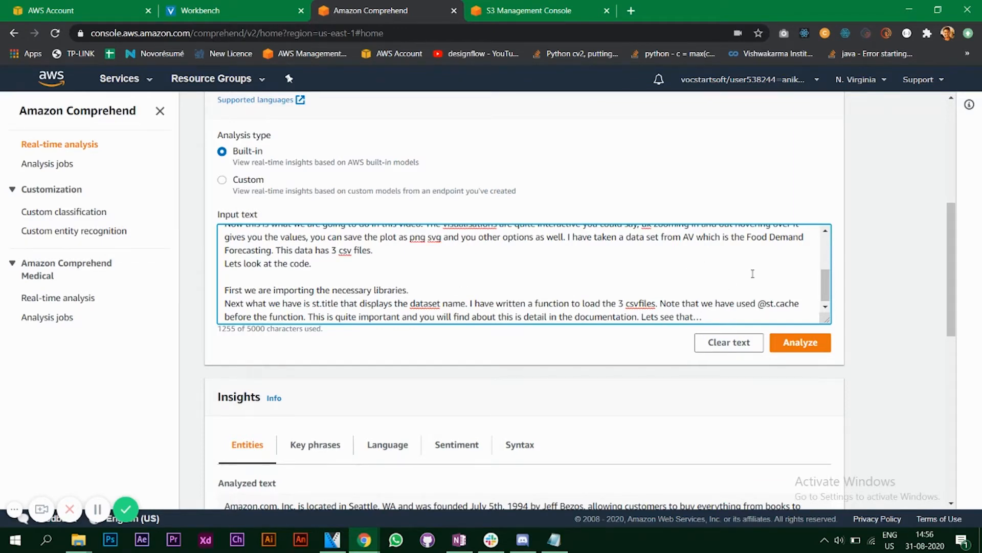
Step: Analyze the Streamlit script and review entities such as Streamlit (Title), TDS (Organization), 3 csv (Quantity)
click(800, 342)
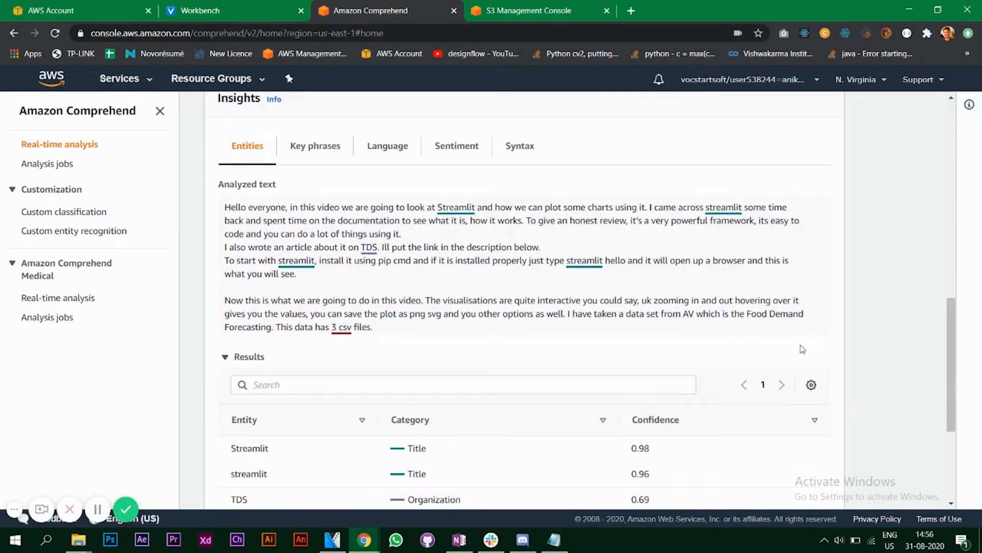
scroll(down, 3)
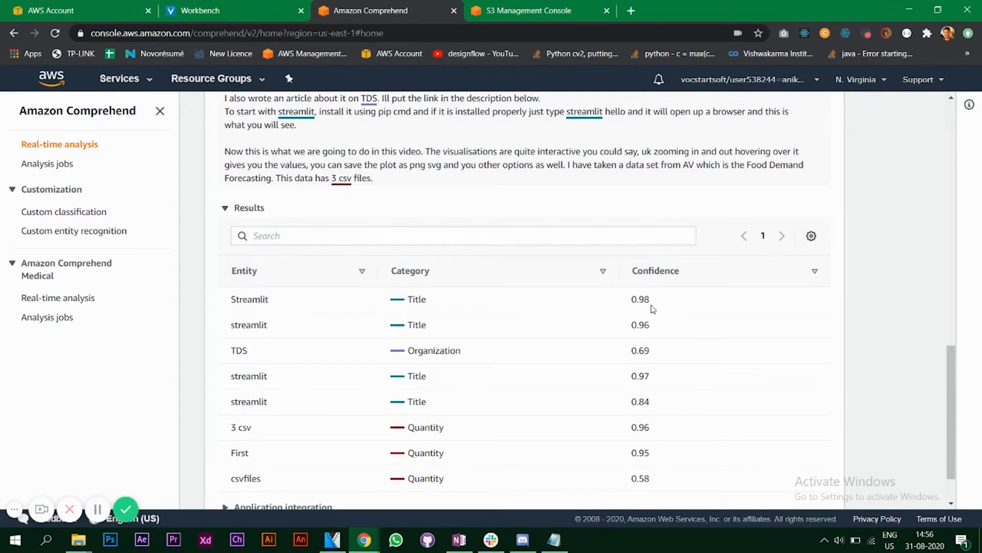
mouse_move(227, 350)
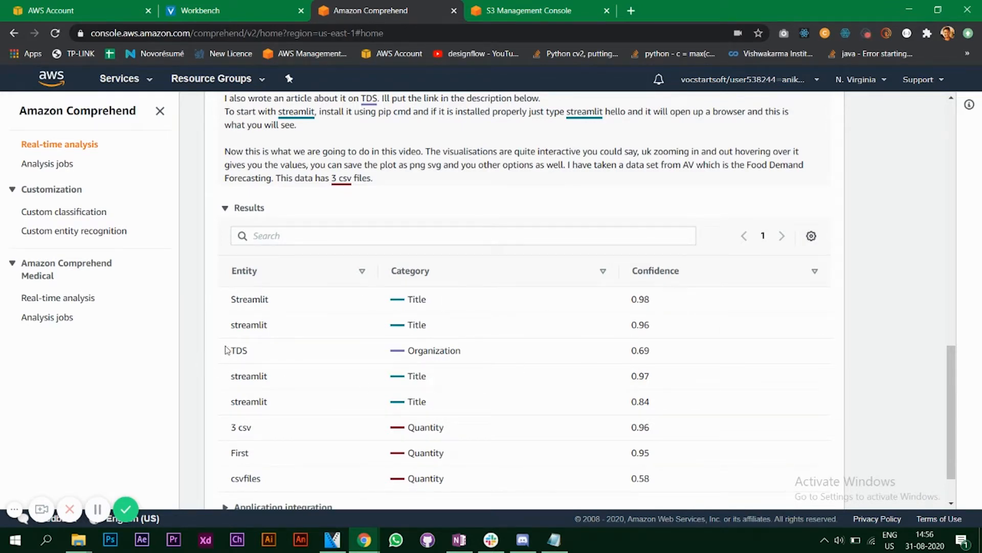
mouse_move(236, 350)
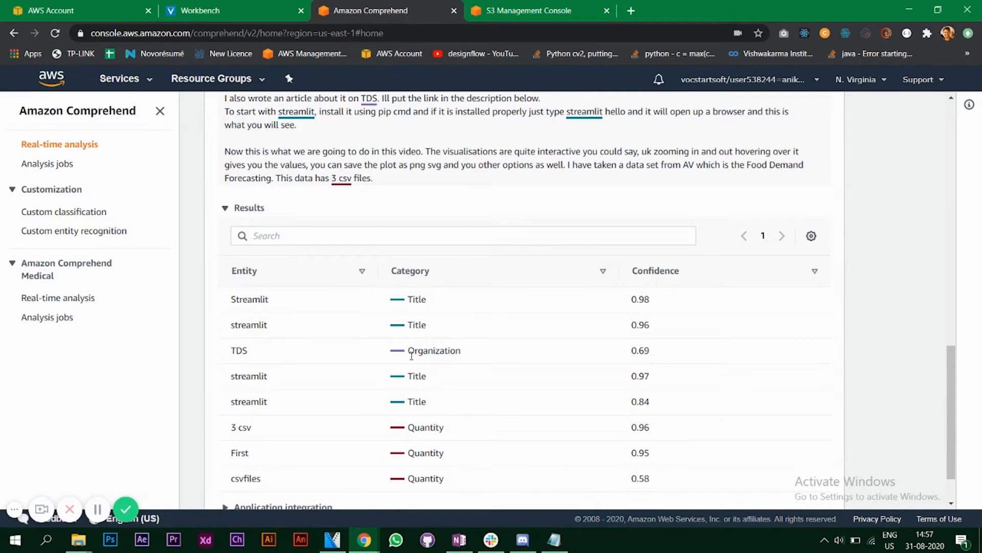
mouse_move(637, 361)
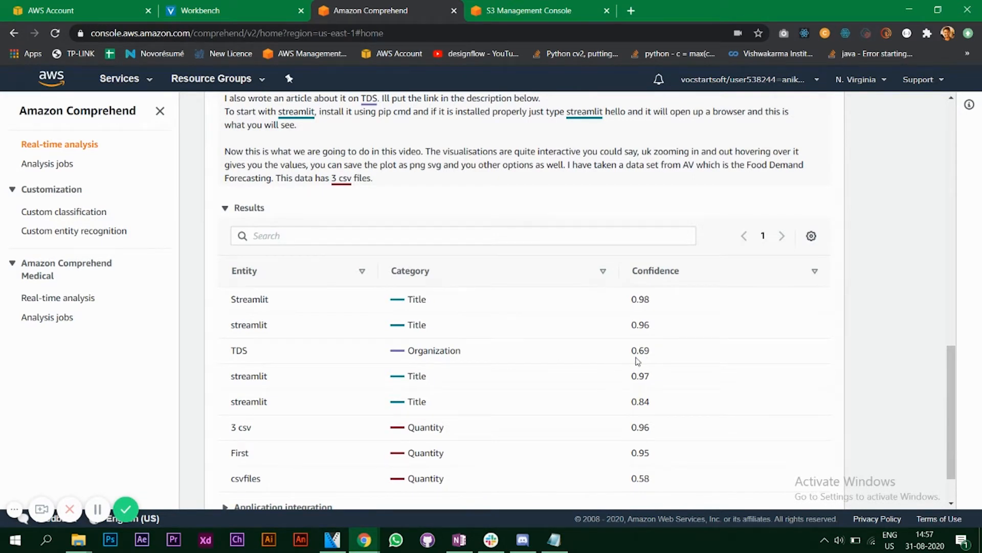
mouse_move(873, 394)
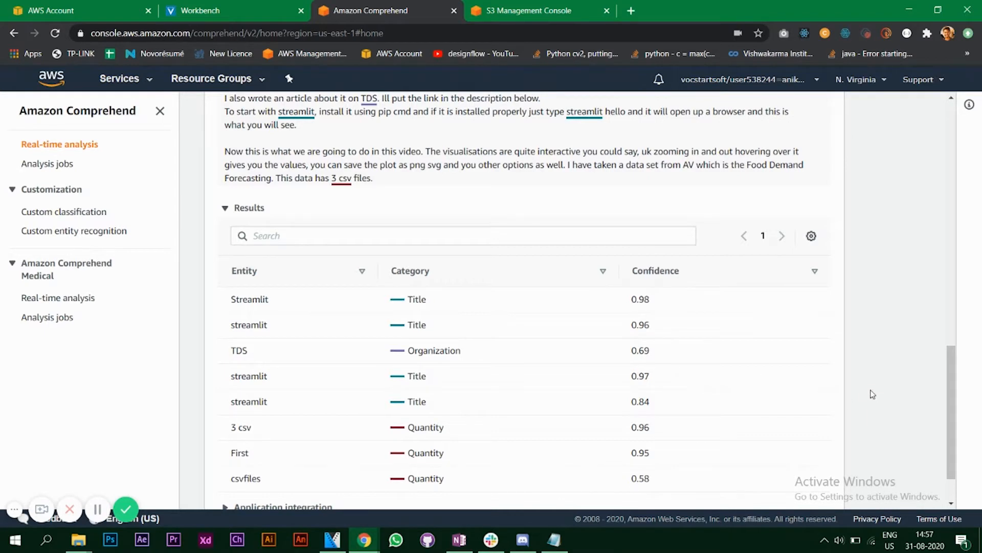
scroll(down, 3)
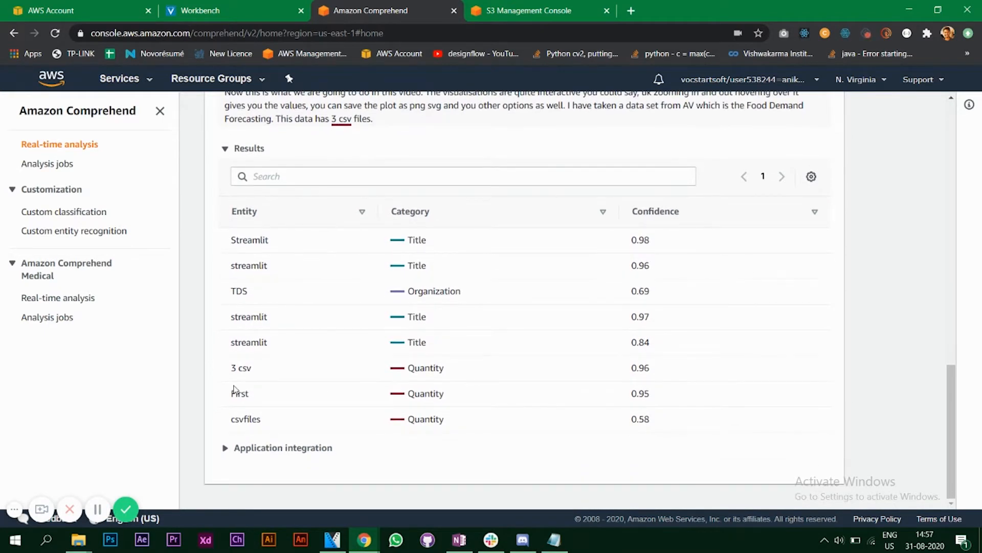
mouse_move(255, 380)
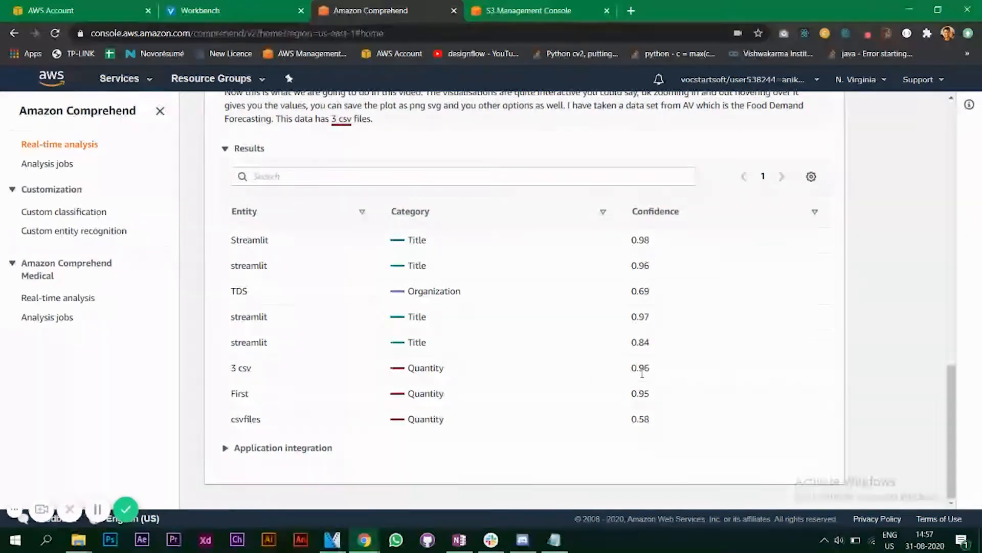
scroll(up, 3)
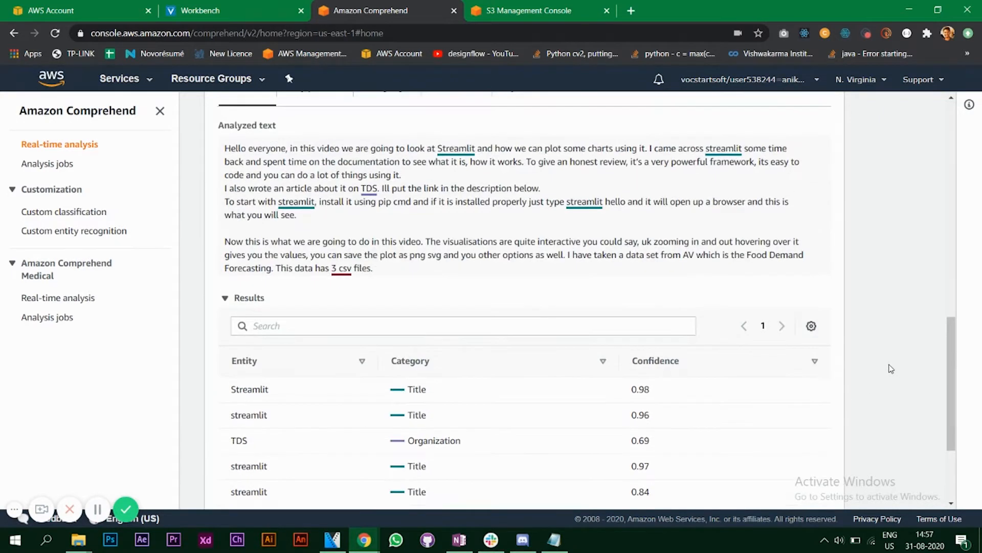
scroll(up, 3)
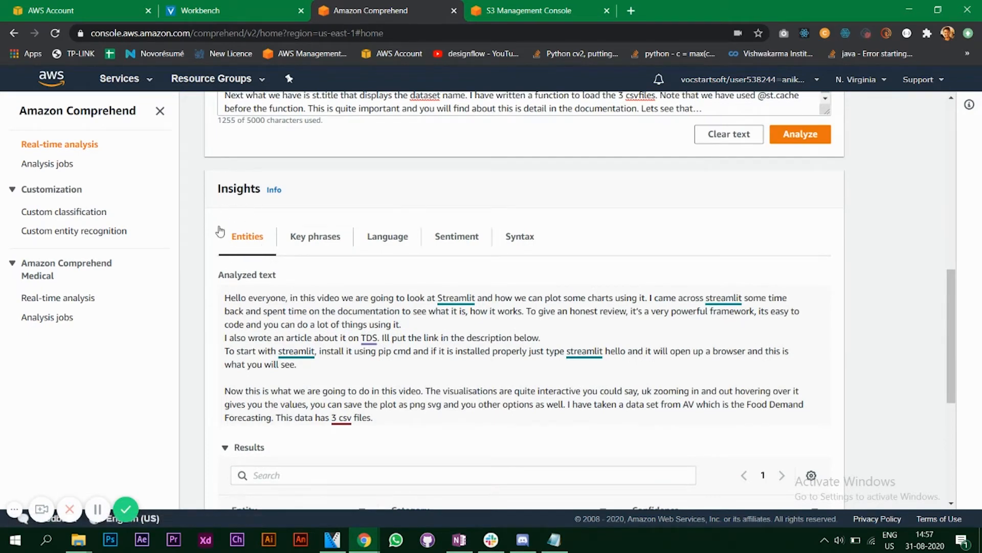
Step: Review the script's key phrases at 0.99+ confidence, then show its language: English, 0.99 confidence
click(315, 236)
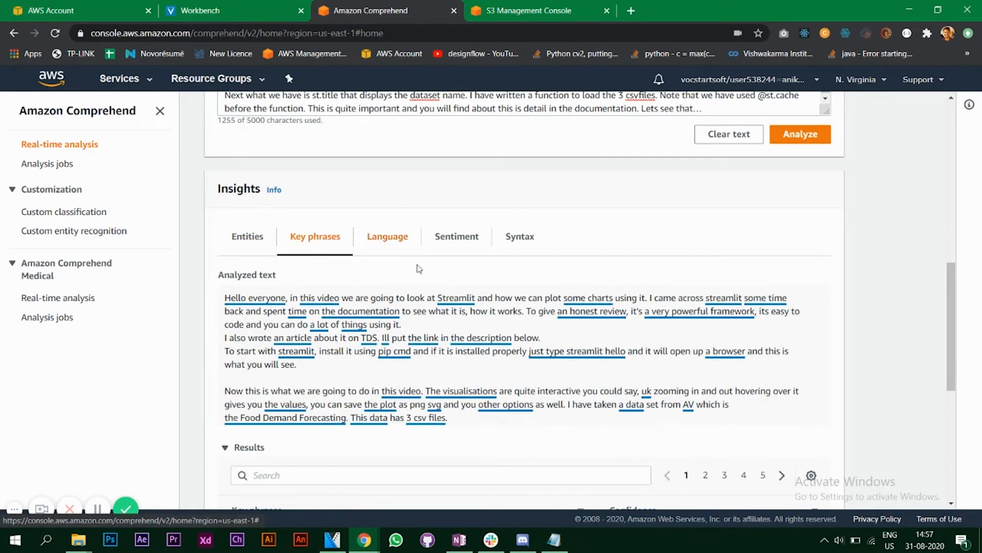
mouse_move(591, 312)
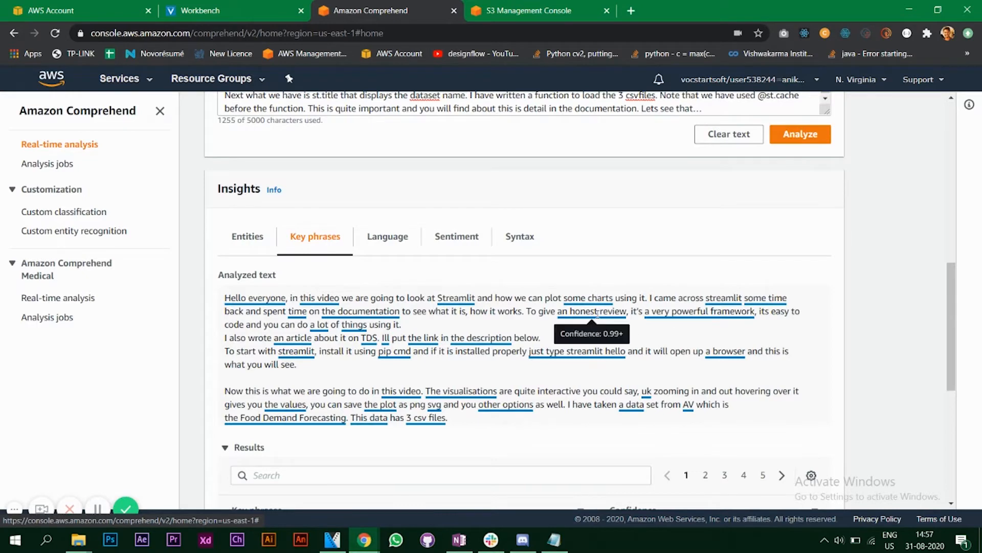
mouse_move(676, 311)
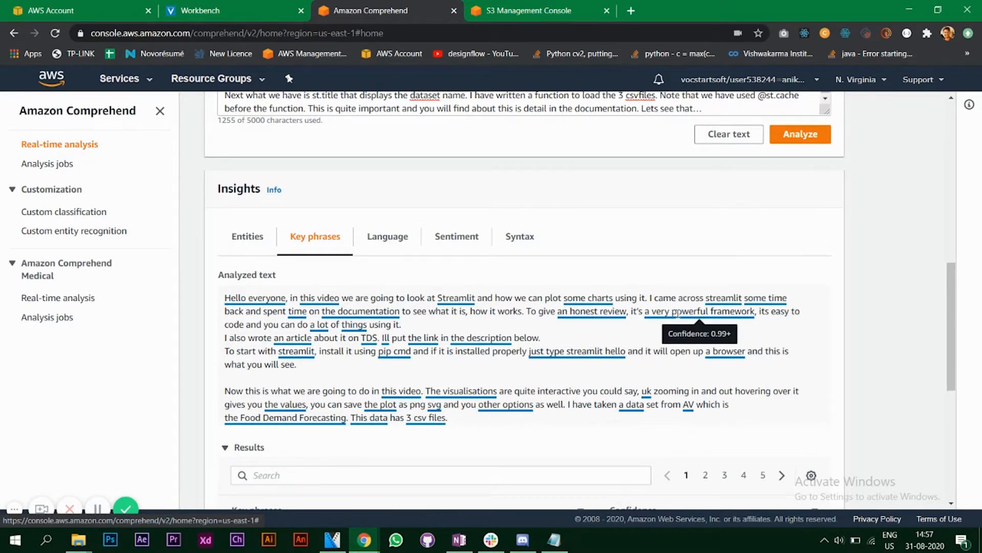
mouse_move(461, 390)
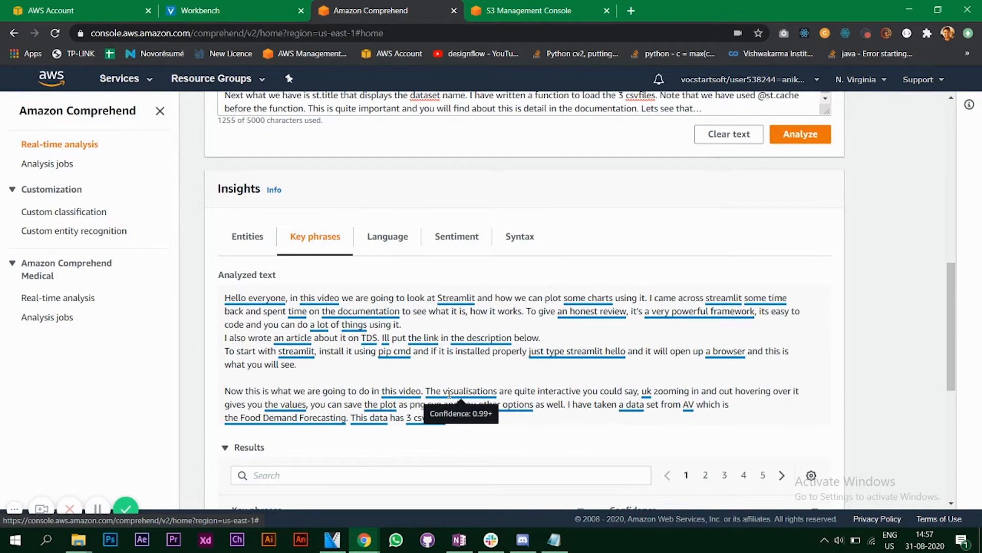
mouse_move(362, 387)
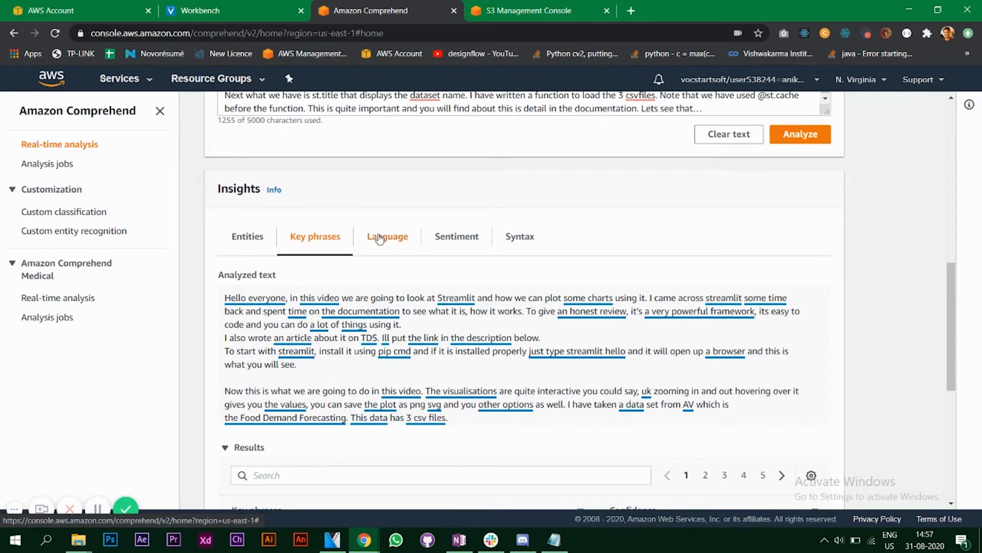
click(387, 236)
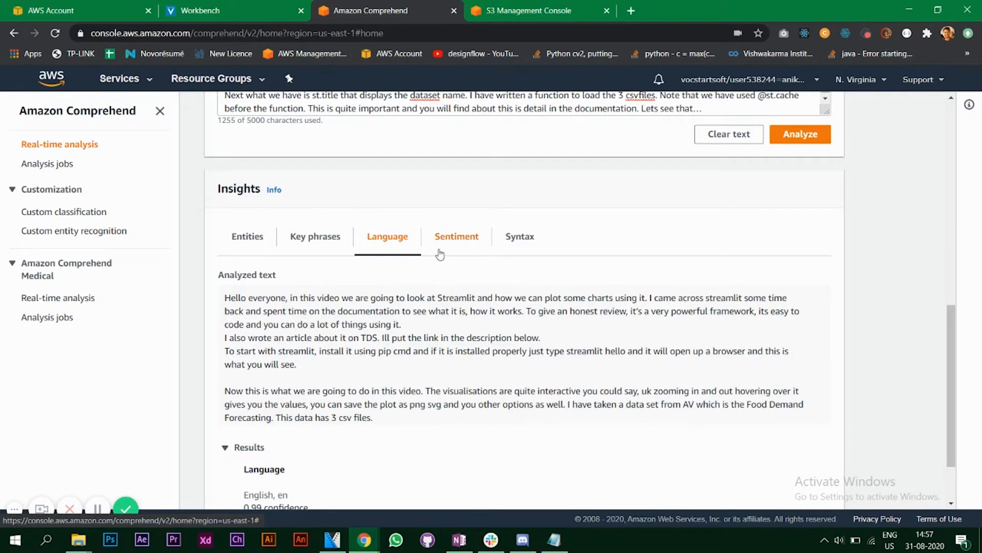
click(457, 236)
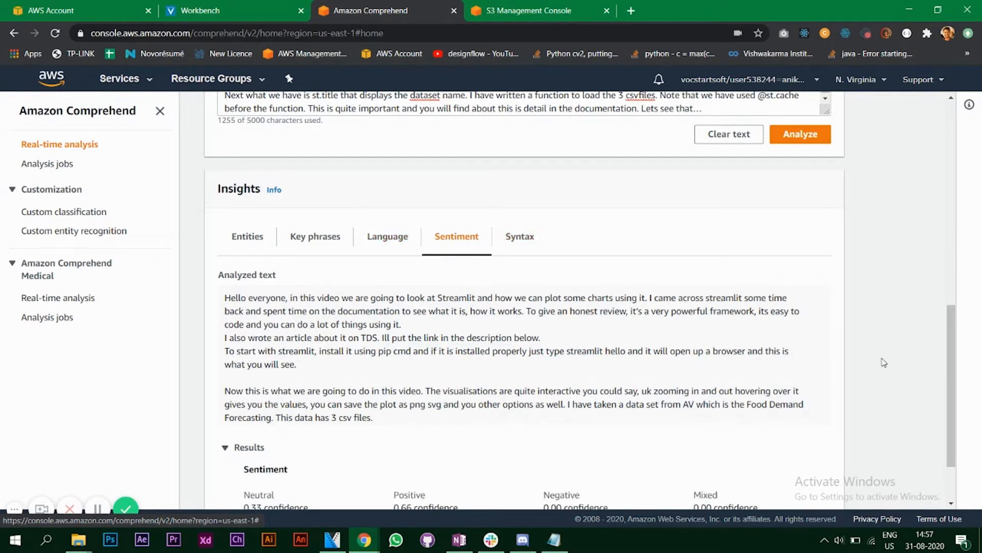
mouse_move(428, 355)
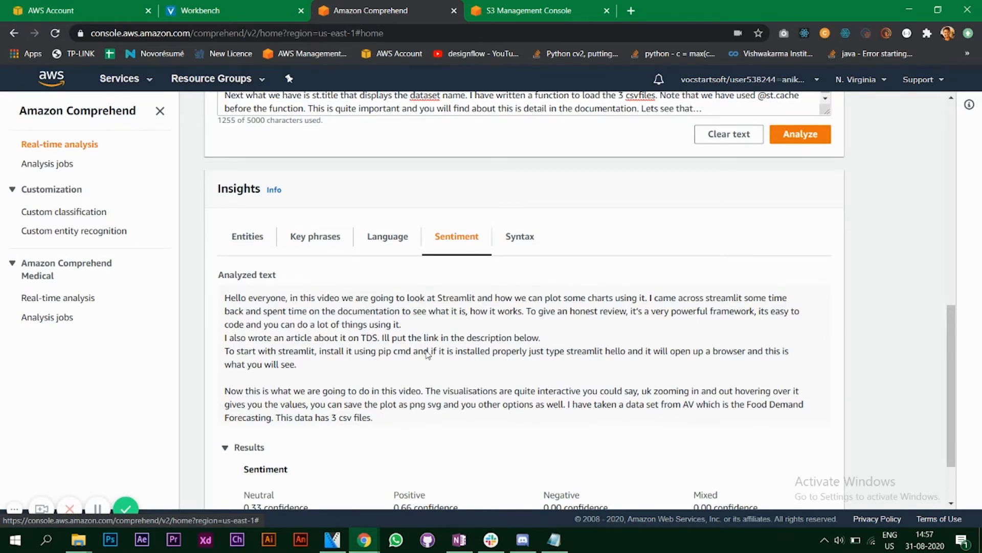
mouse_move(540, 313)
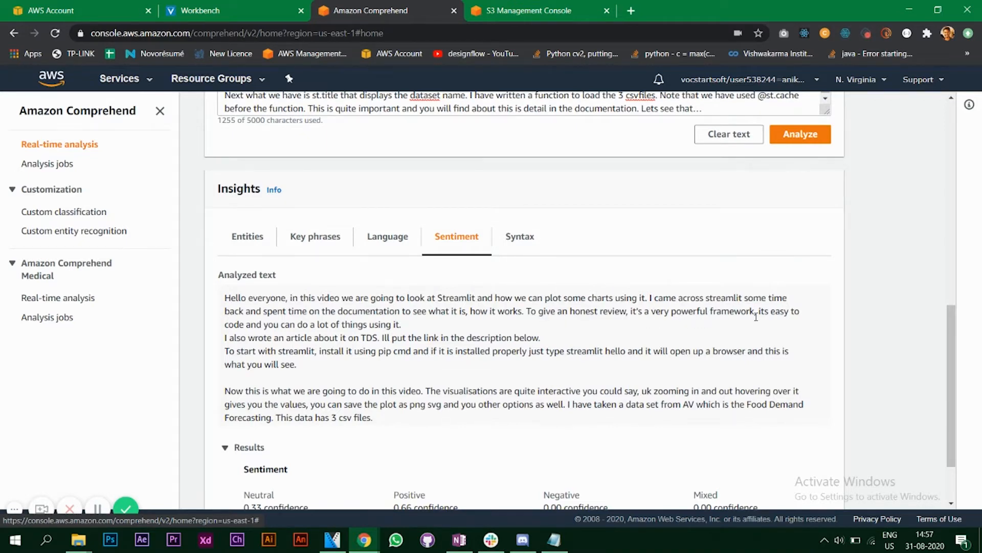
mouse_move(307, 328)
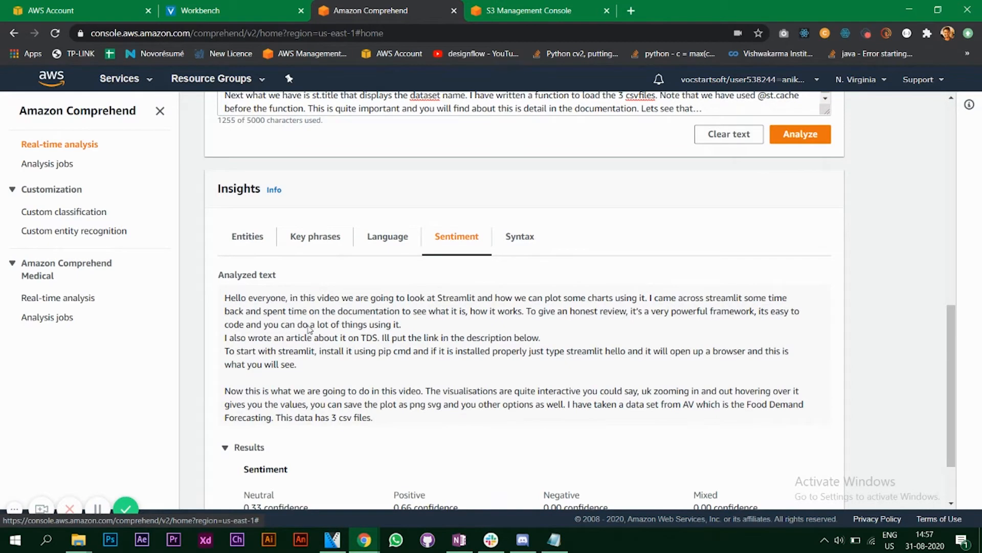
mouse_move(608, 341)
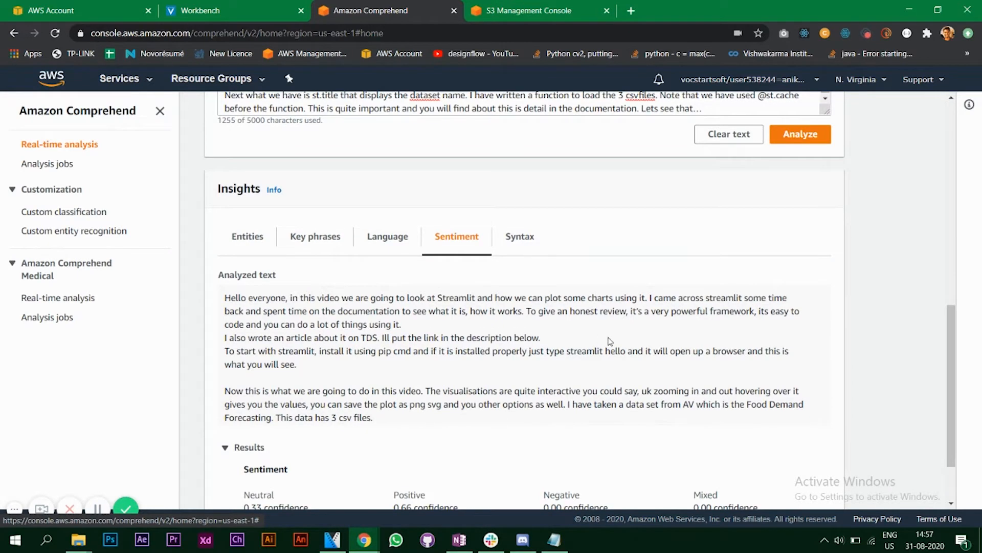
mouse_move(851, 374)
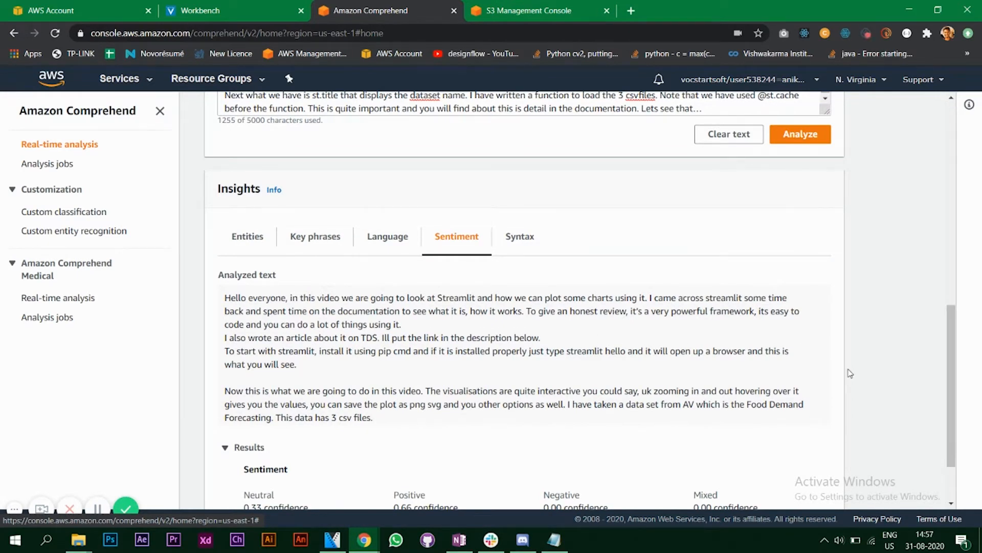
scroll(down, 3)
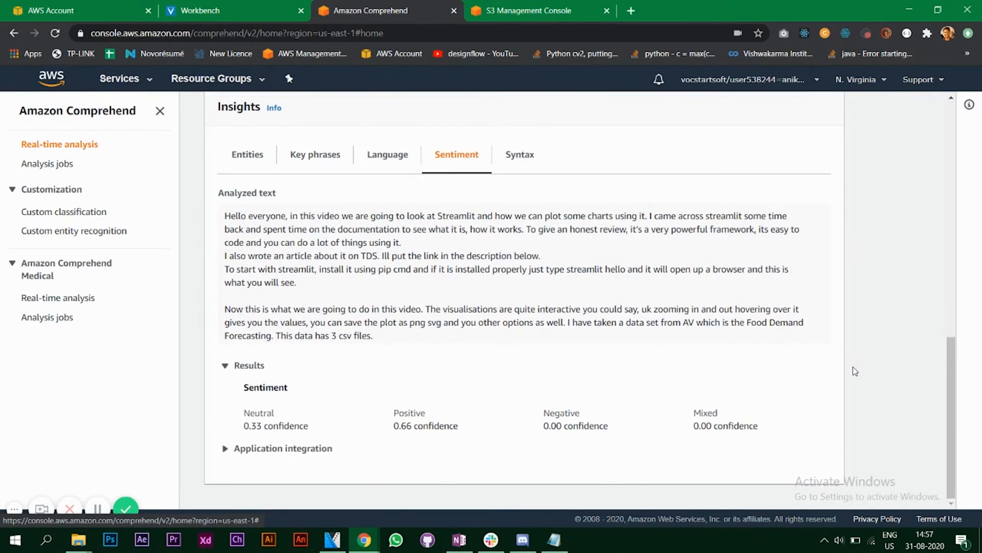
mouse_move(425, 439)
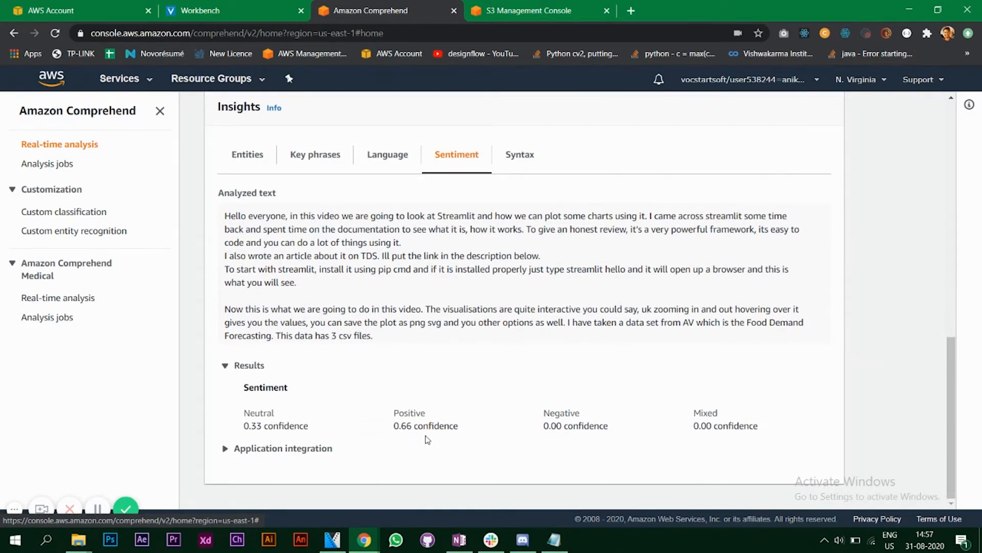
mouse_move(422, 416)
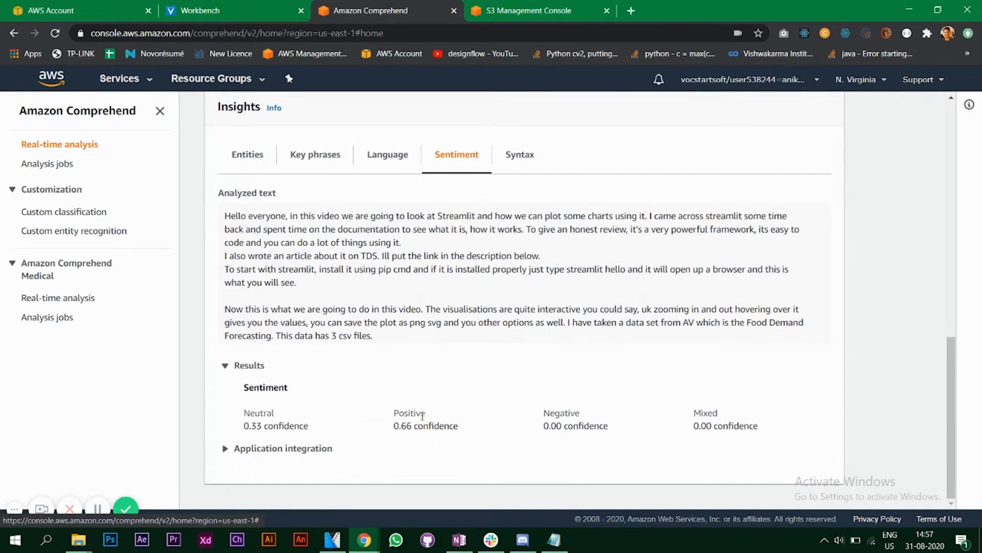
mouse_move(313, 279)
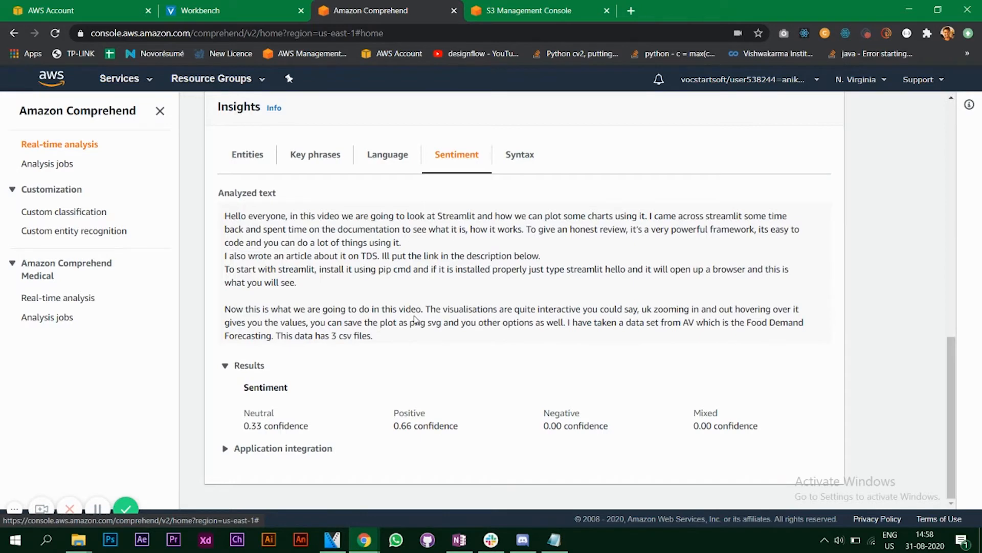
mouse_move(254, 415)
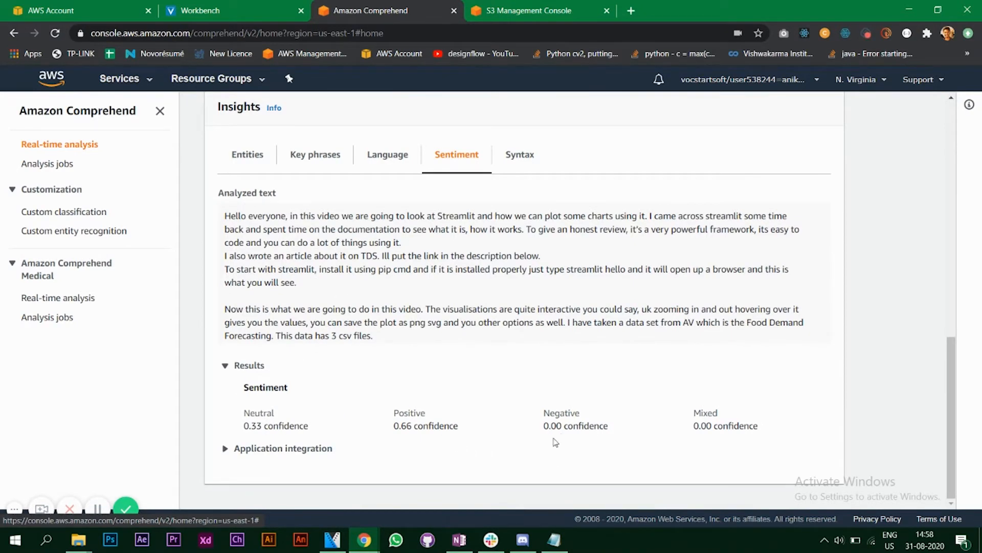
mouse_move(579, 426)
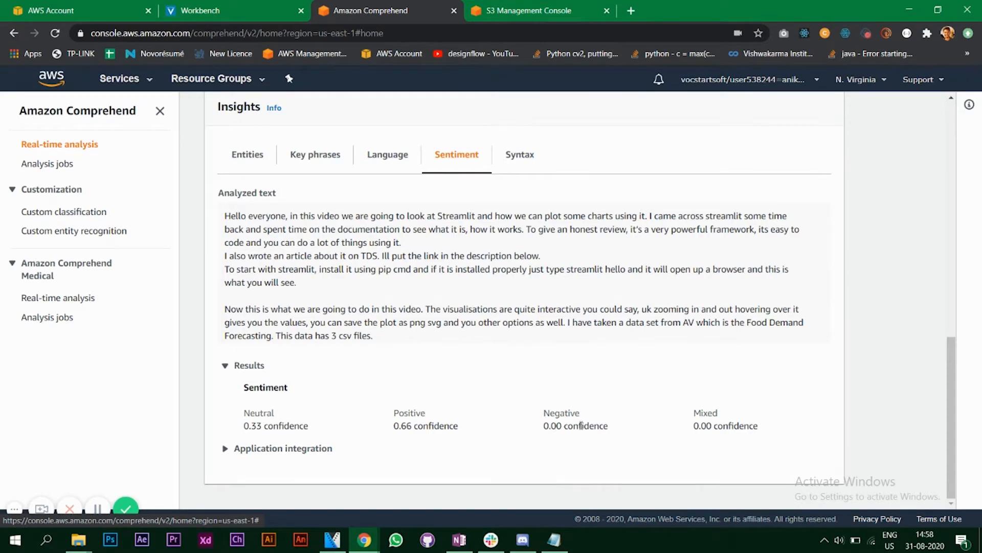
mouse_move(542, 414)
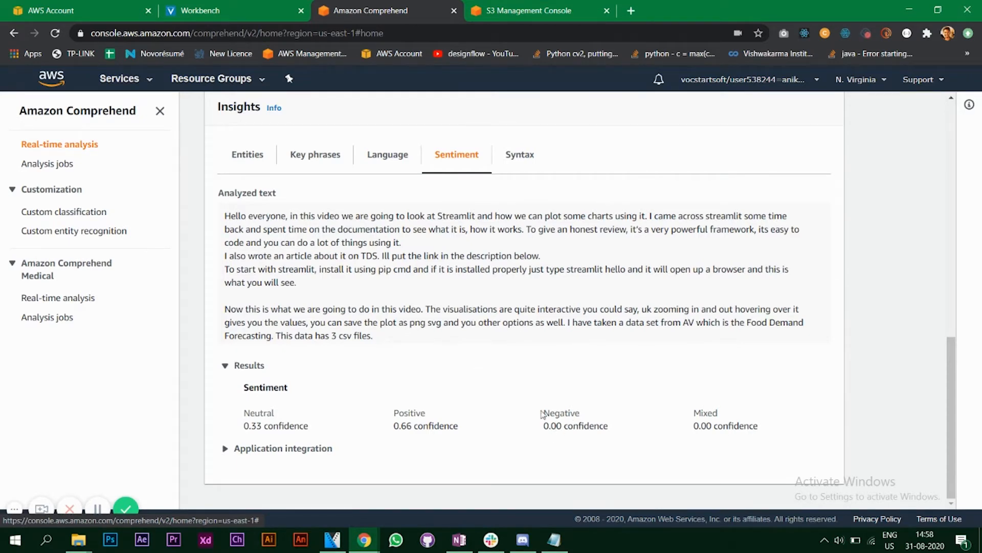
mouse_move(469, 276)
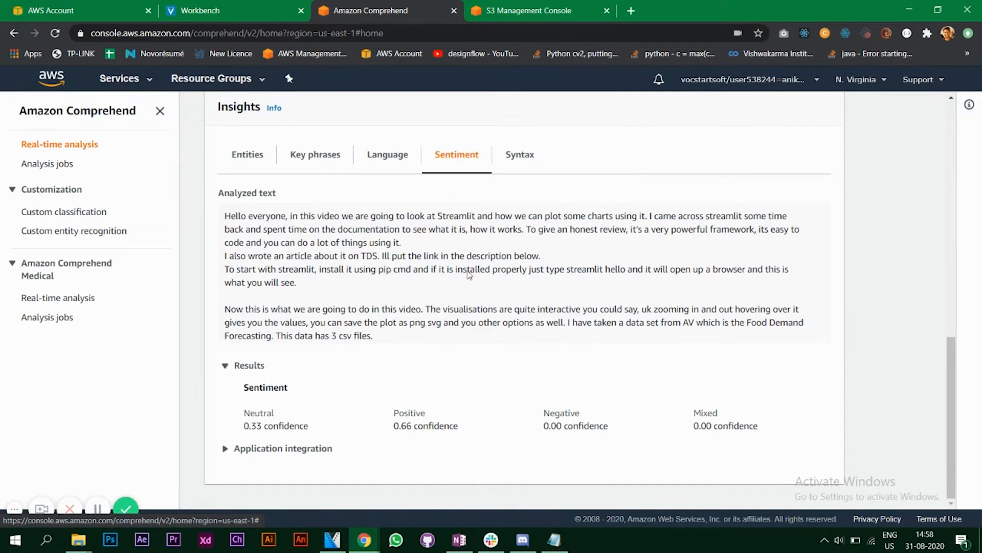
mouse_move(880, 332)
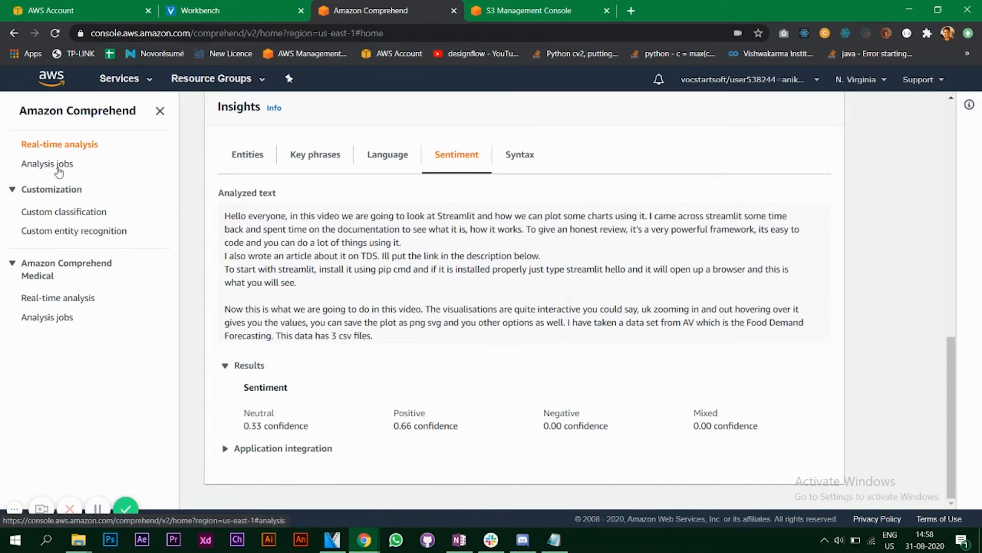
click(46, 164)
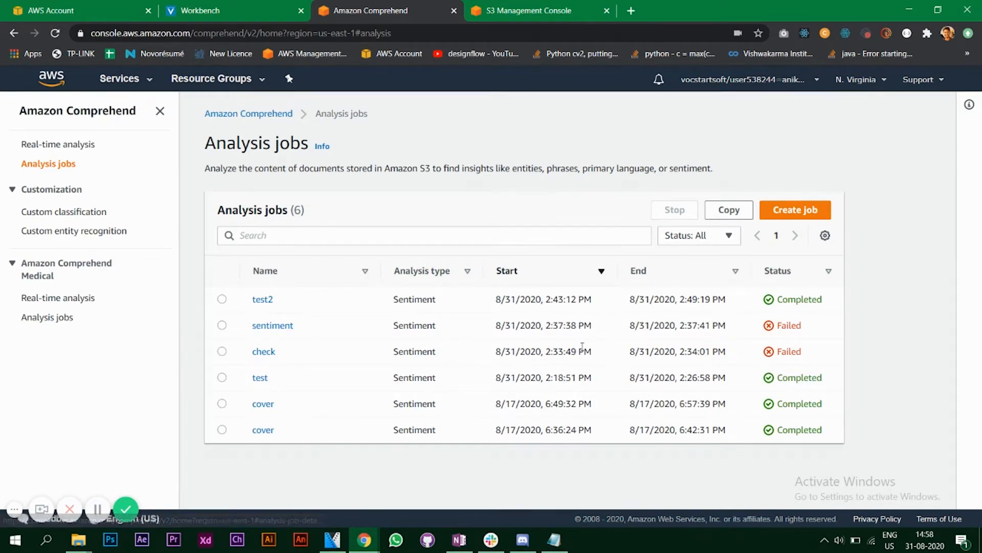
mouse_move(858, 364)
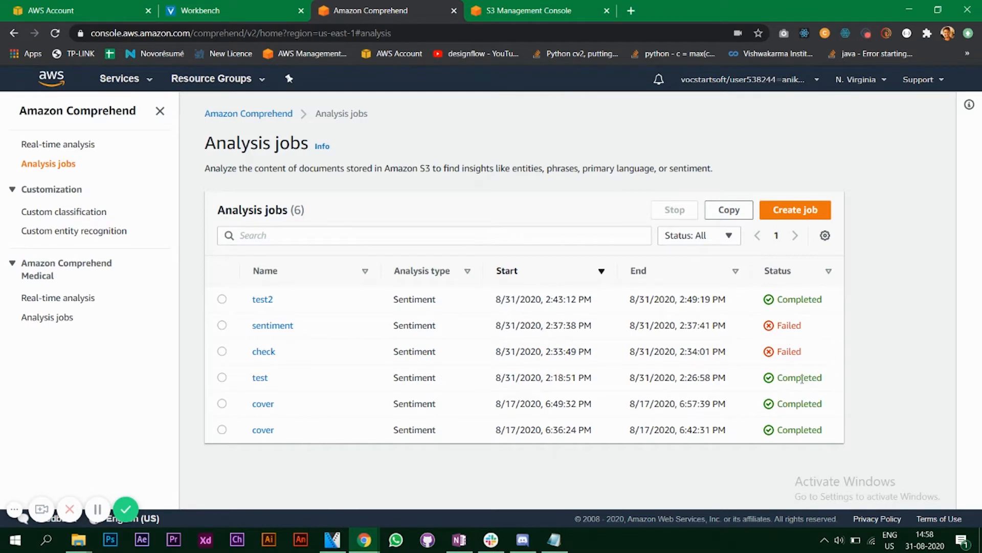
mouse_move(639, 453)
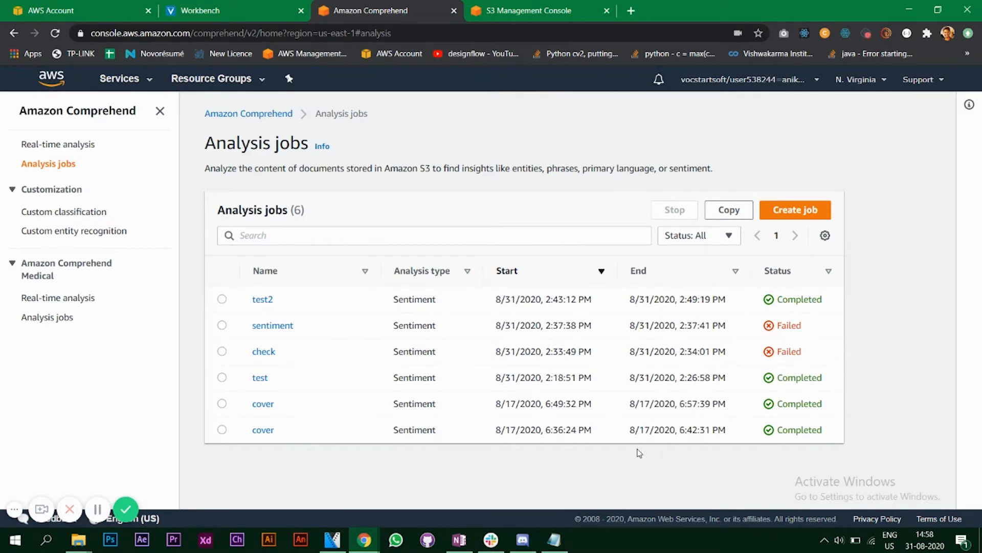
mouse_move(79, 539)
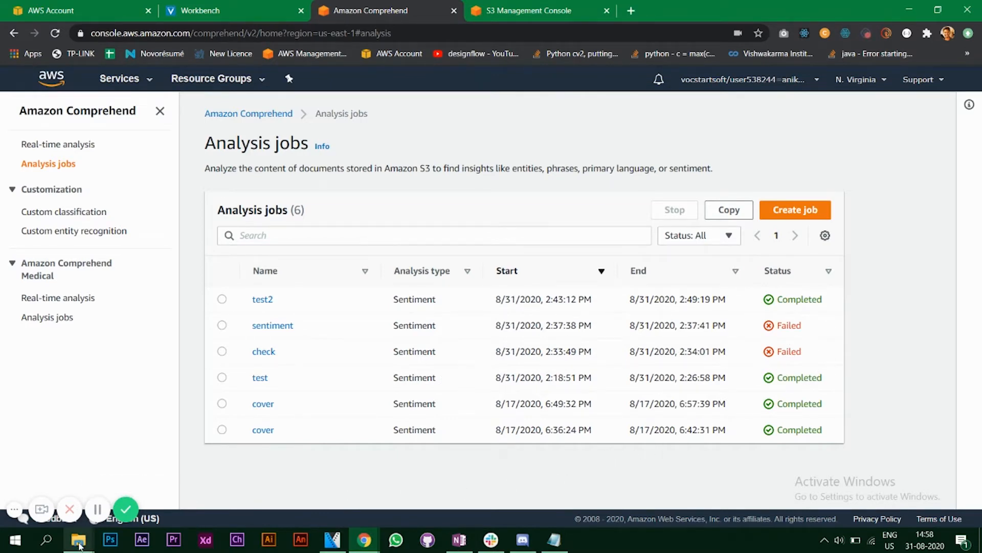
Step: Switch from the six-job sentiment list to the local videos folder containing script.txt
click(78, 540)
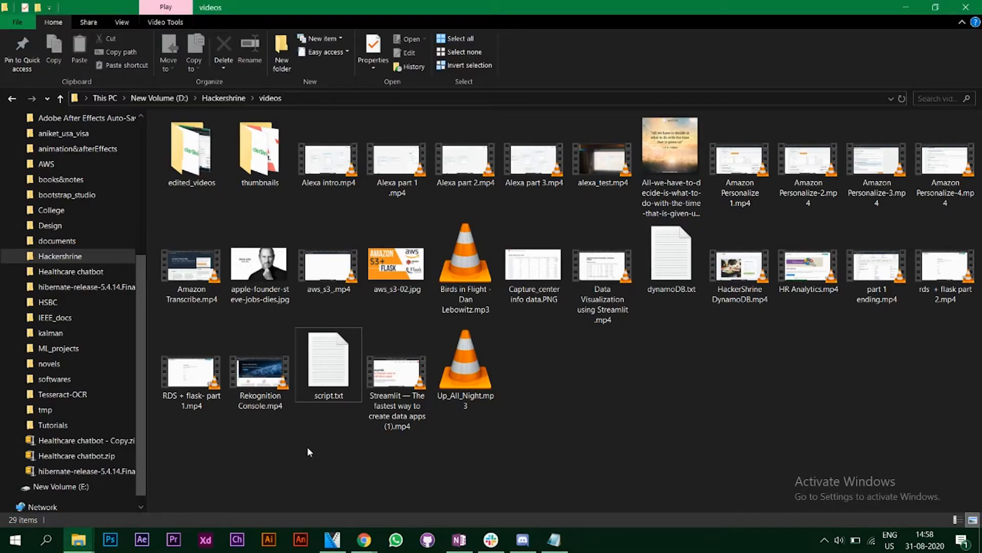
mouse_move(329, 391)
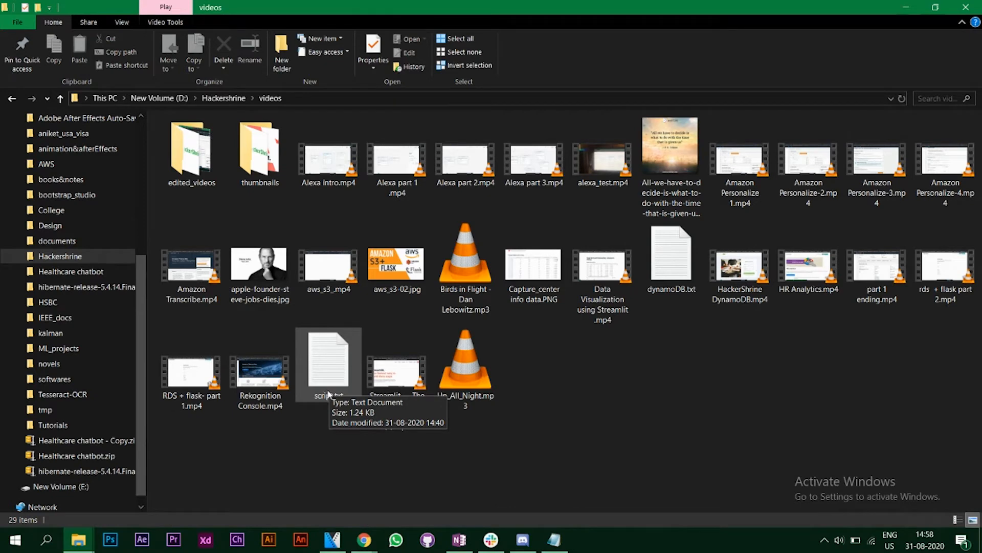
mouse_move(350, 453)
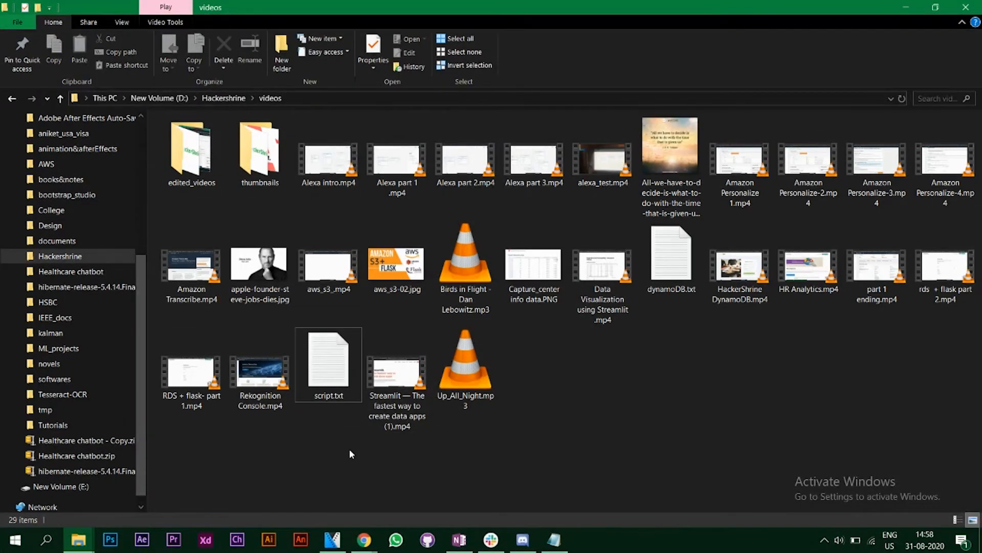
mouse_move(332, 447)
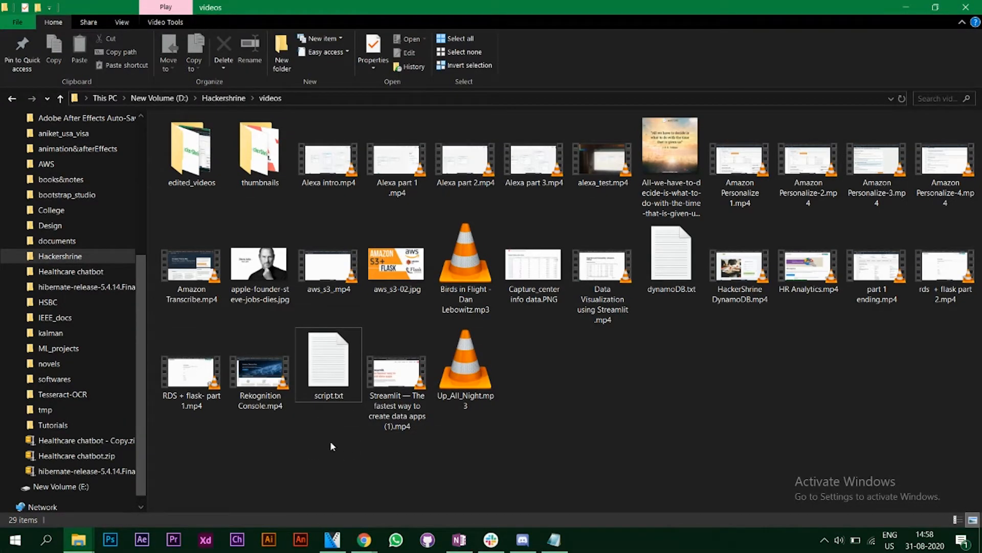
mouse_move(328, 364)
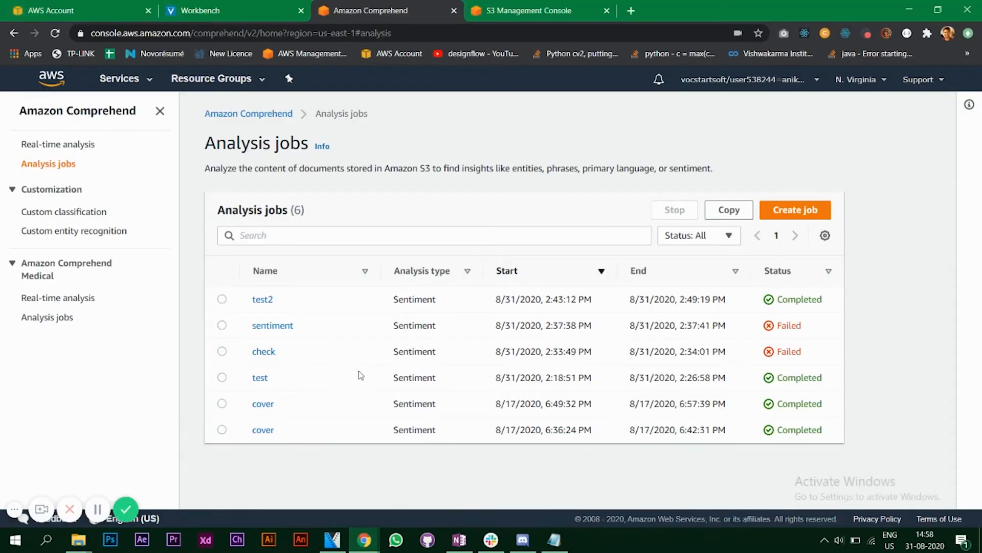
Step: Create a new analysis job named script-sentiment with Sentiment chosen as the analysis type
click(794, 209)
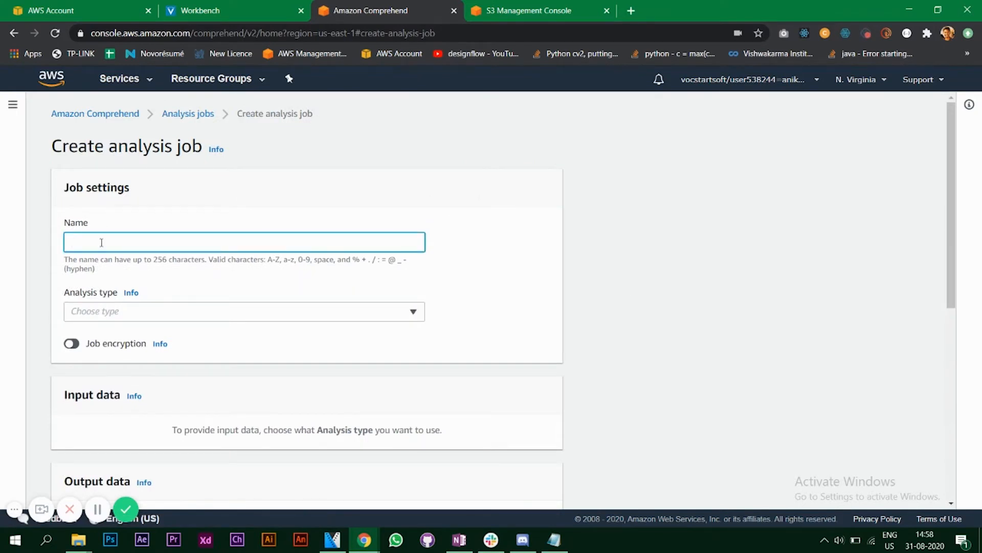
text(script-)
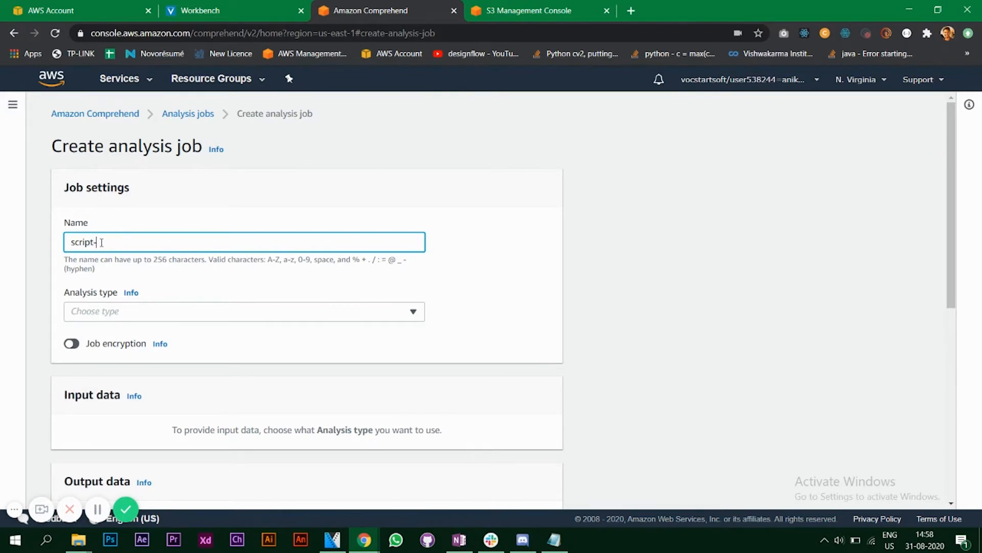
text(sentiment)
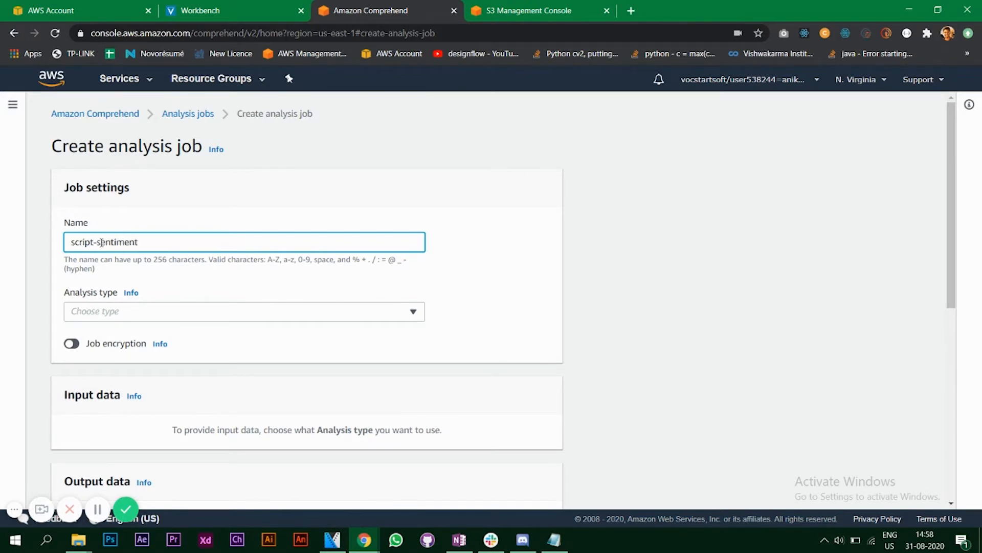
click(243, 311)
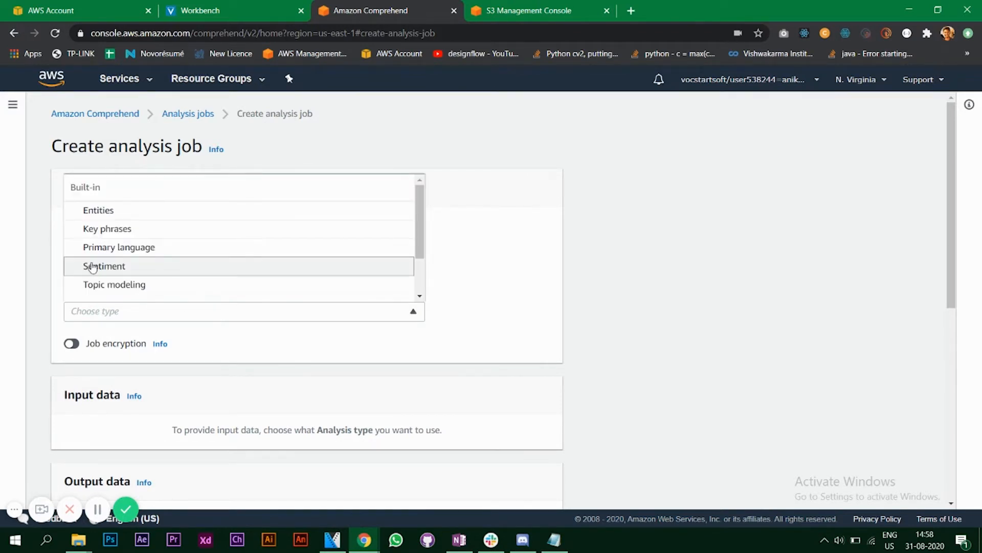
click(105, 266)
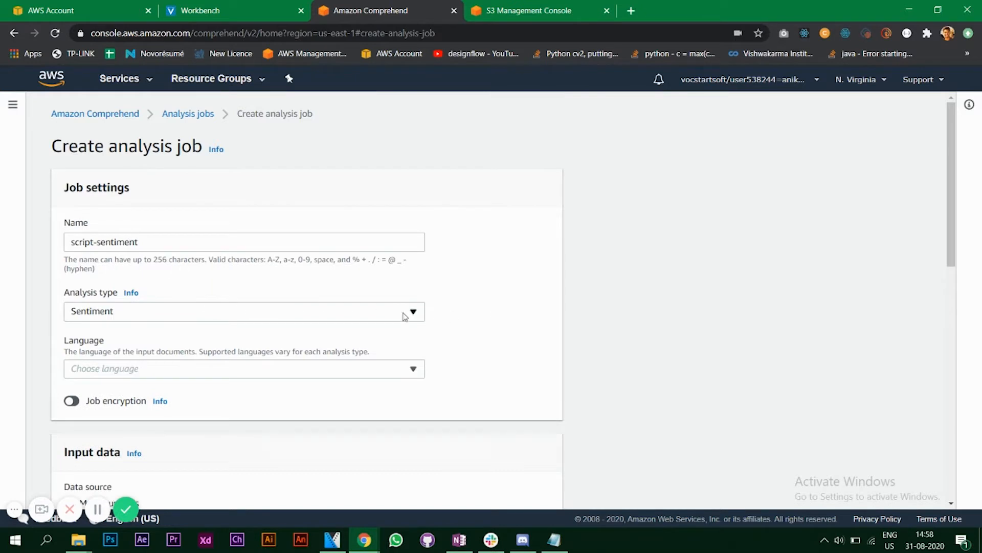
click(243, 311)
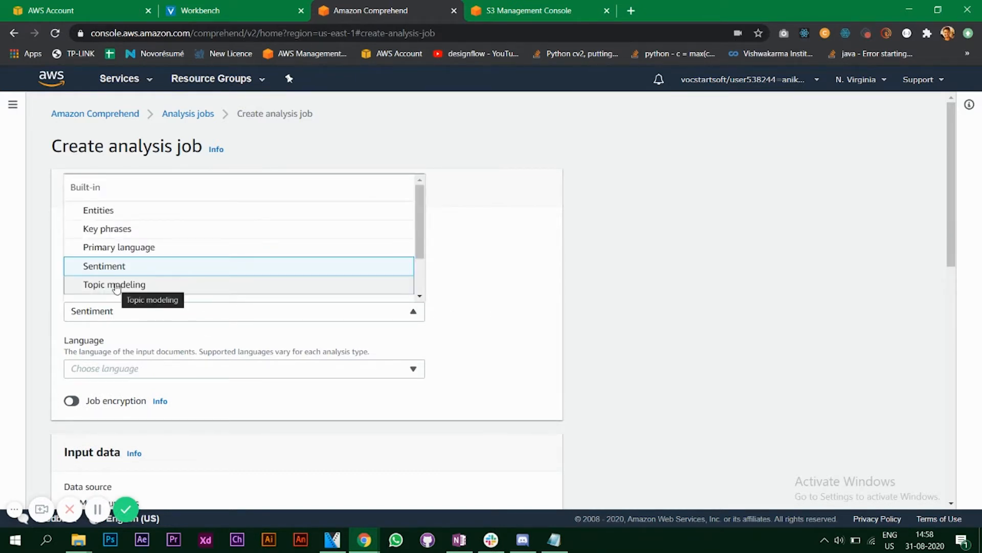
mouse_move(106, 228)
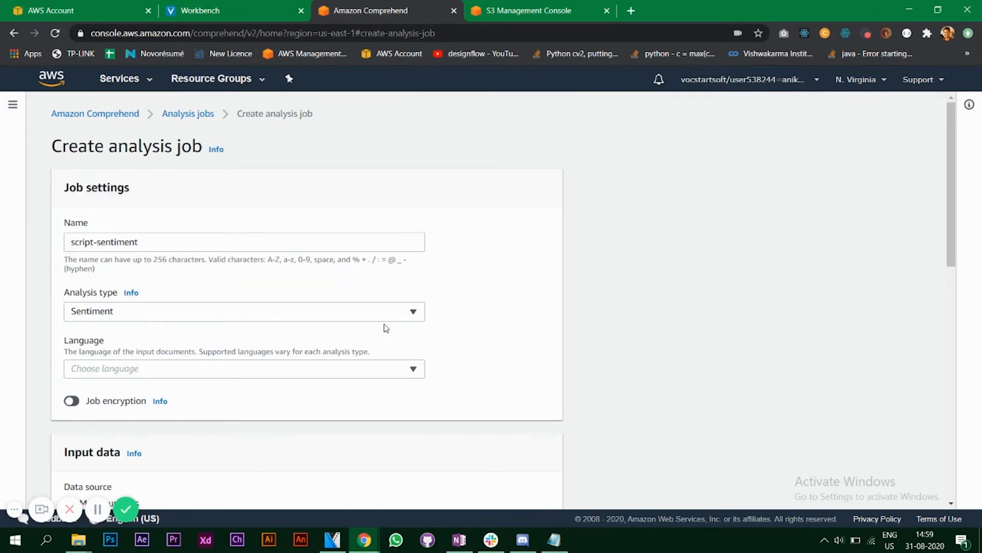
scroll(down, 3)
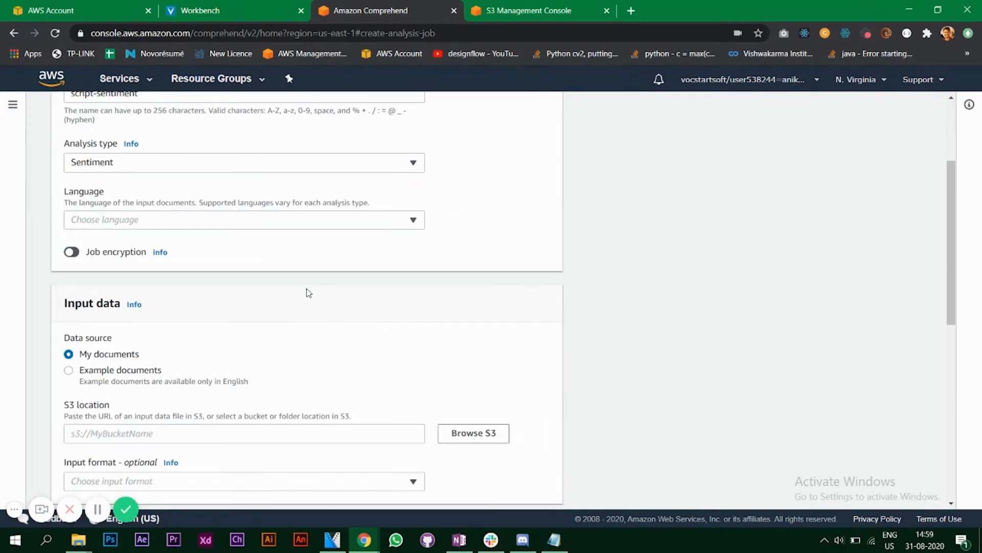
Step: Set the job language to English, reach Input data, and go to the S3 console listing comprehend-views
click(244, 219)
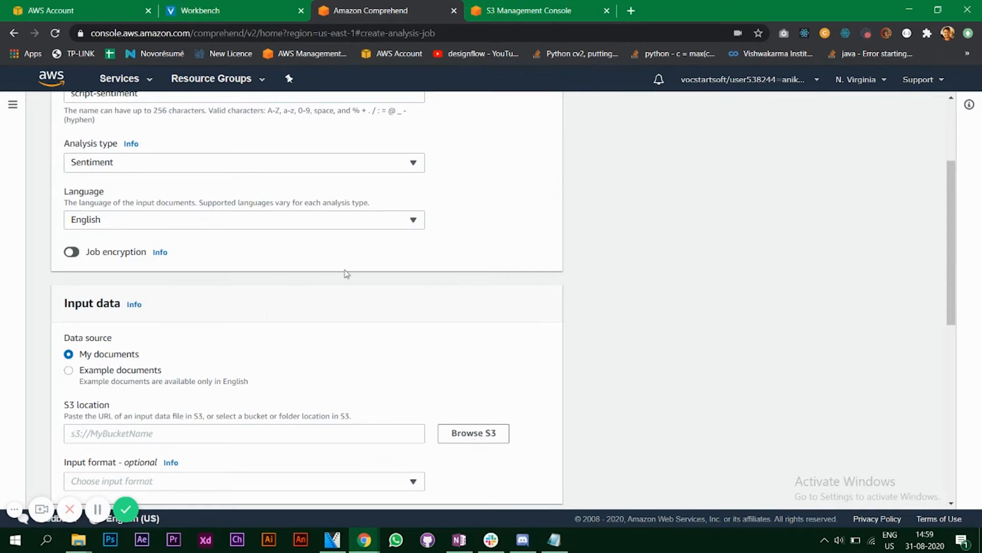
mouse_move(287, 285)
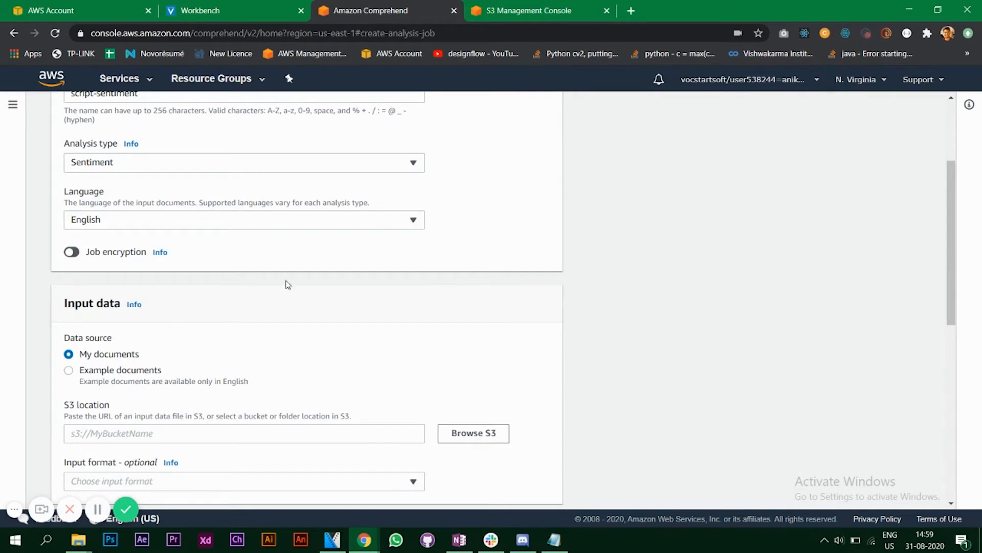
scroll(down, 3)
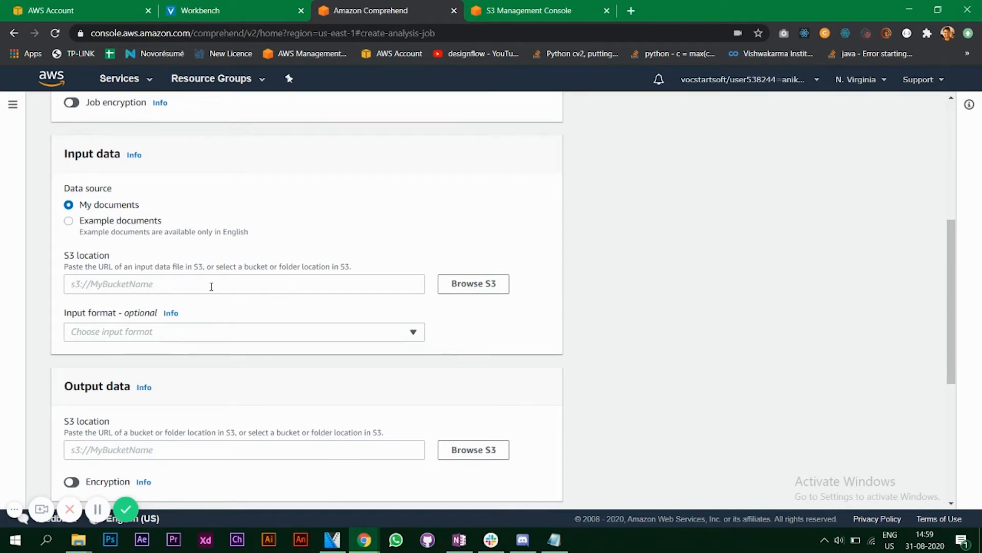
click(529, 10)
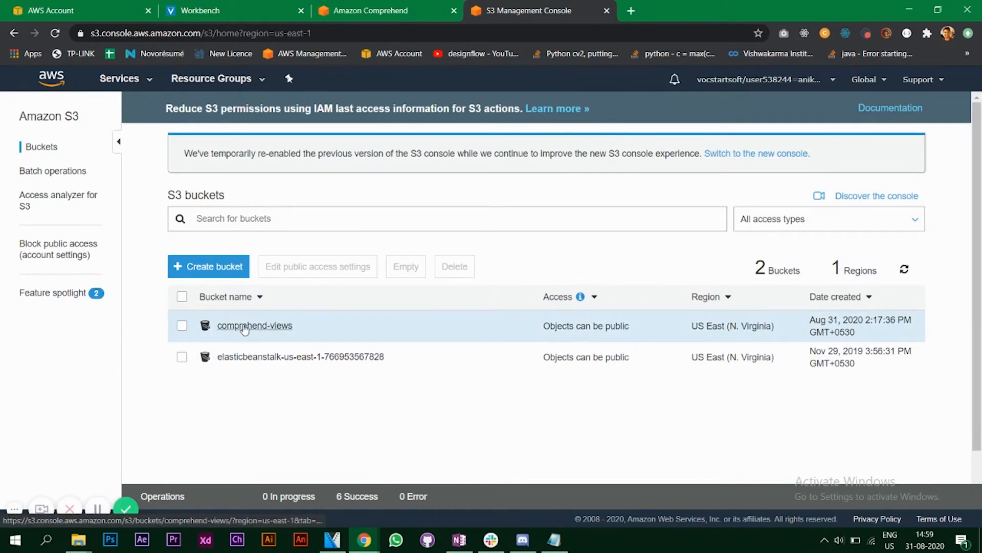
mouse_move(235, 286)
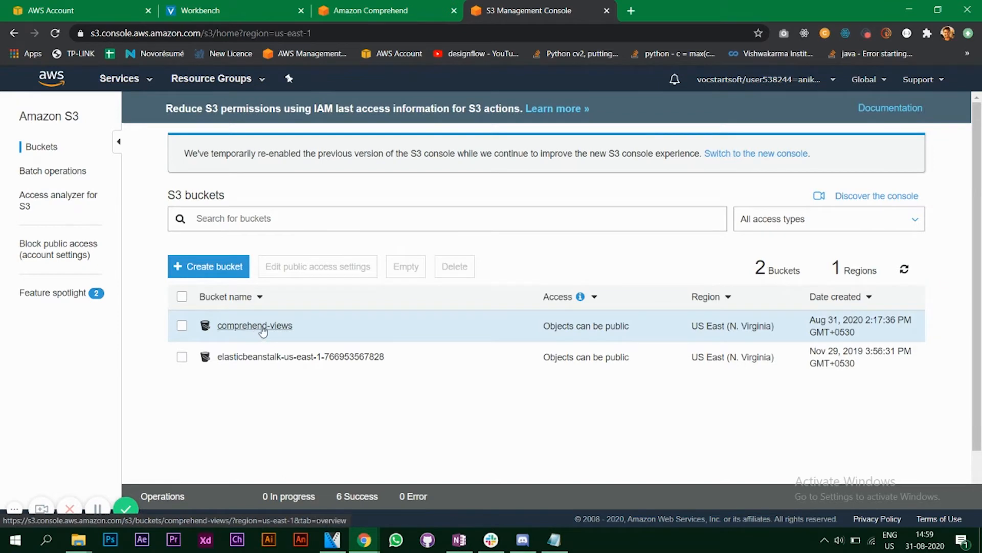
Step: Confirm comprehend-views holds script.txt (1.2 KB) and return to the Comprehend job form
click(254, 326)
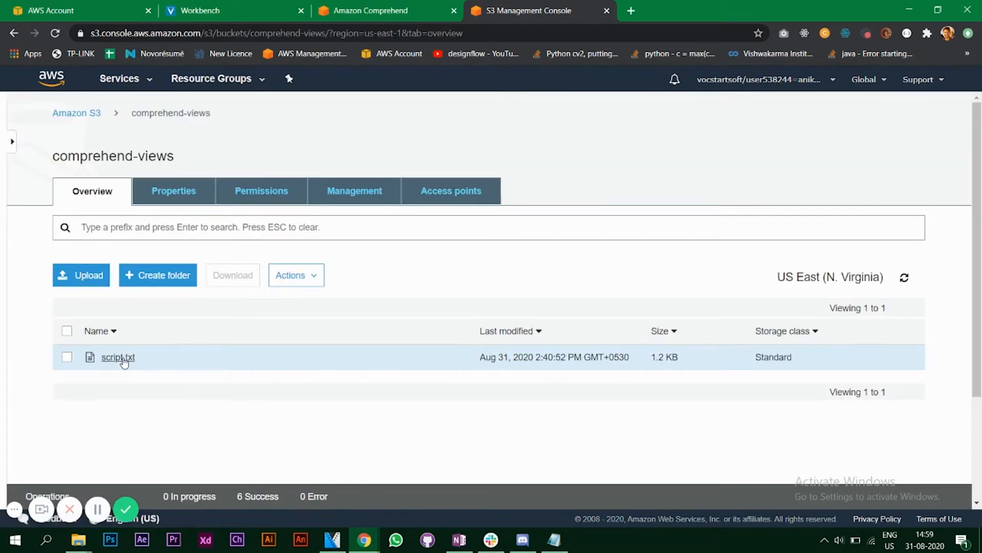
mouse_move(245, 426)
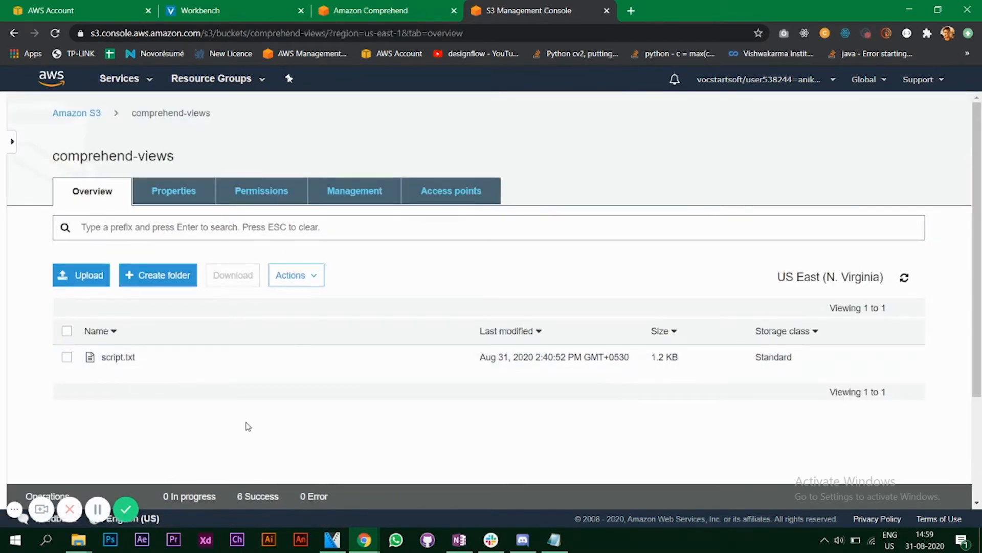
click(370, 10)
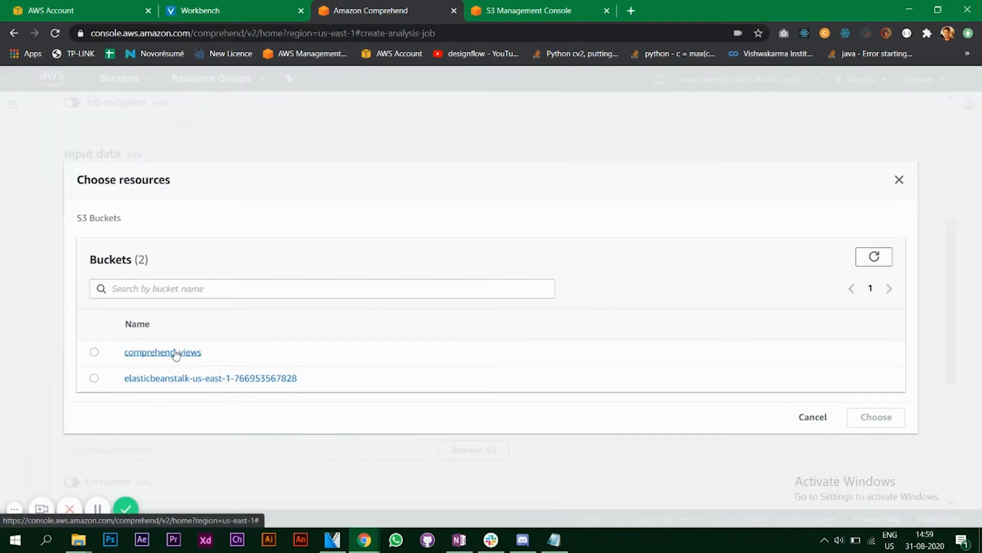
Step: Point the job input to s3://comprehend-views/script.txt with One document per file format
click(162, 351)
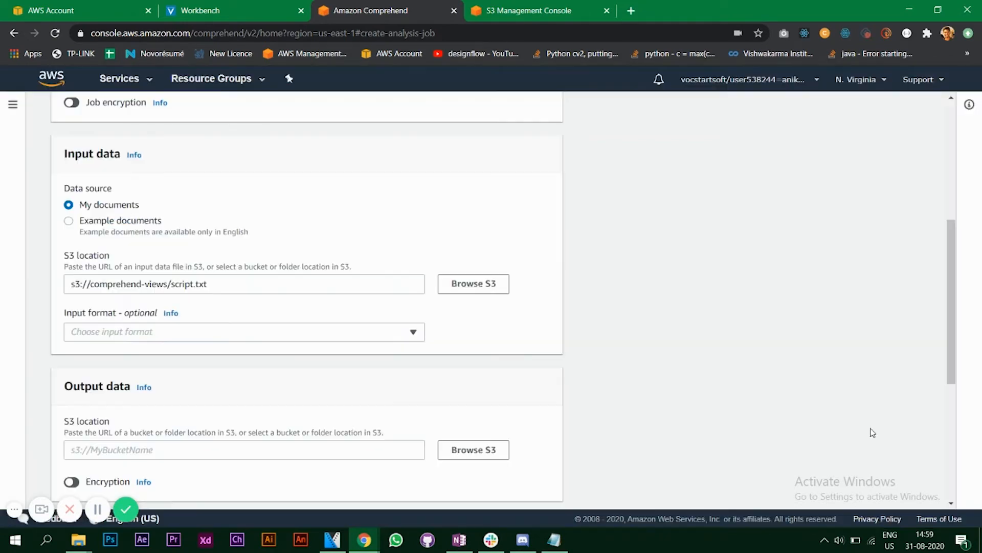
click(244, 331)
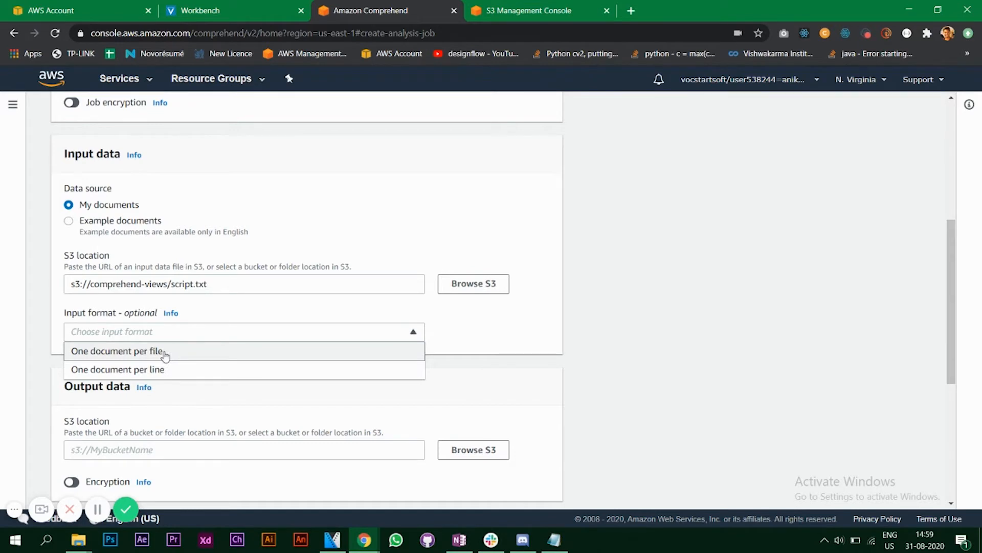
click(116, 351)
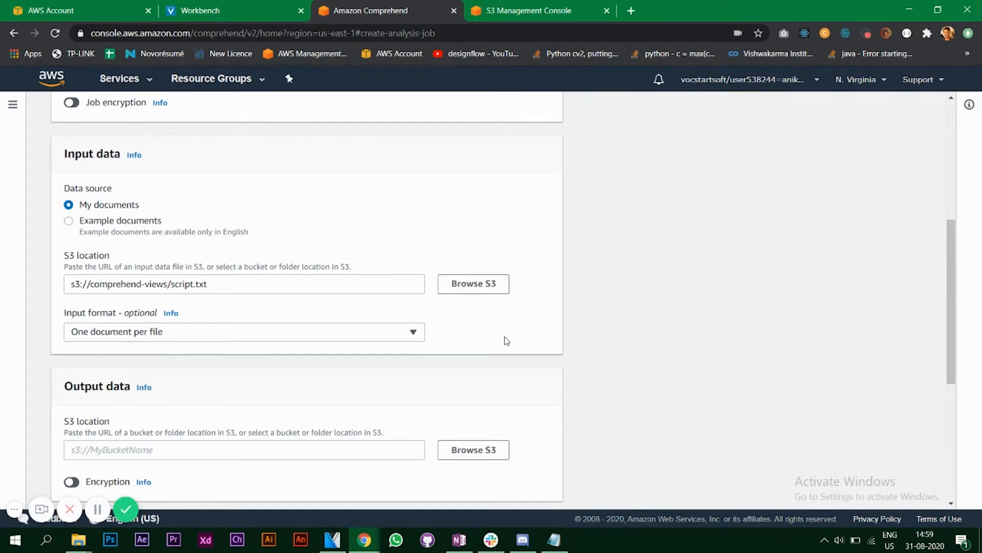
scroll(down, 3)
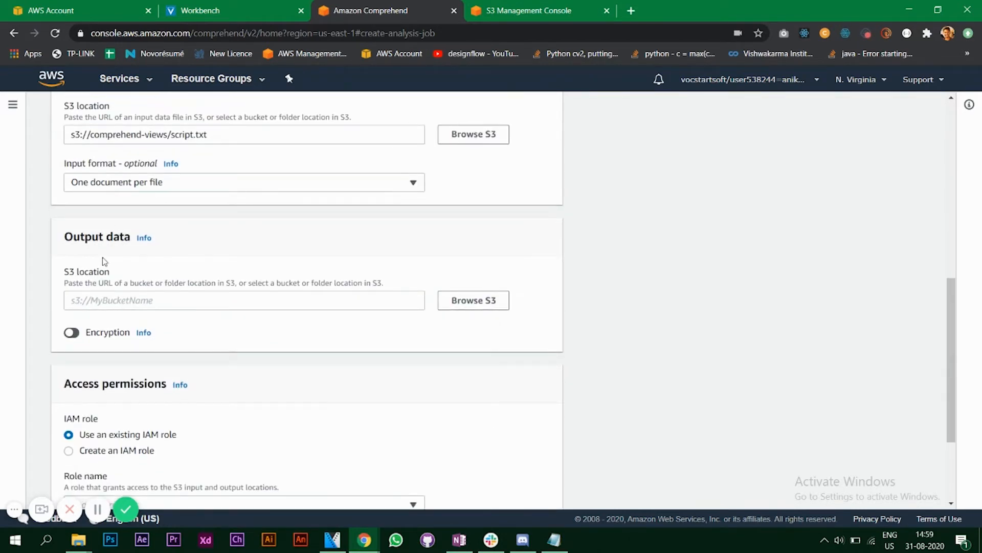
mouse_move(473, 299)
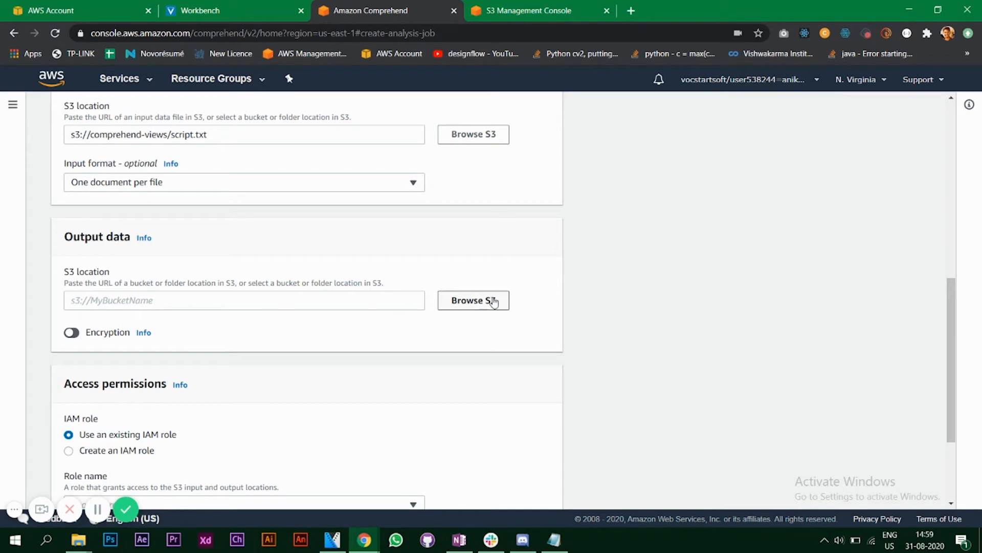
Step: Choose s3://comprehend-views as the job's output data location
click(473, 300)
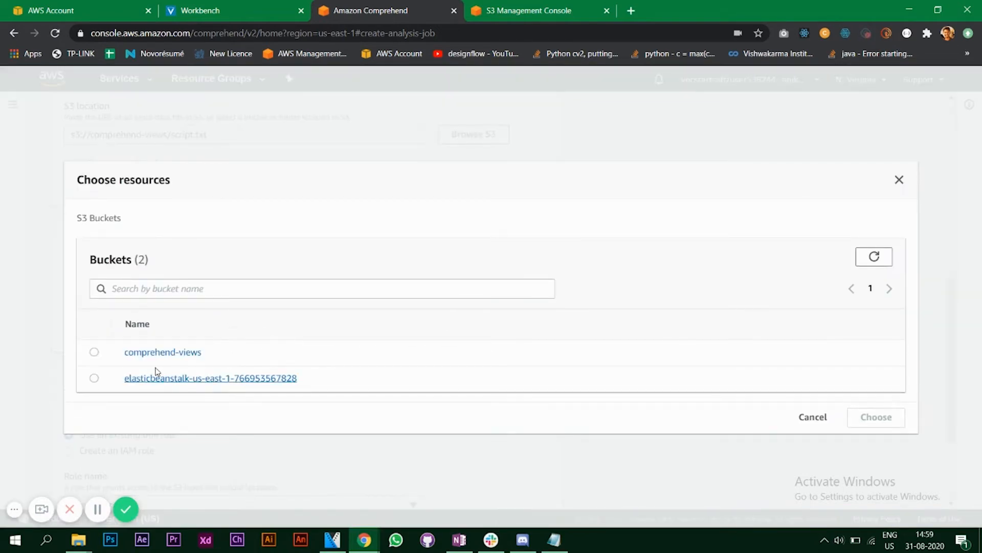
mouse_move(94, 356)
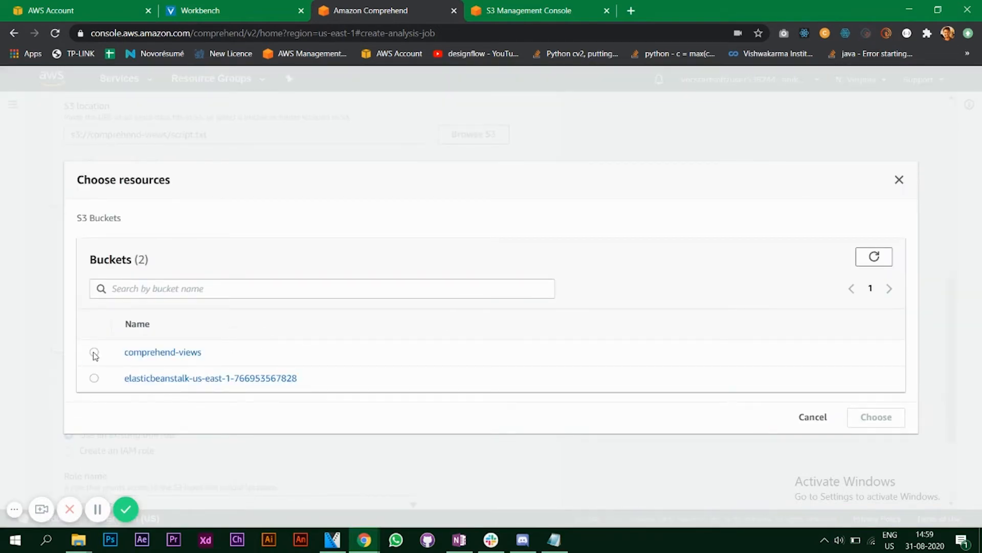
click(94, 352)
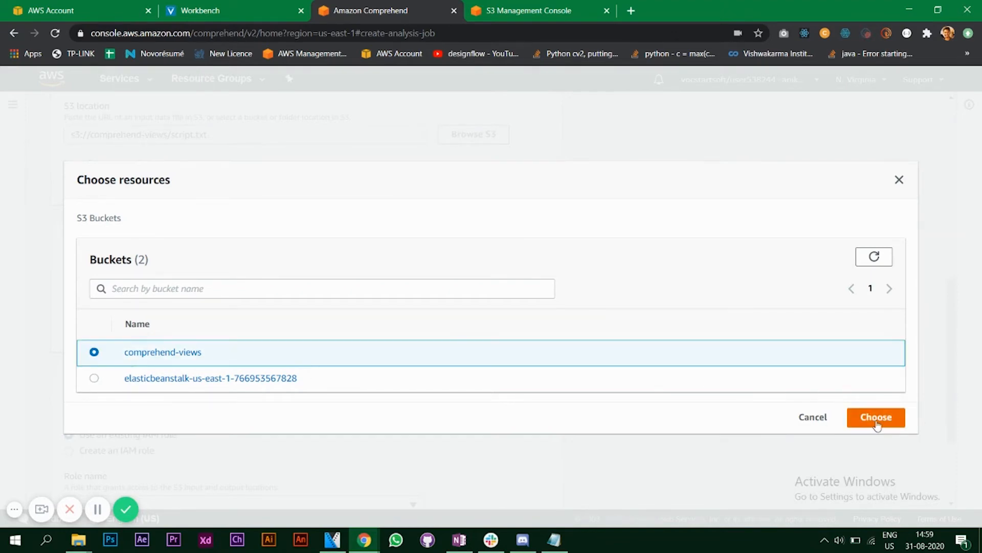
click(875, 417)
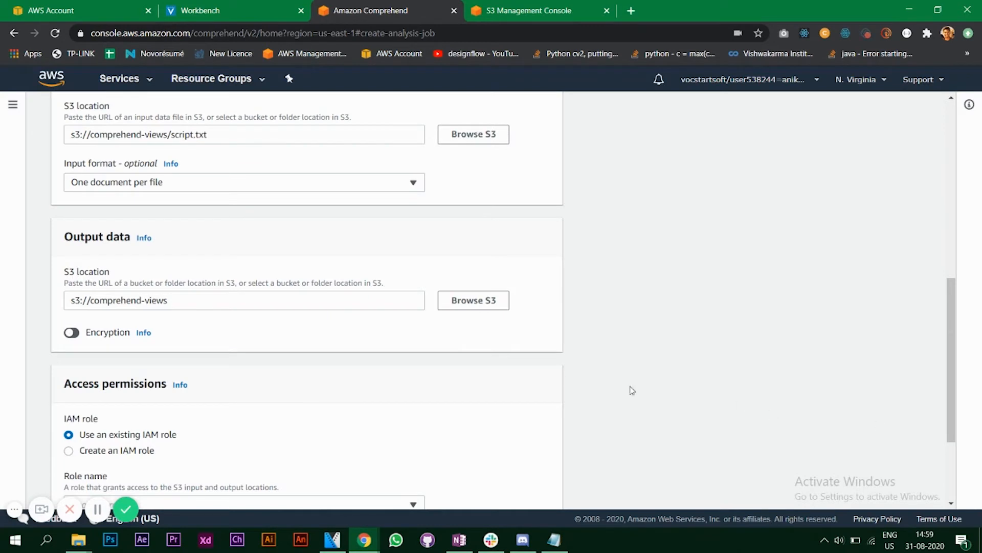
scroll(down, 3)
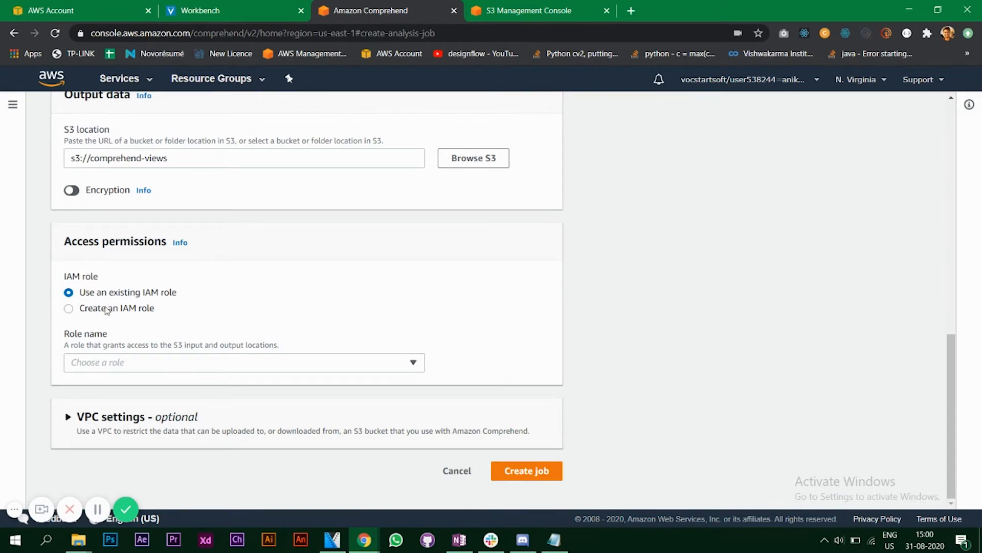
mouse_move(174, 366)
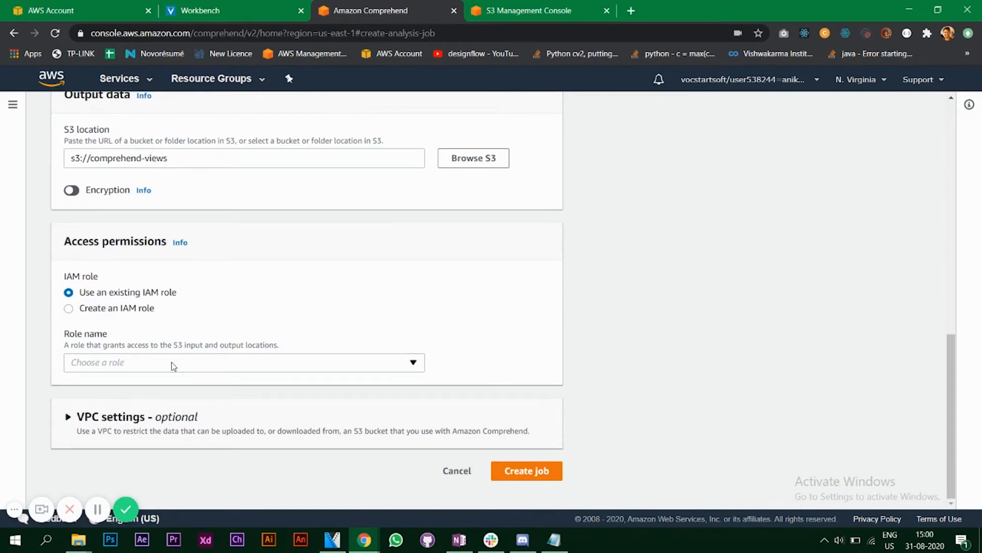
Step: Select the existing AmazonComprehendServiceRole-S3FullAccess-aniket IAM role
click(244, 362)
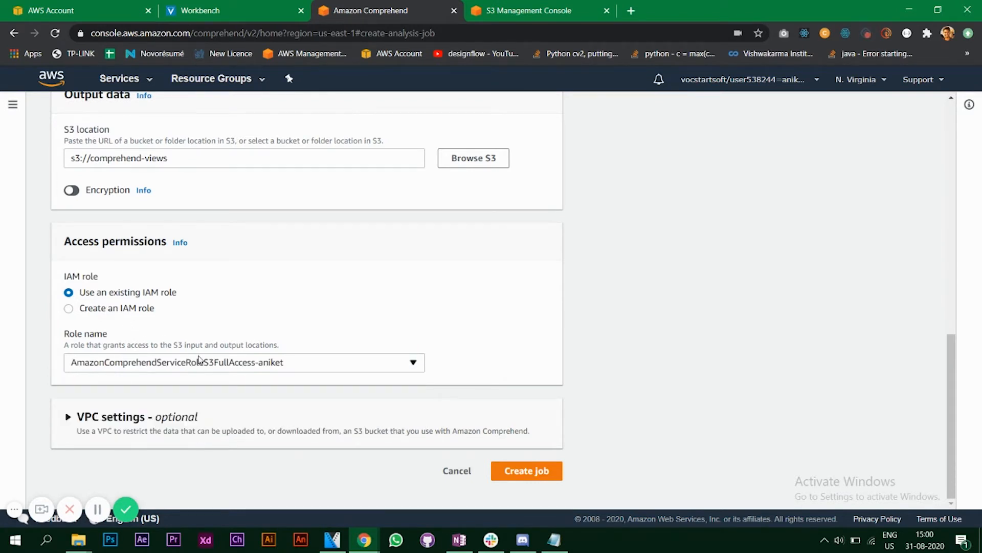
mouse_move(559, 319)
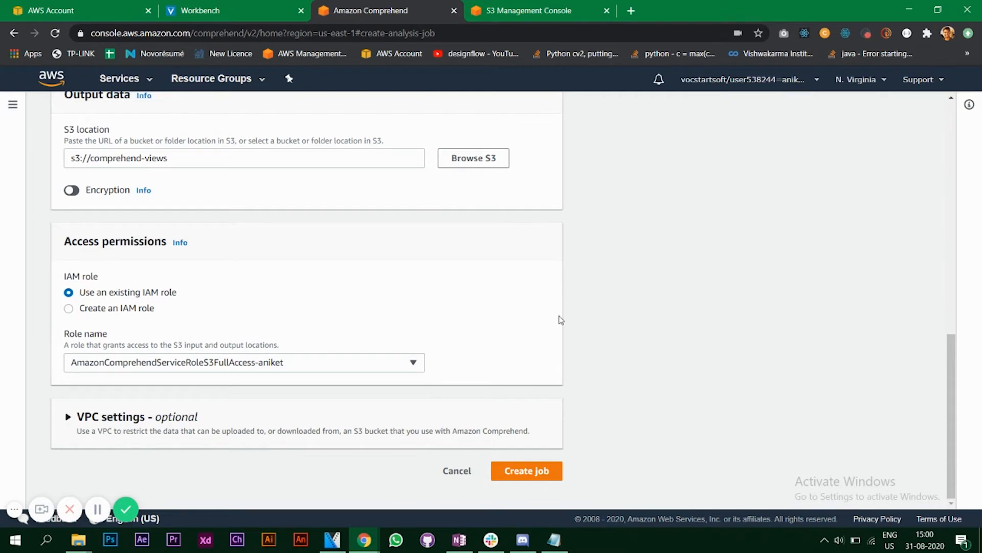
mouse_move(121, 412)
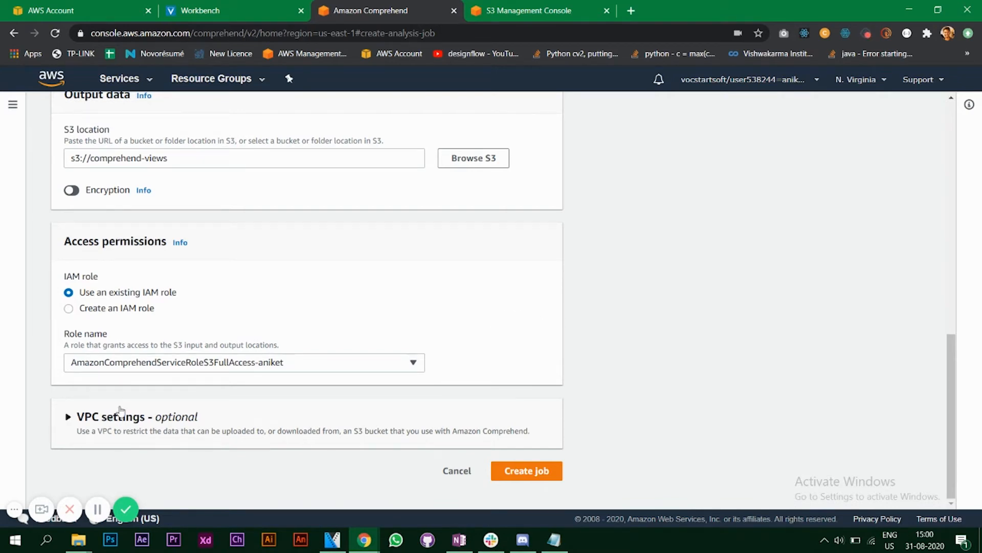
mouse_move(517, 420)
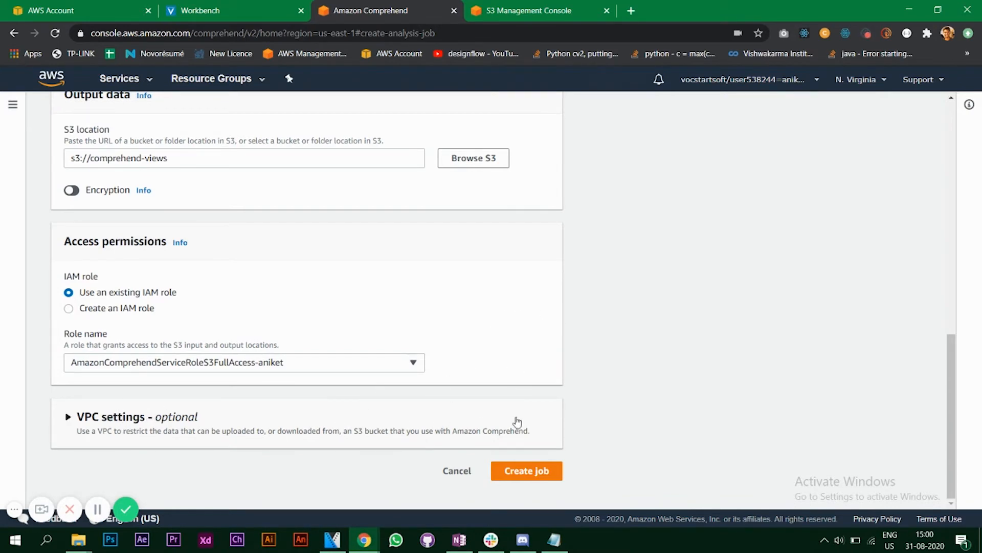
Step: Create the job so script-sentiment heads the seven-job Analysis jobs list as Submitted
click(526, 471)
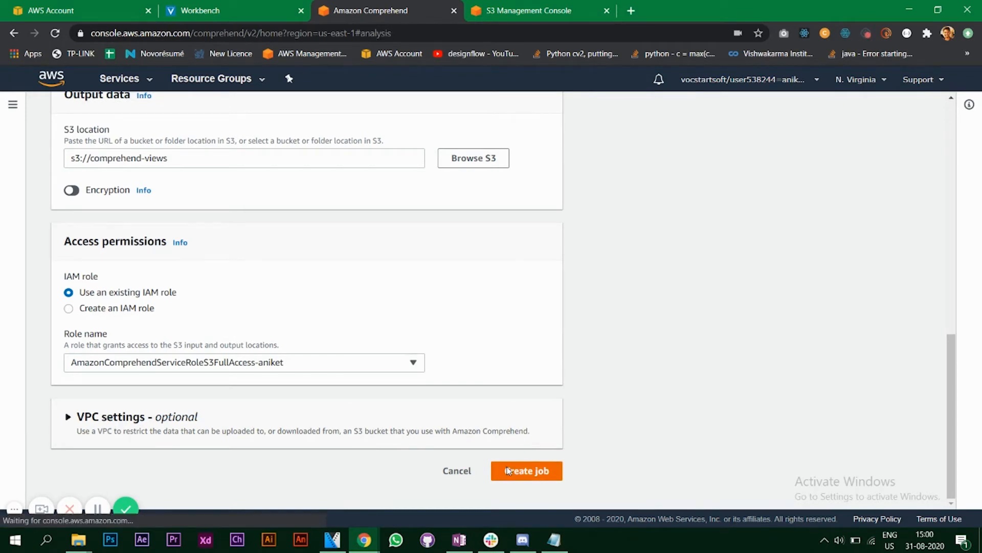
click(526, 471)
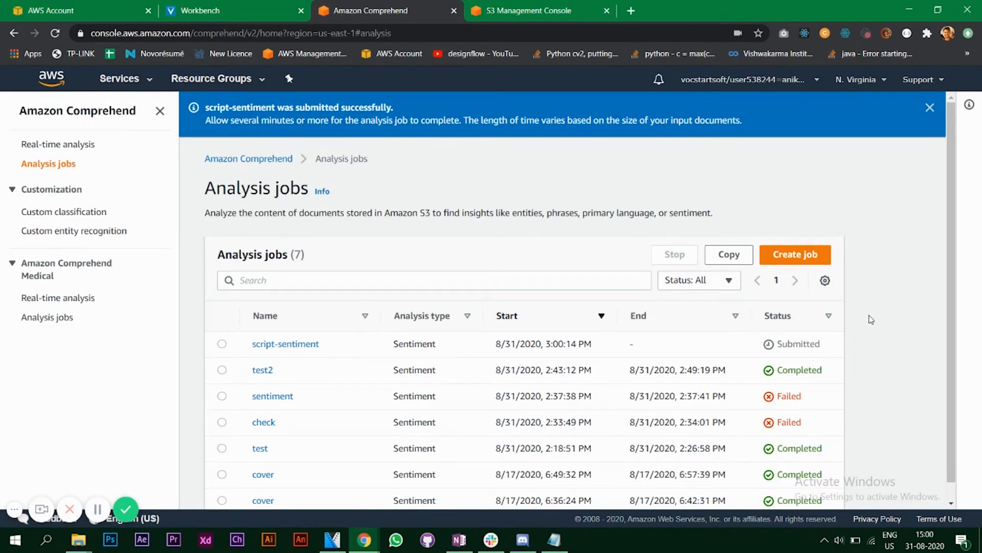
scroll(down, 3)
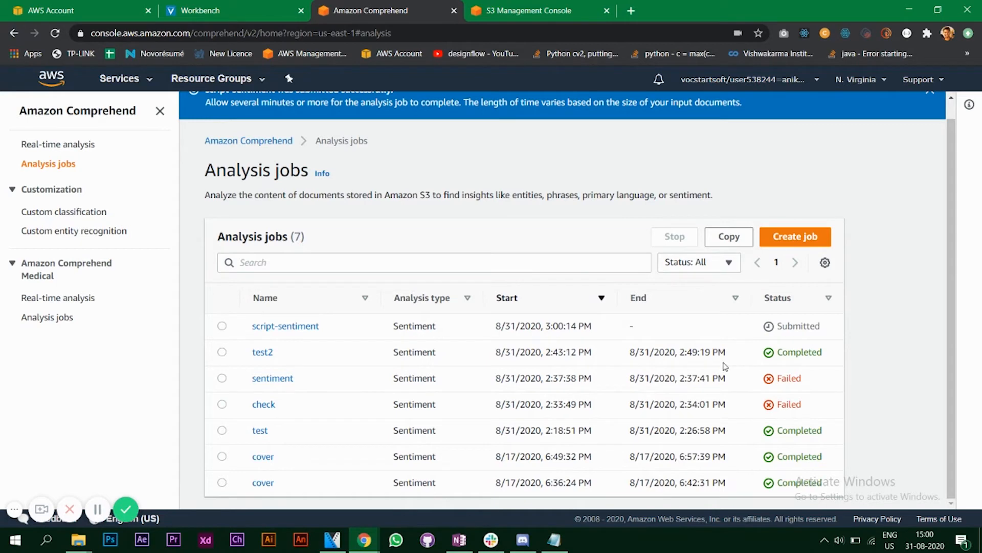
mouse_move(432, 325)
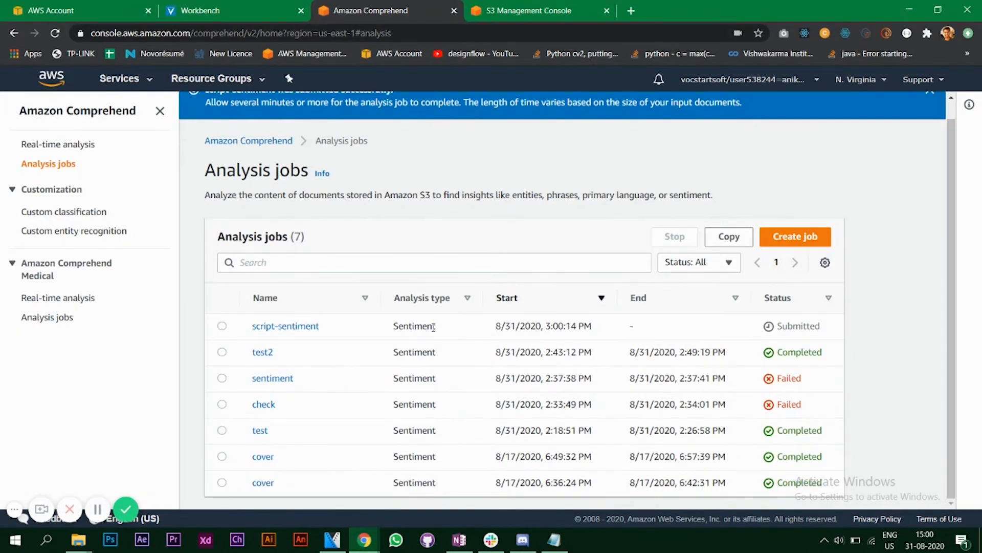
mouse_move(814, 320)
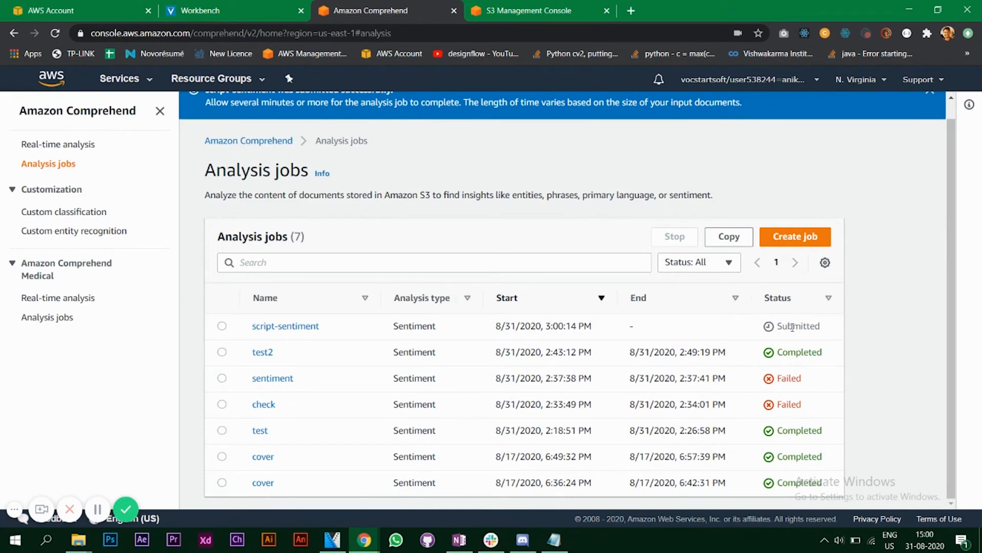
mouse_move(813, 366)
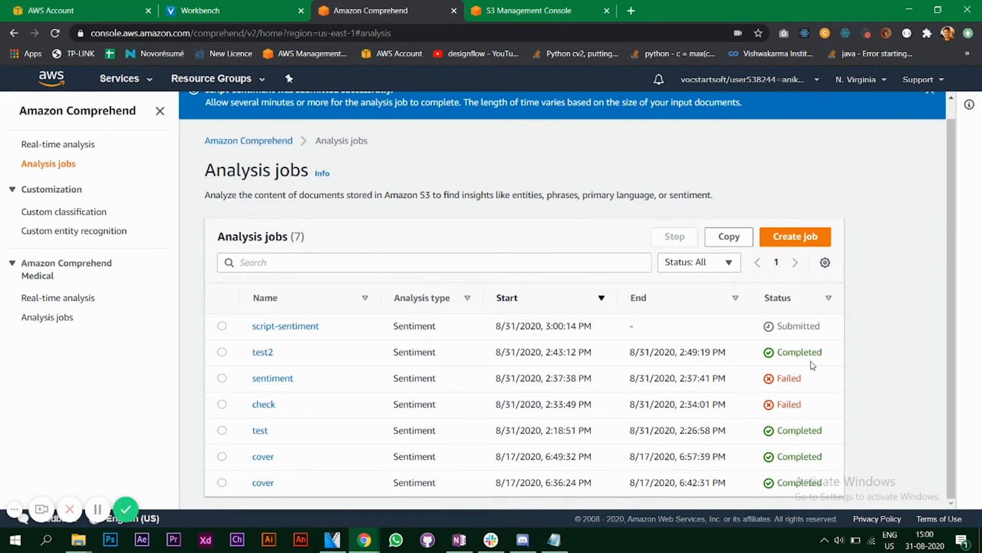
mouse_move(316, 367)
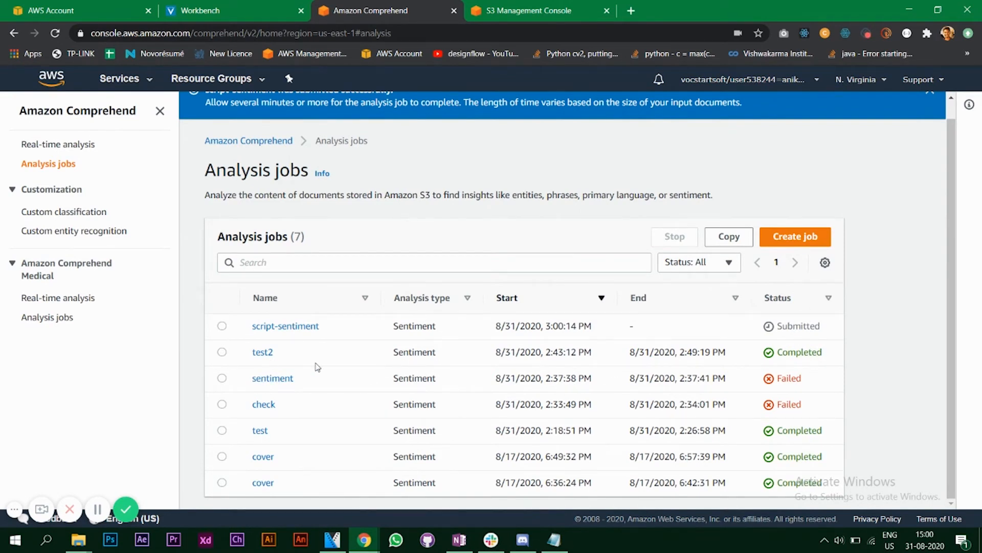
mouse_move(507, 371)
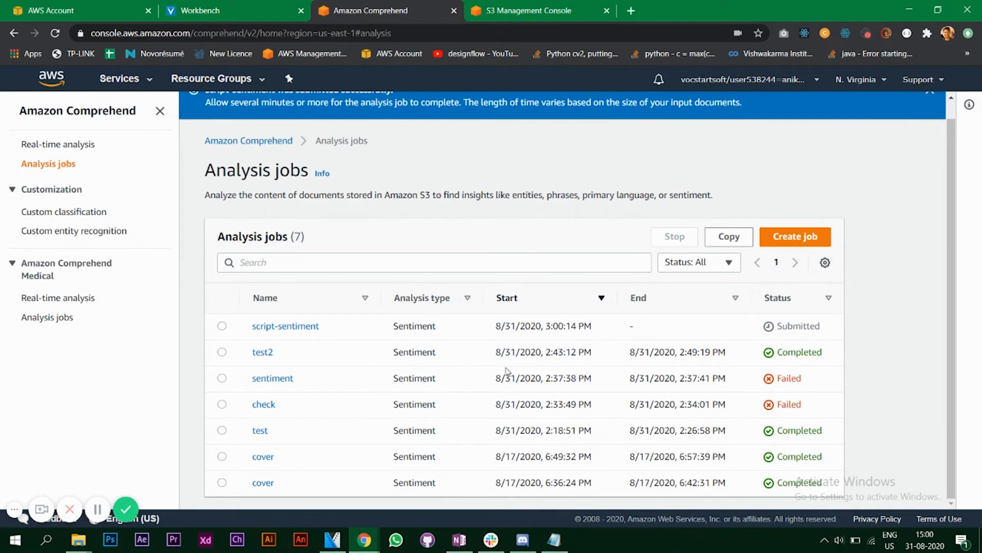
mouse_move(263, 351)
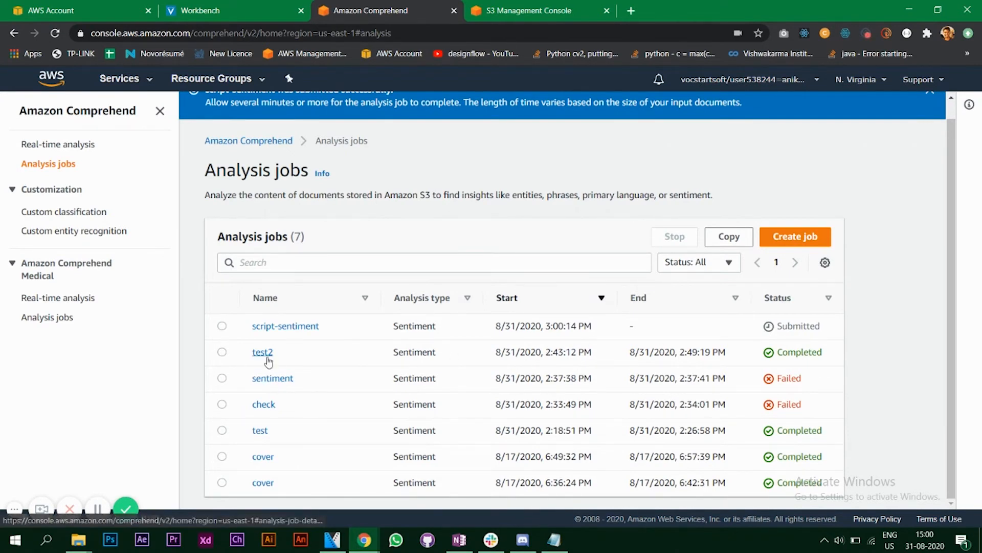
Step: Open the test2 job details down to its output.tar.gz location and API response
click(263, 351)
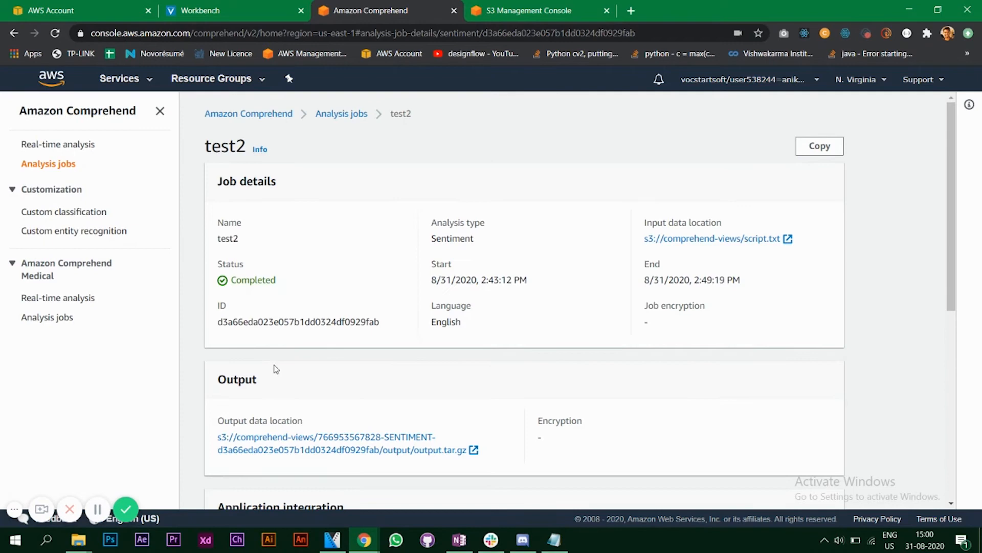
mouse_move(215, 298)
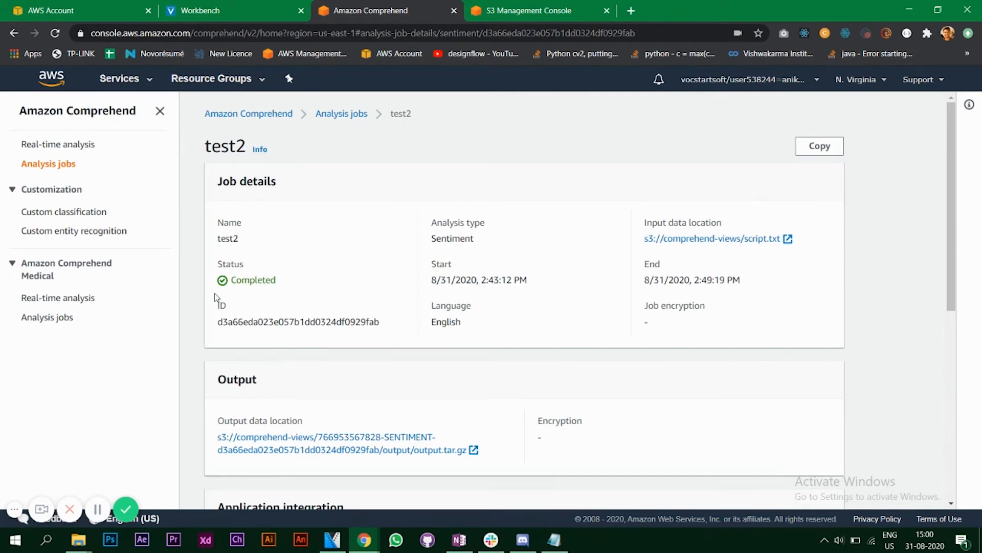
scroll(down, 3)
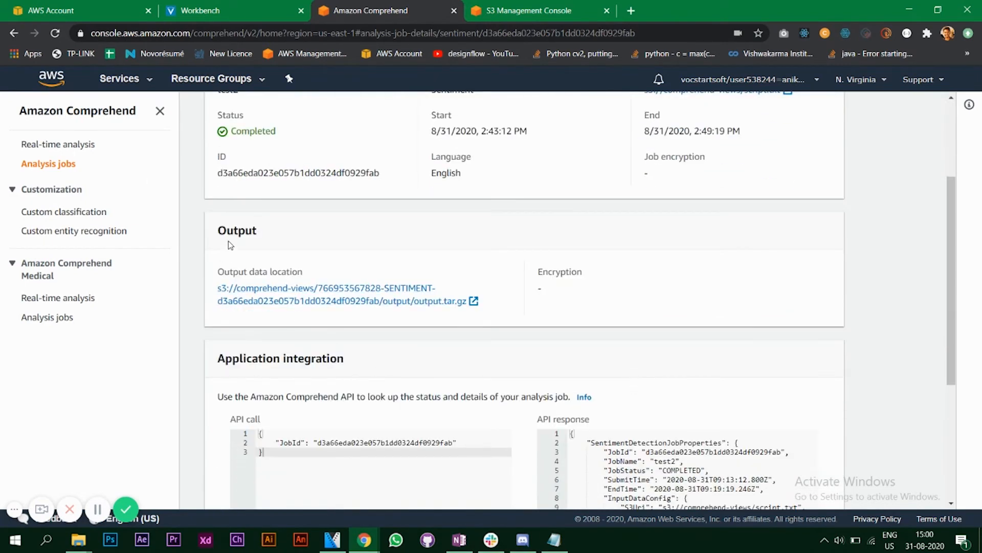
mouse_move(322, 300)
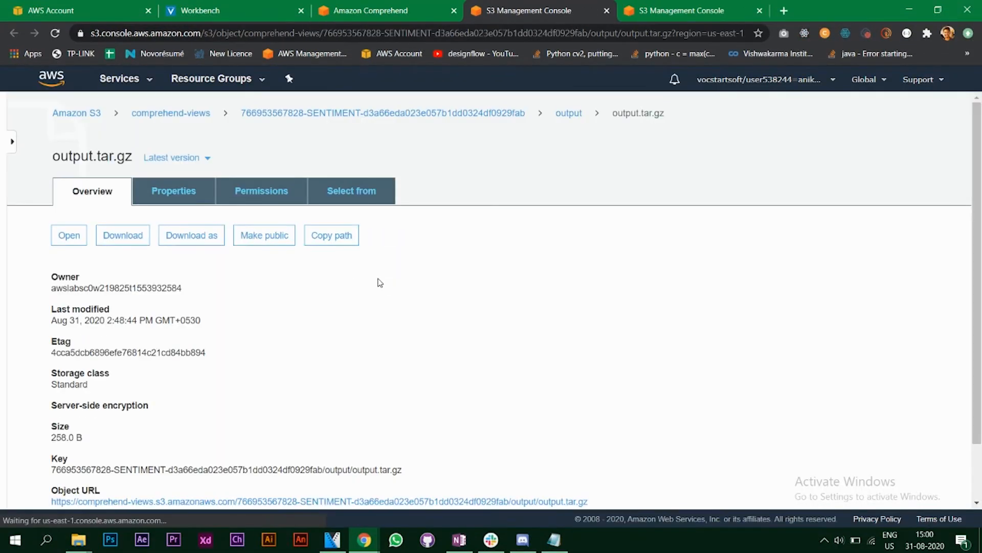
Step: Download the 258-byte output.tar.gz results archive from its S3 Overview
scroll(down, 3)
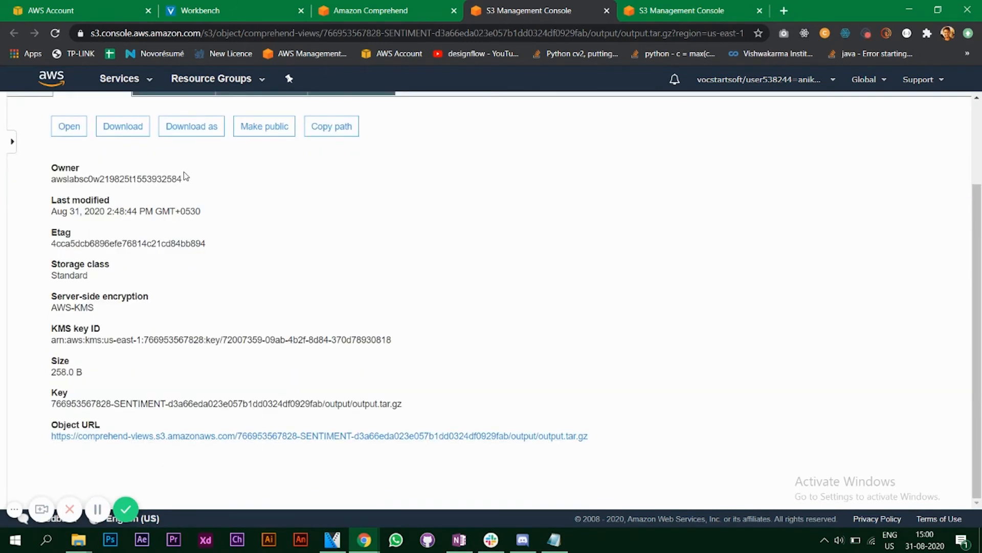
scroll(up, 3)
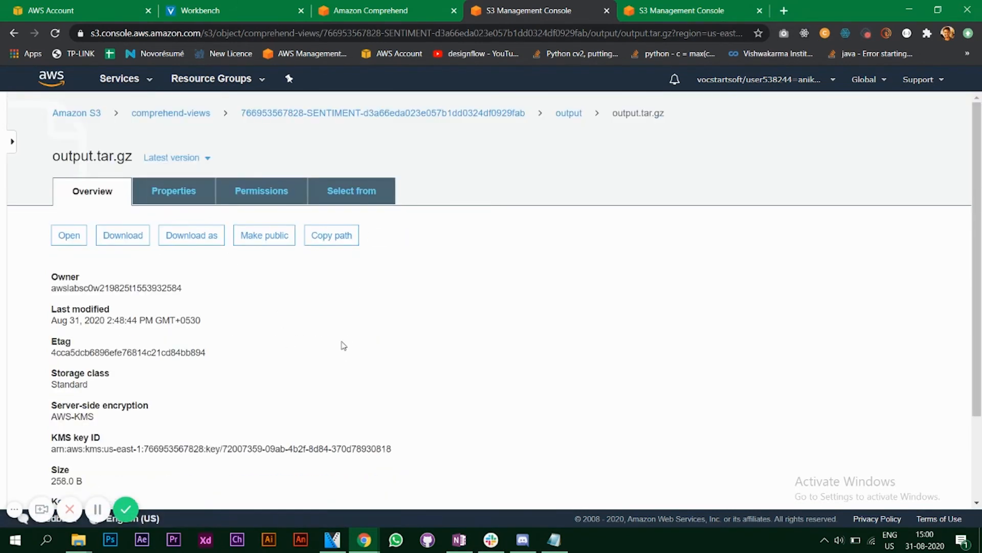
click(123, 236)
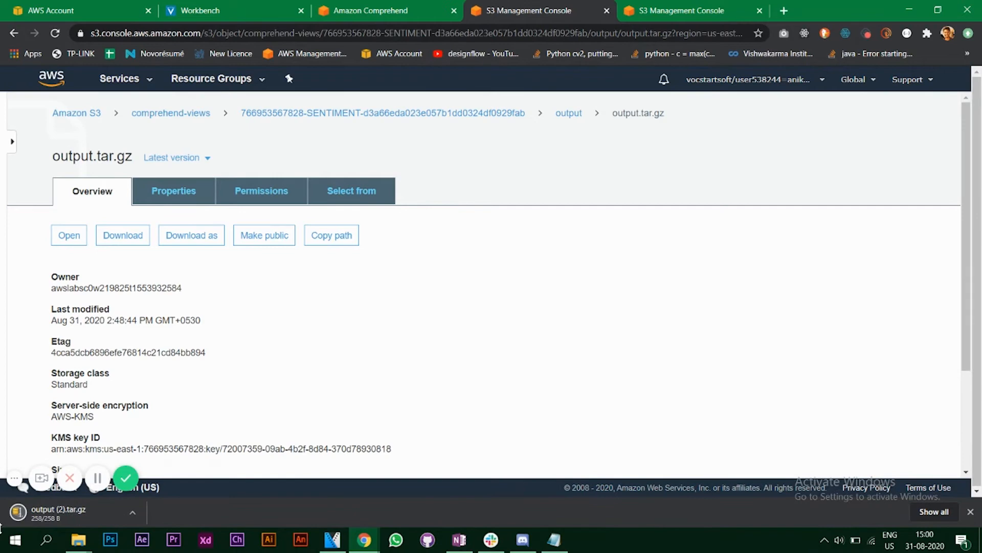
mouse_move(354, 381)
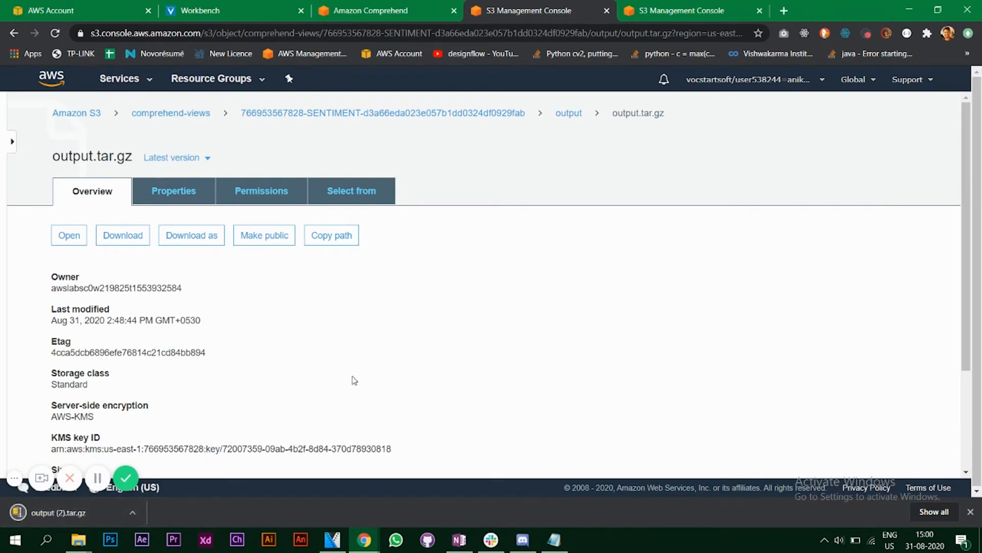
mouse_move(355, 361)
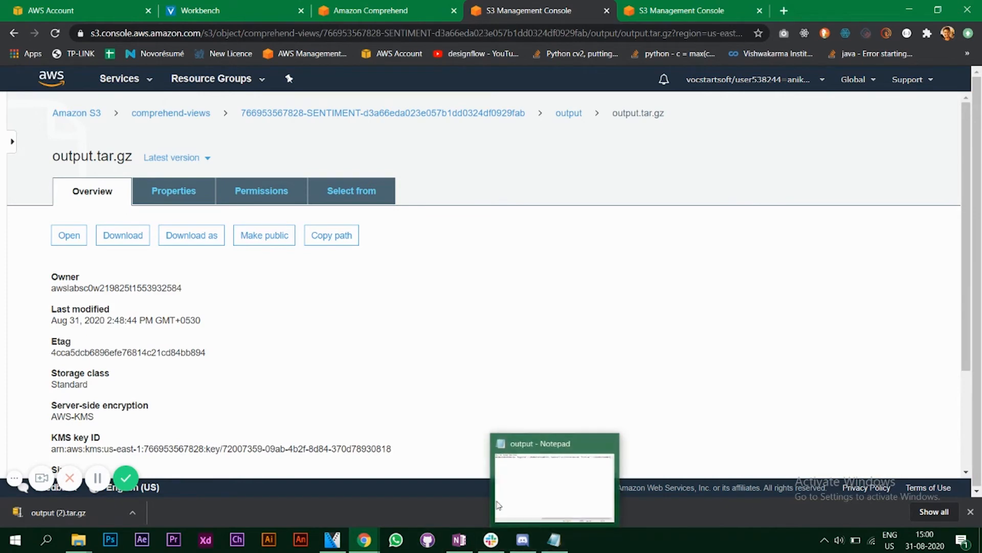
Step: Highlight script.txt and its POSITIVE sentiment (0.72 positive, 0.27 neutral) in the results, then return to Comprehend
click(553, 475)
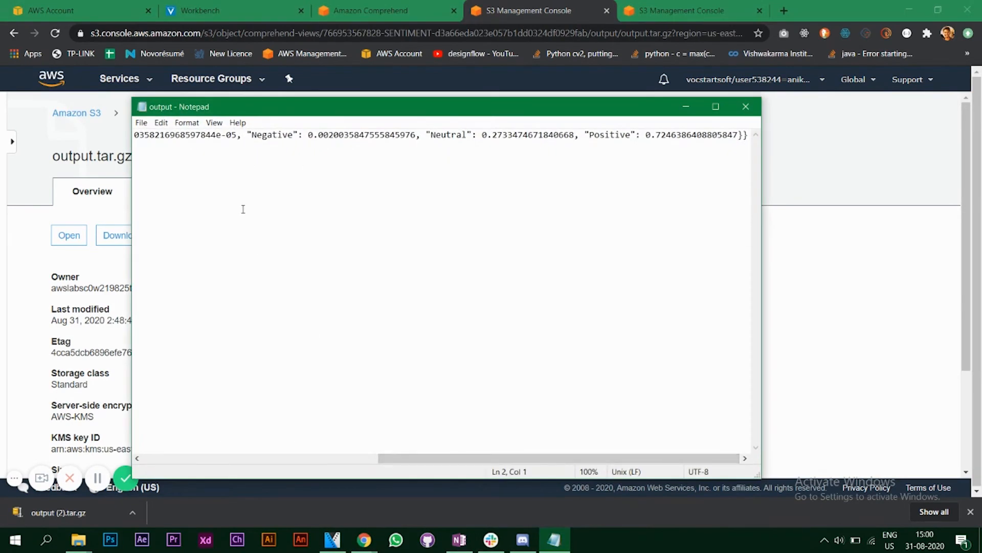
scroll(left, 3)
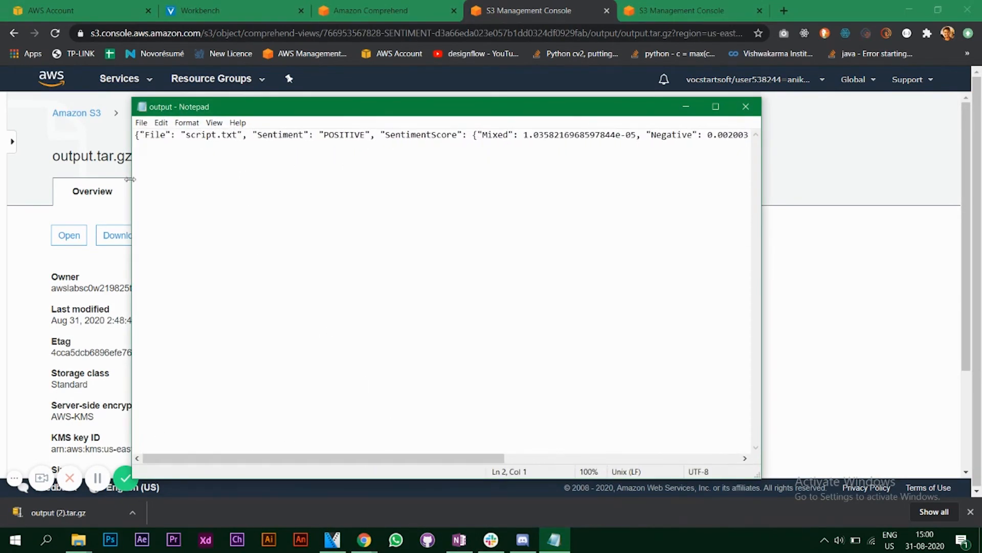
double_click(211, 135)
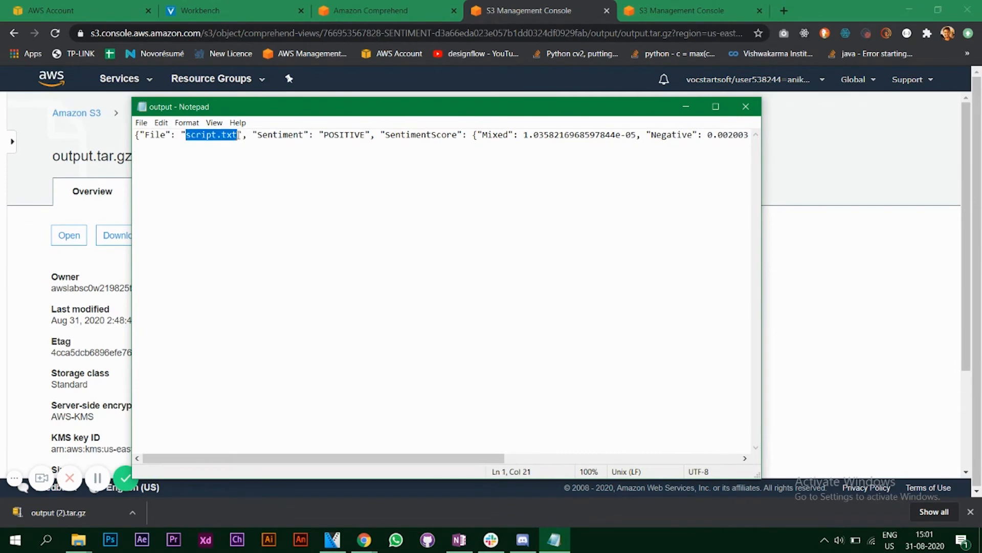
click(300, 143)
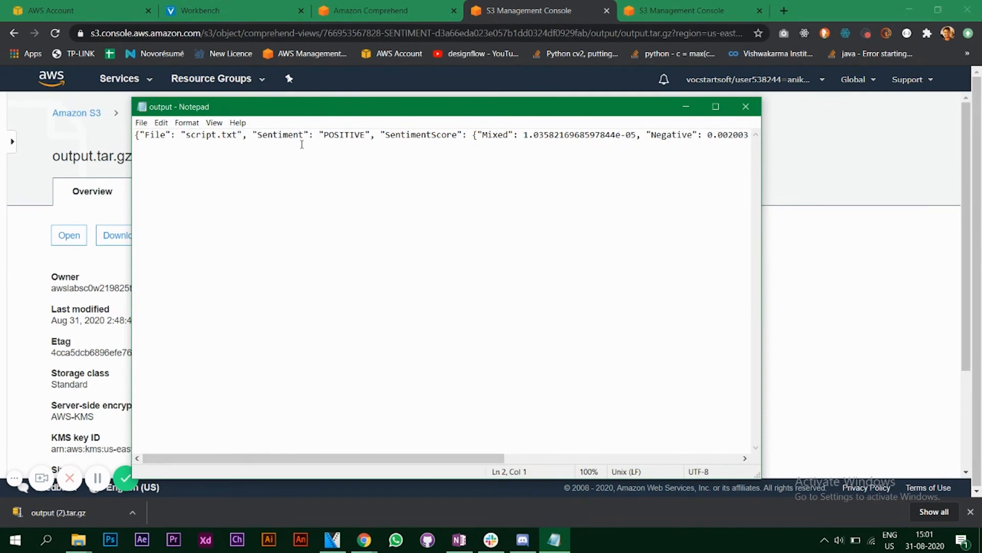
double_click(345, 135)
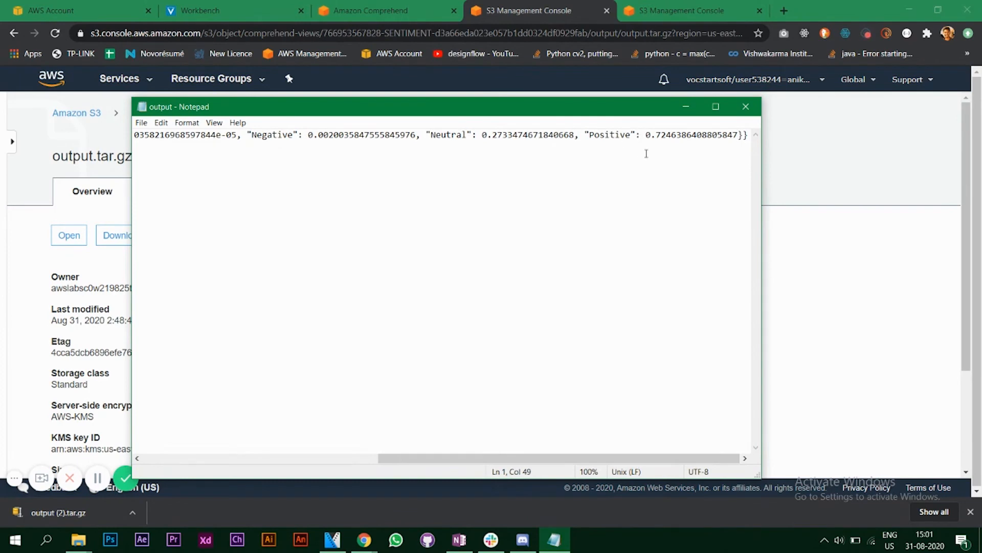
mouse_move(564, 402)
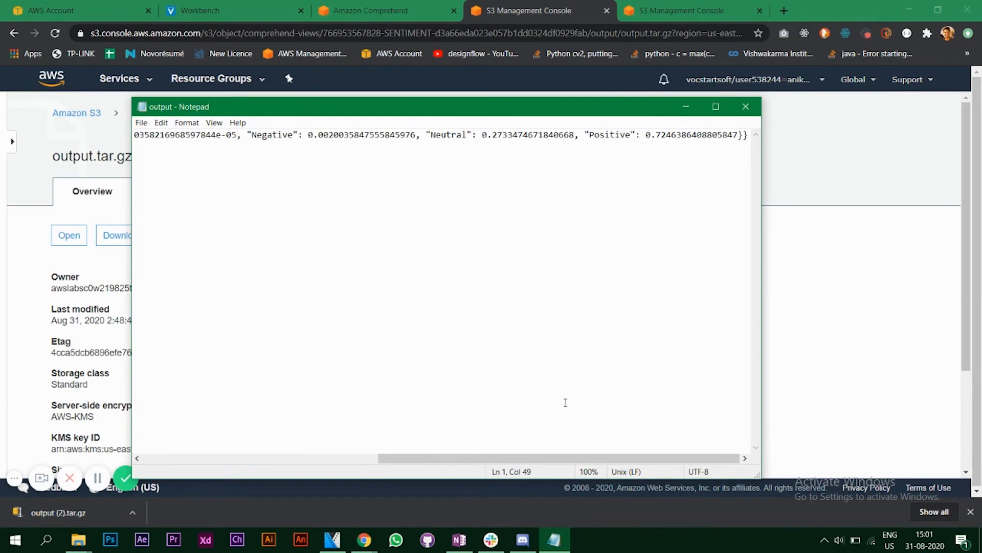
mouse_move(598, 418)
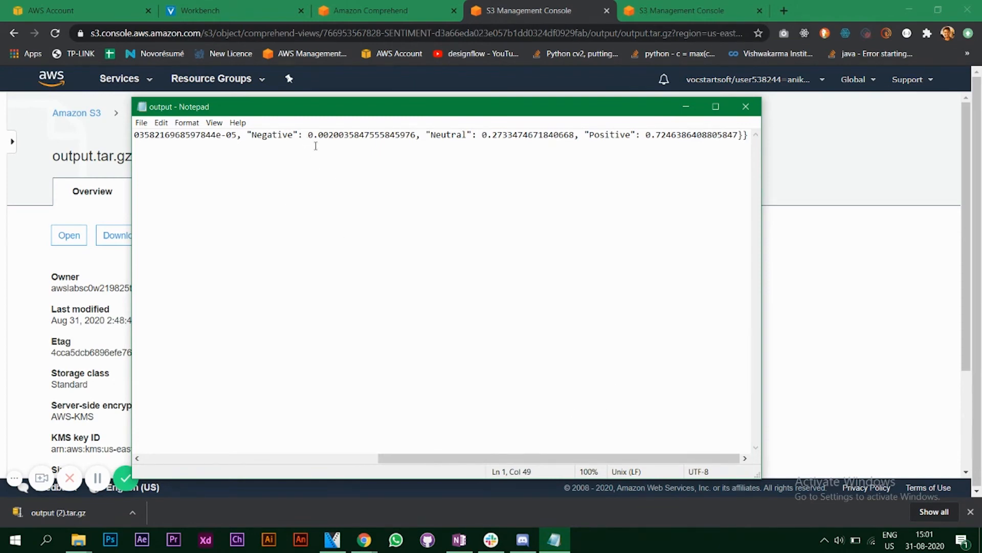
mouse_move(333, 142)
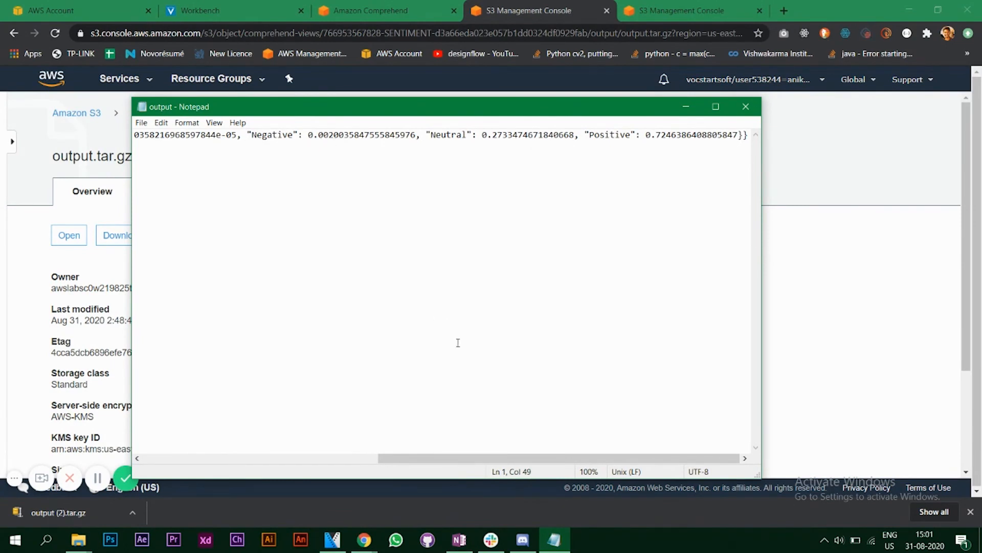
mouse_move(493, 443)
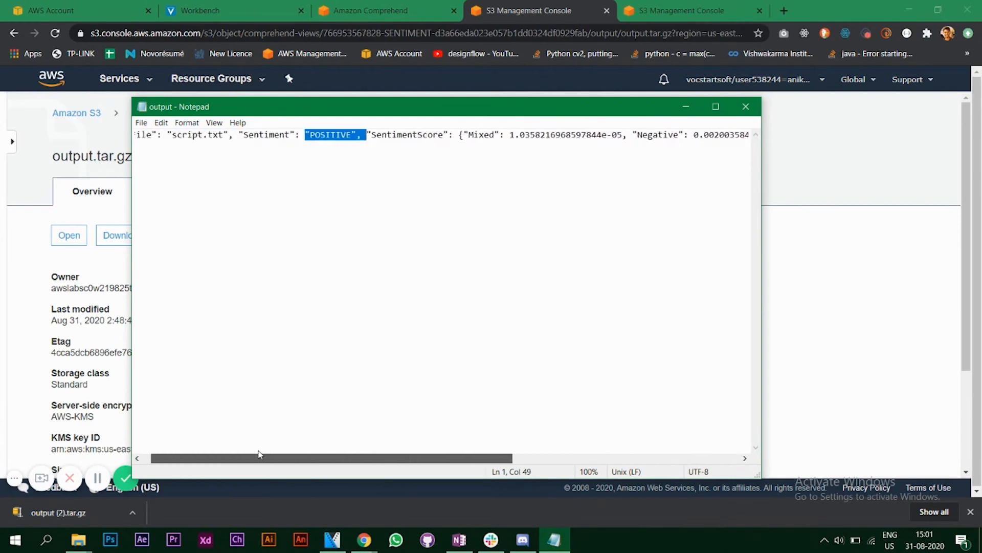
click(375, 11)
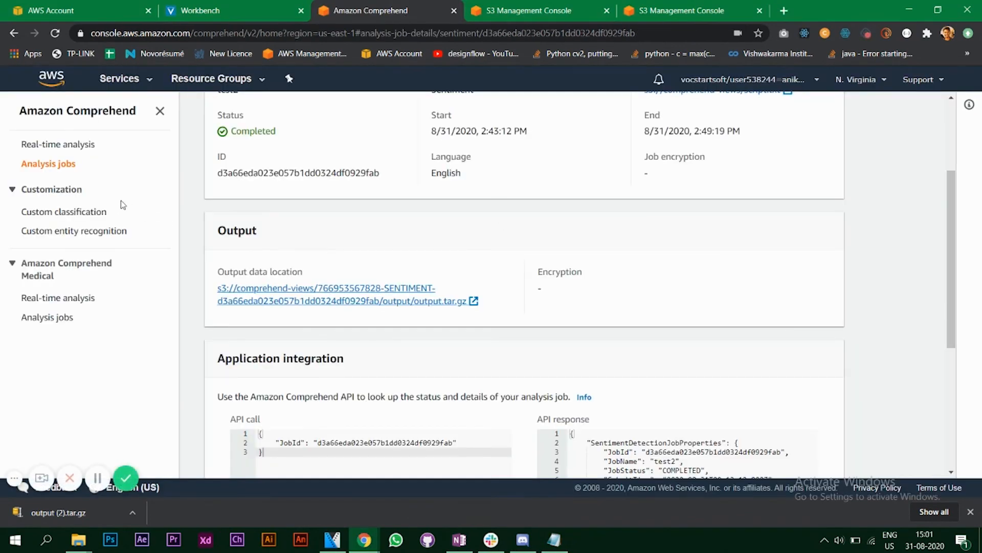
mouse_move(71, 219)
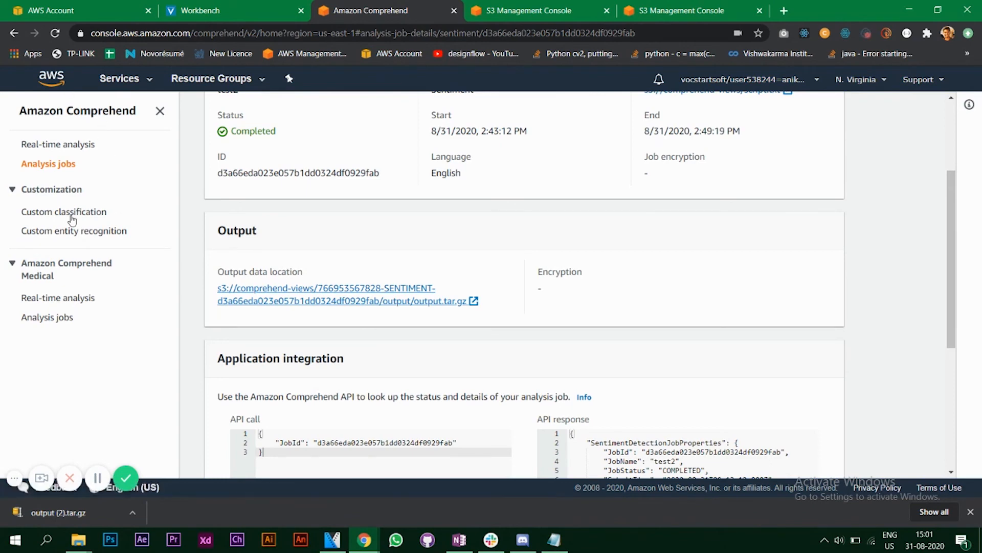
Step: Show the Custom classification page with its overview and empty Classifiers list
click(63, 212)
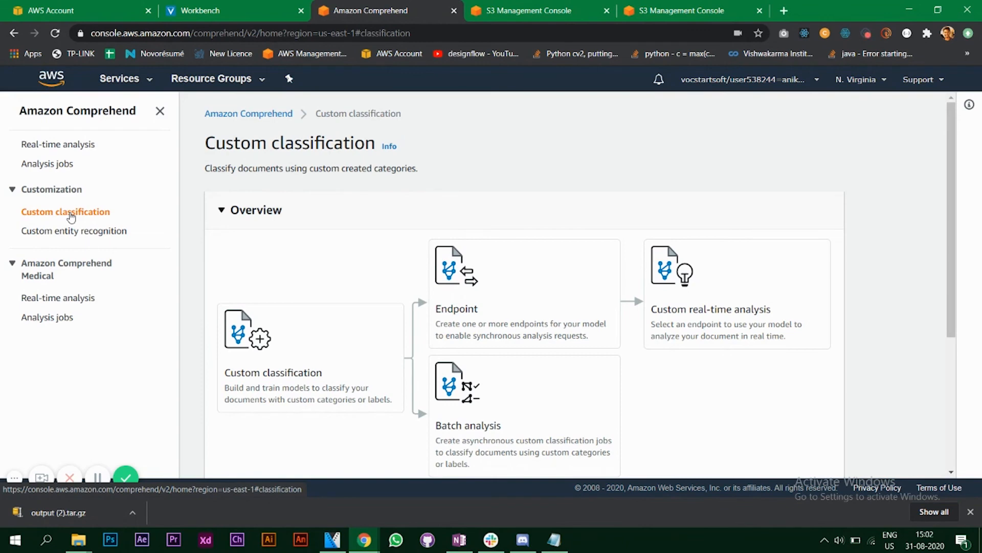
scroll(down, 3)
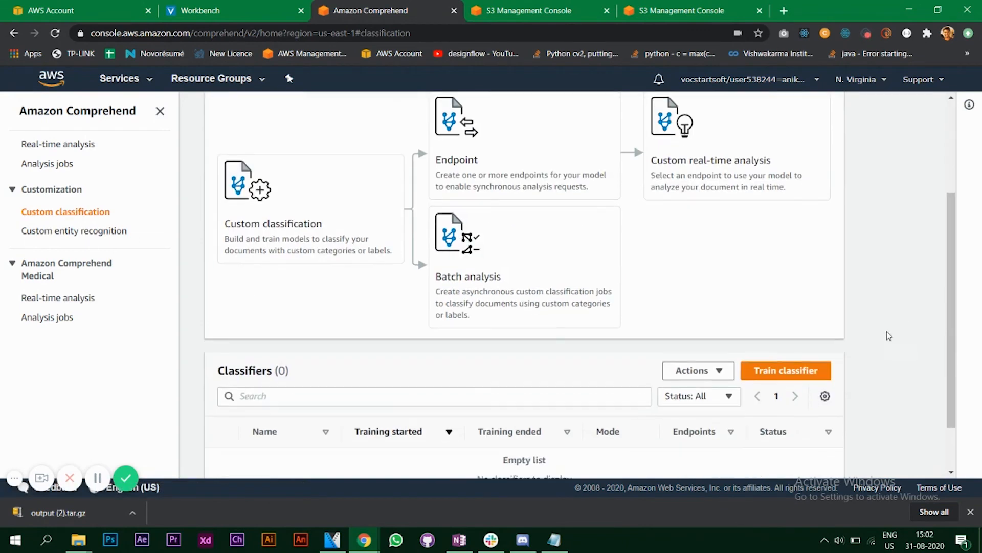
mouse_move(71, 294)
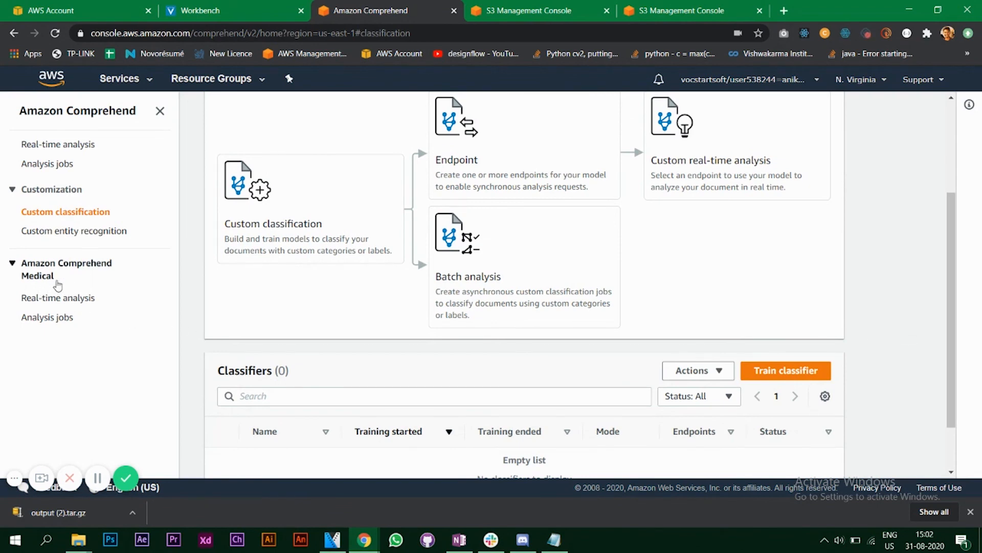
mouse_move(46, 316)
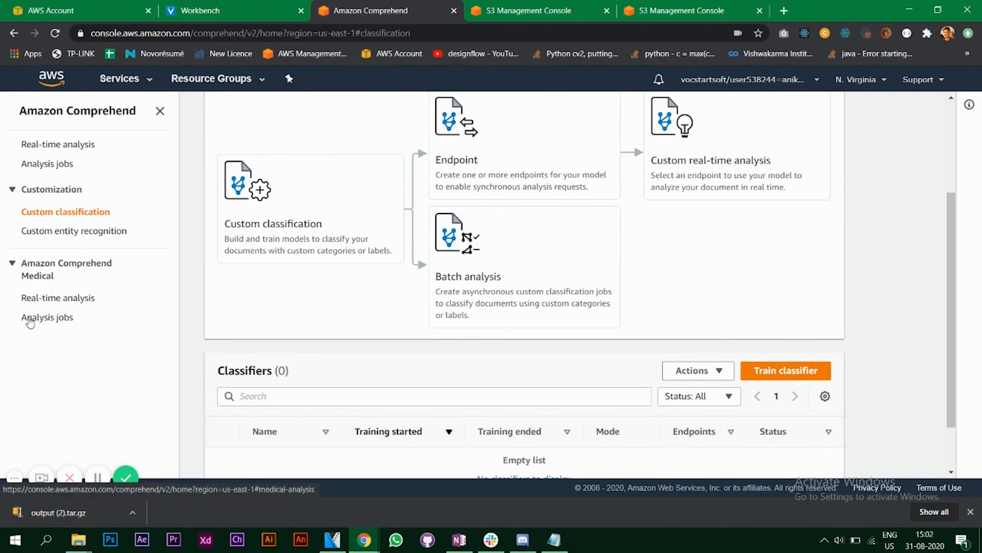
mouse_move(56, 316)
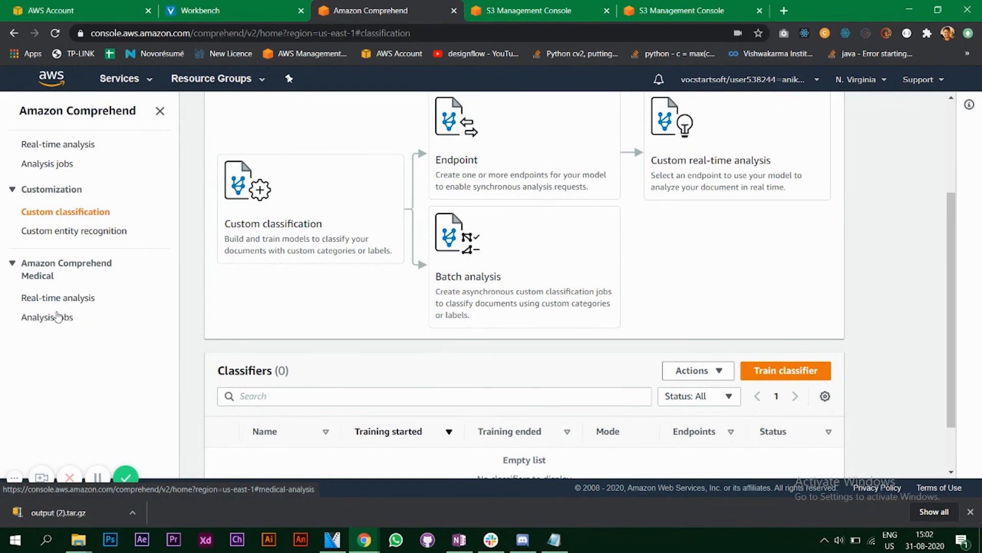
mouse_move(204, 291)
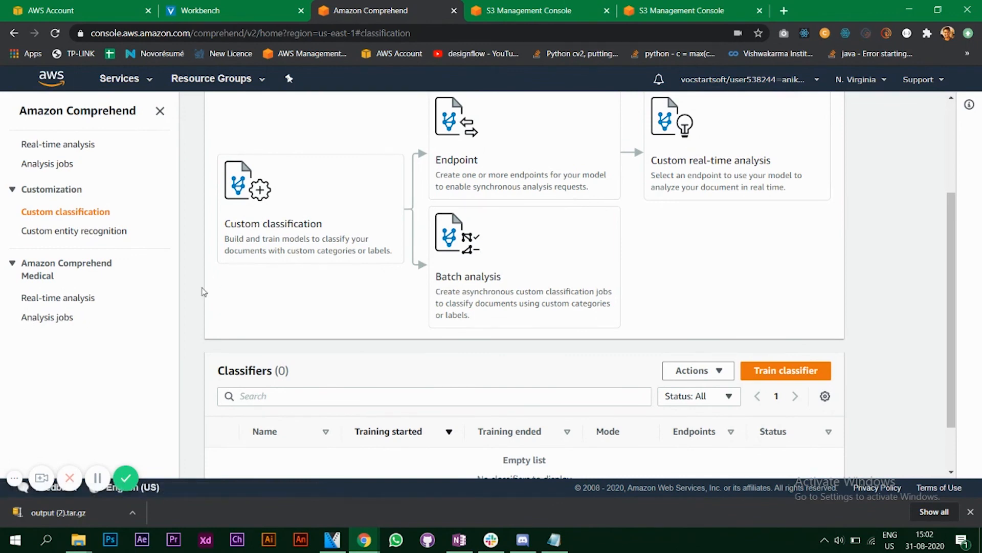
mouse_move(123, 200)
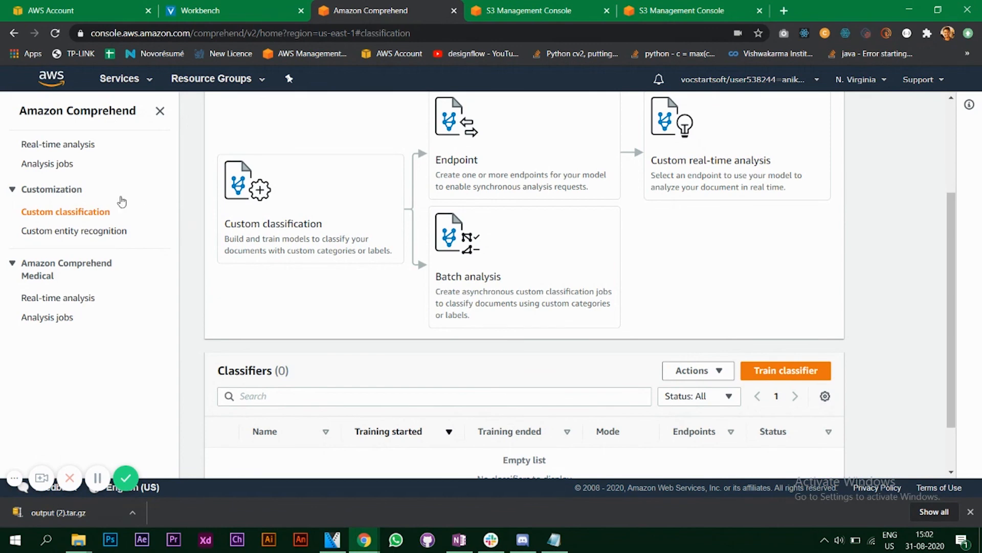
Step: Show the Analysis jobs list with script-sentiment still In progress
click(46, 163)
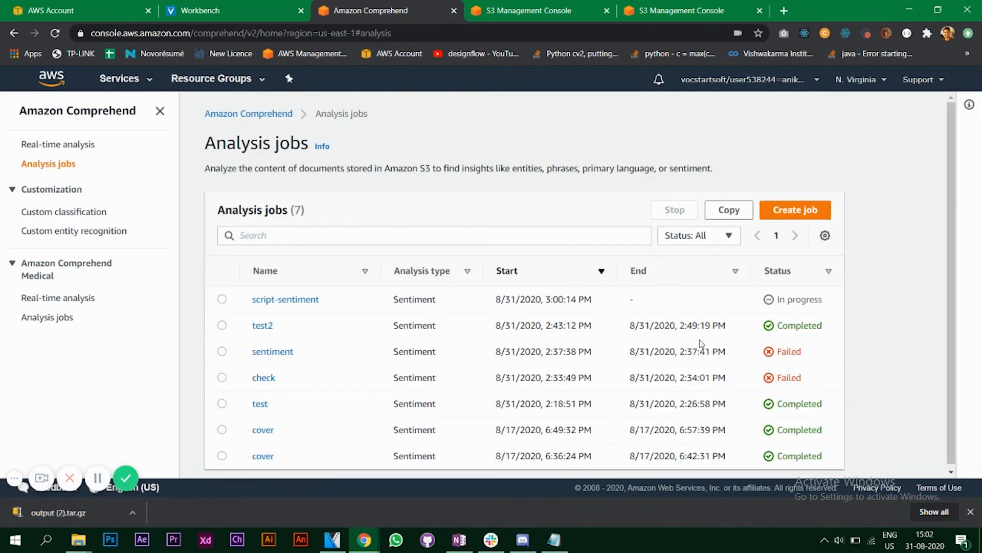
mouse_move(286, 299)
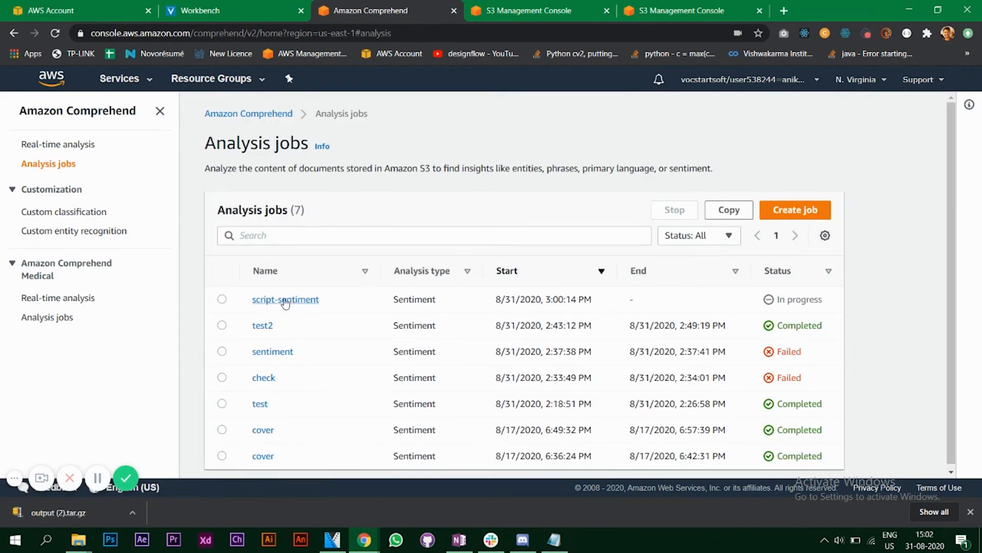
mouse_move(304, 310)
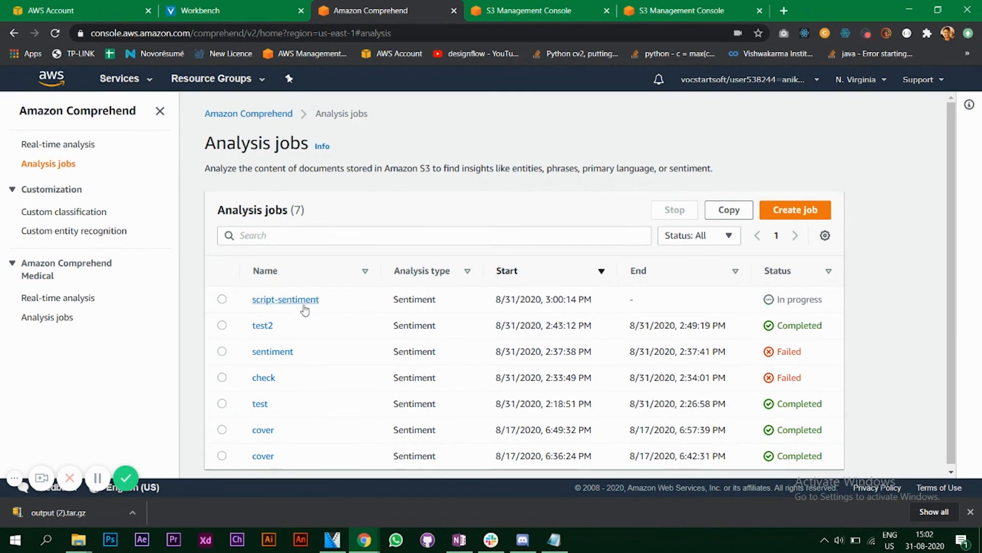
mouse_move(794, 319)
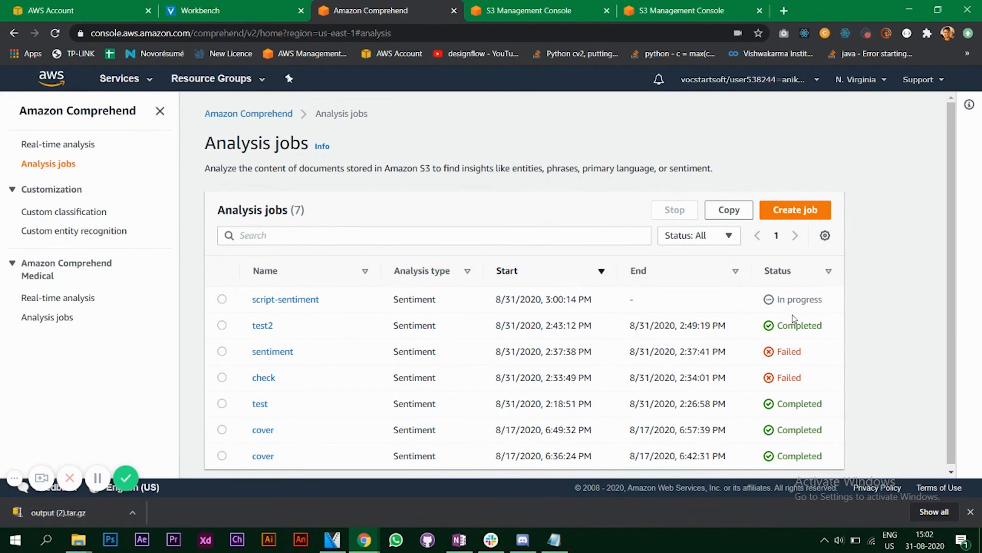
mouse_move(878, 307)
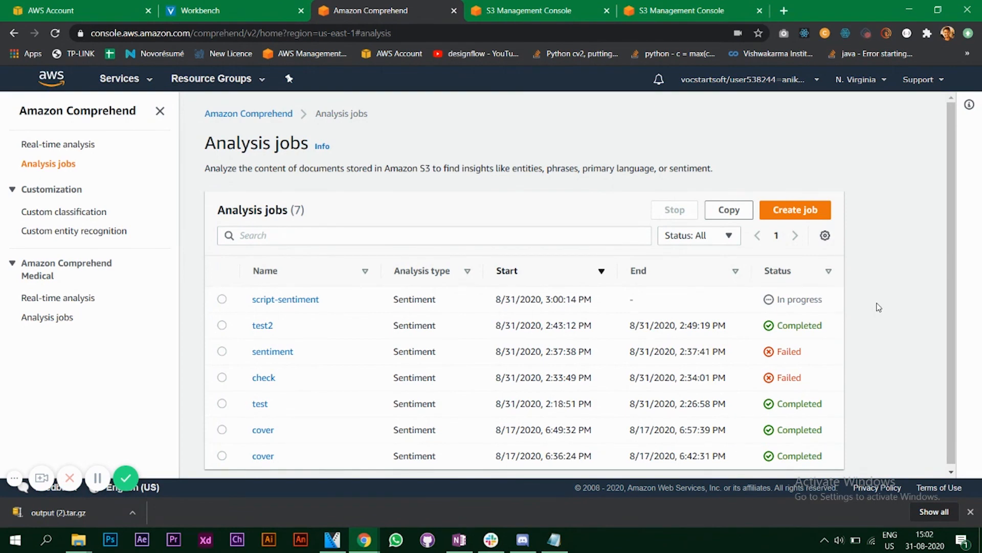